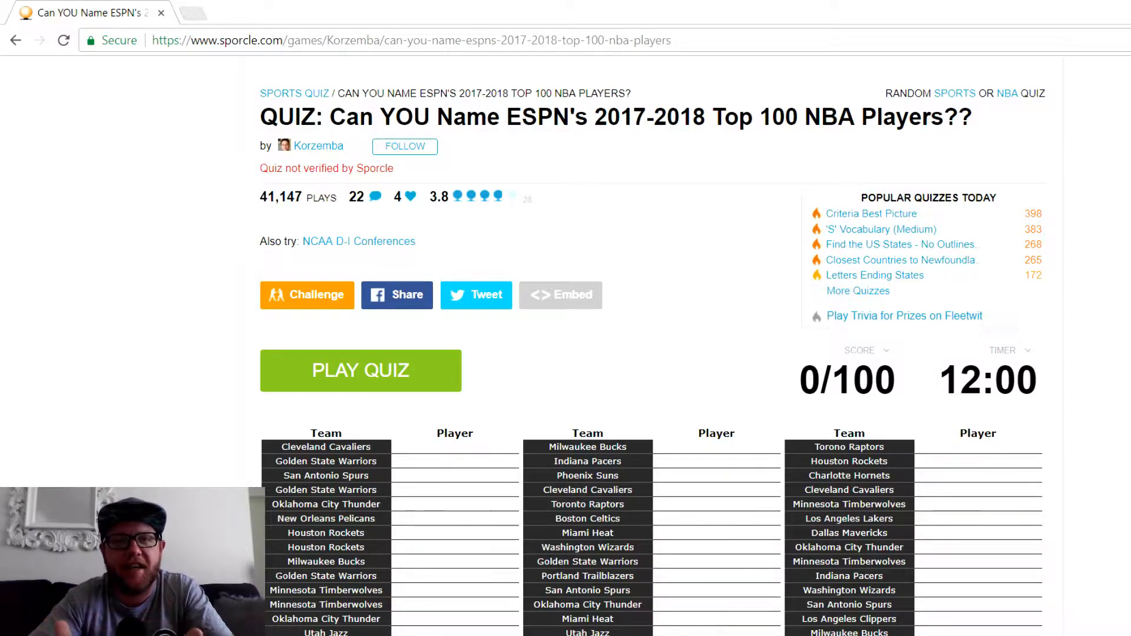
- Start the NBA Top 100 quiz and name LeBron James, Kevin Durant and Stephen Curry
{"action": "scroll", "scroll_direction": "down", "scroll_amount": 3}
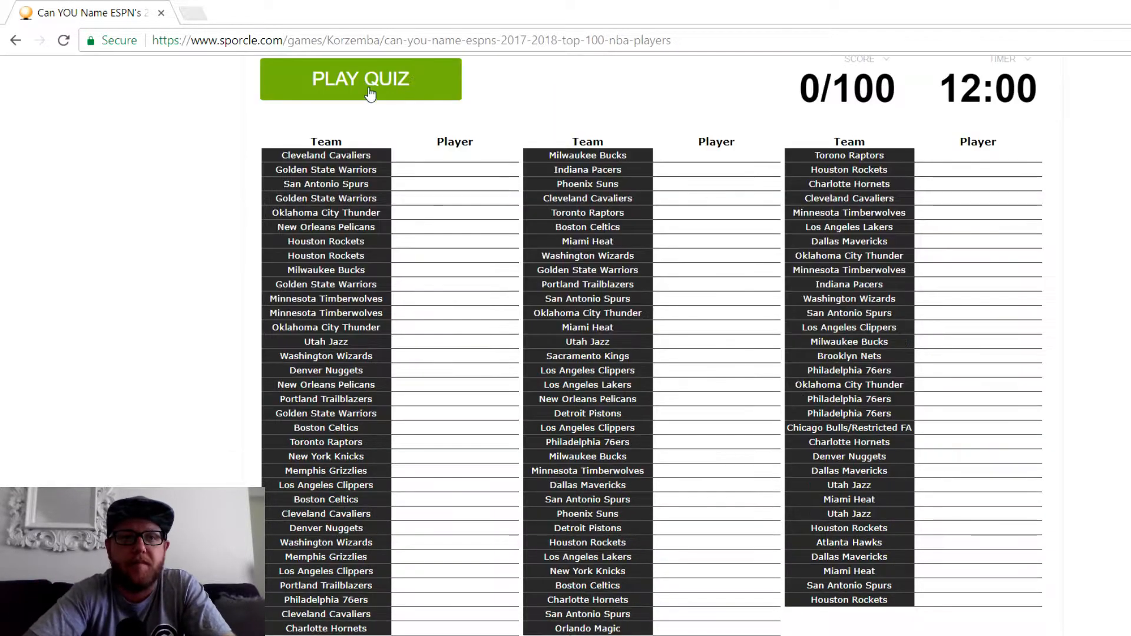
{"action": "left_click", "coordinate": [360, 79]}
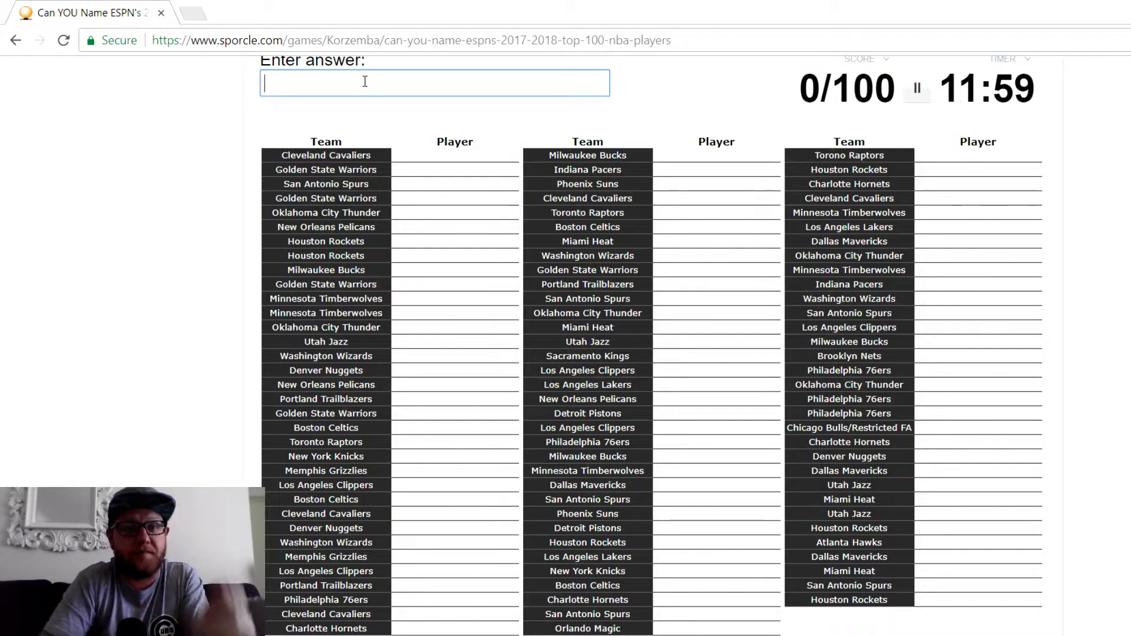
{"action": "type", "text": "lebron"}
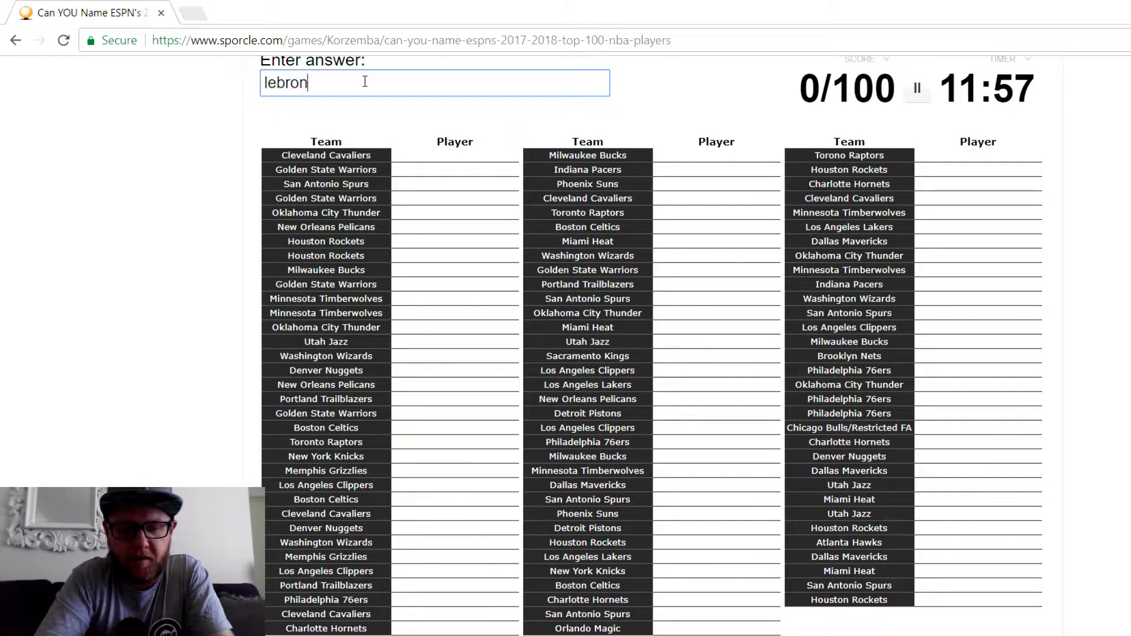
{"action": "key", "text": "Enter"}
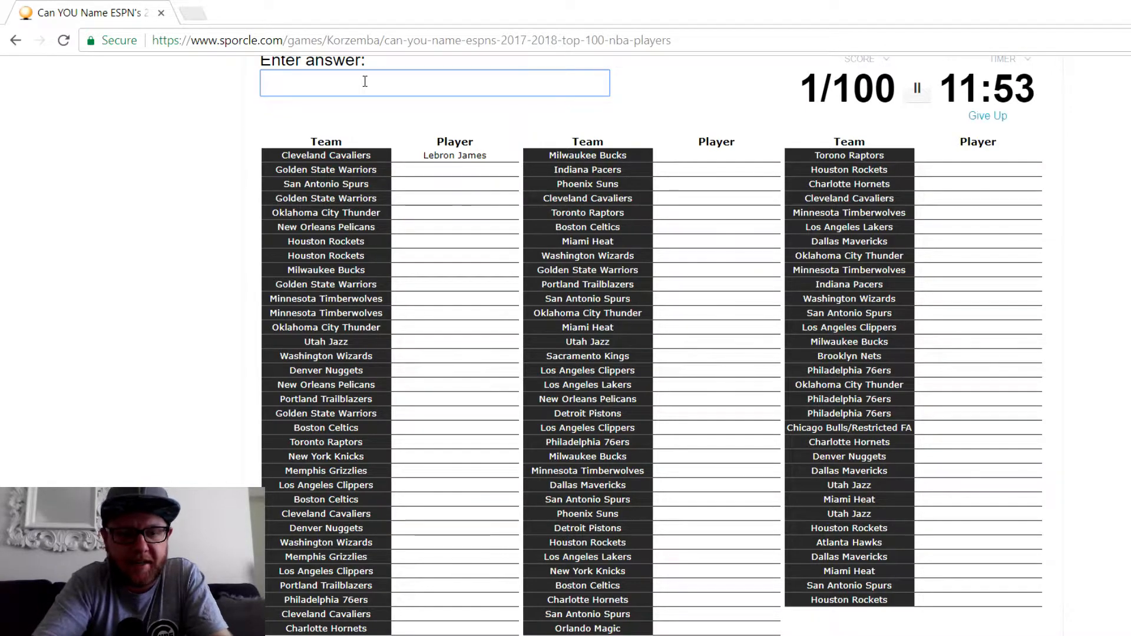
{"action": "type", "text": "kevi"}
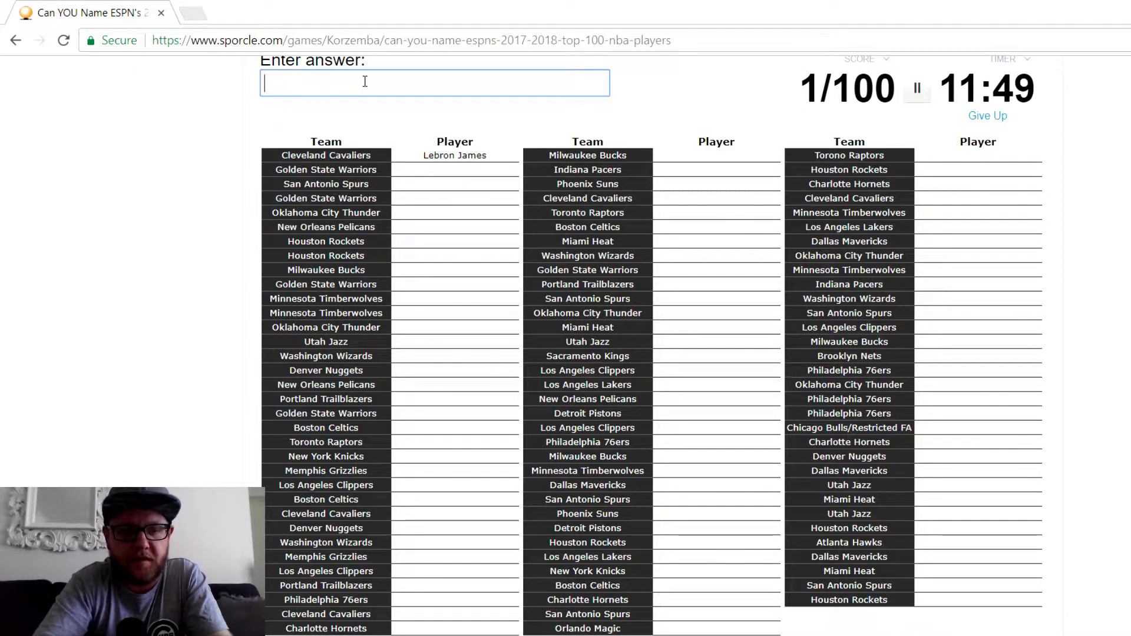
{"action": "type", "text": "Kevin Durant"}
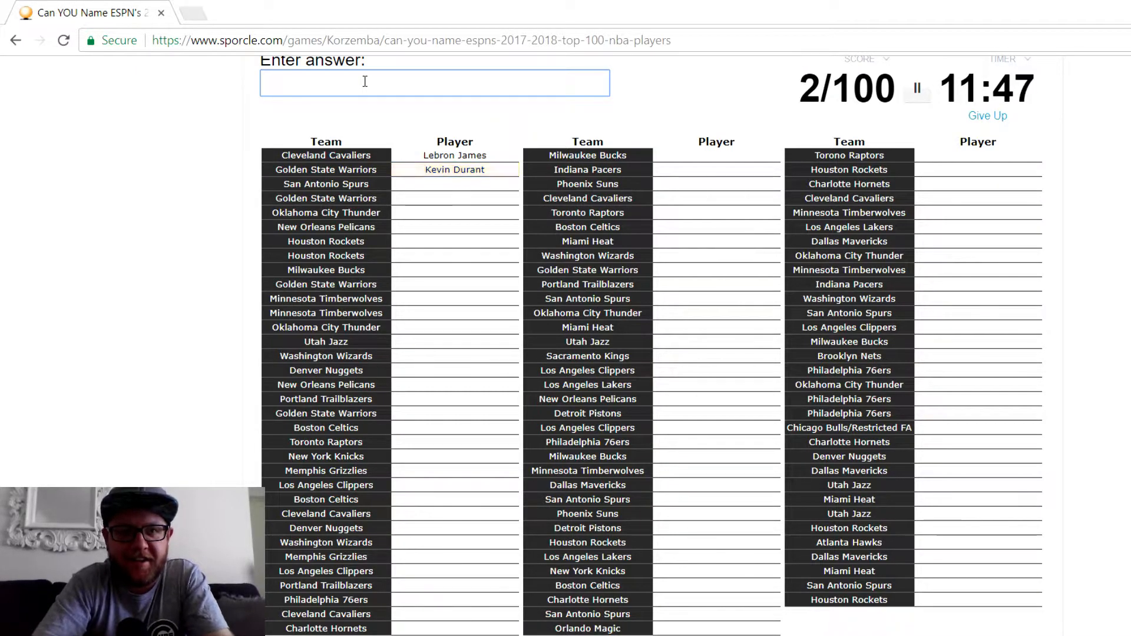
{"action": "type", "text": "k"}
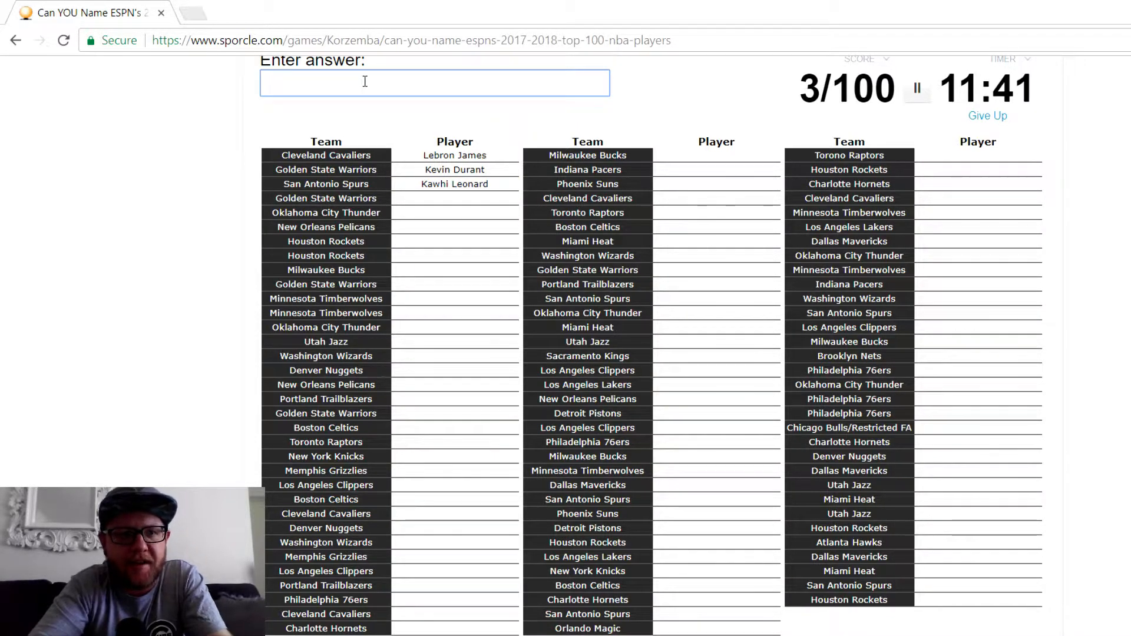
{"action": "type", "text": "Stephen Curry"}
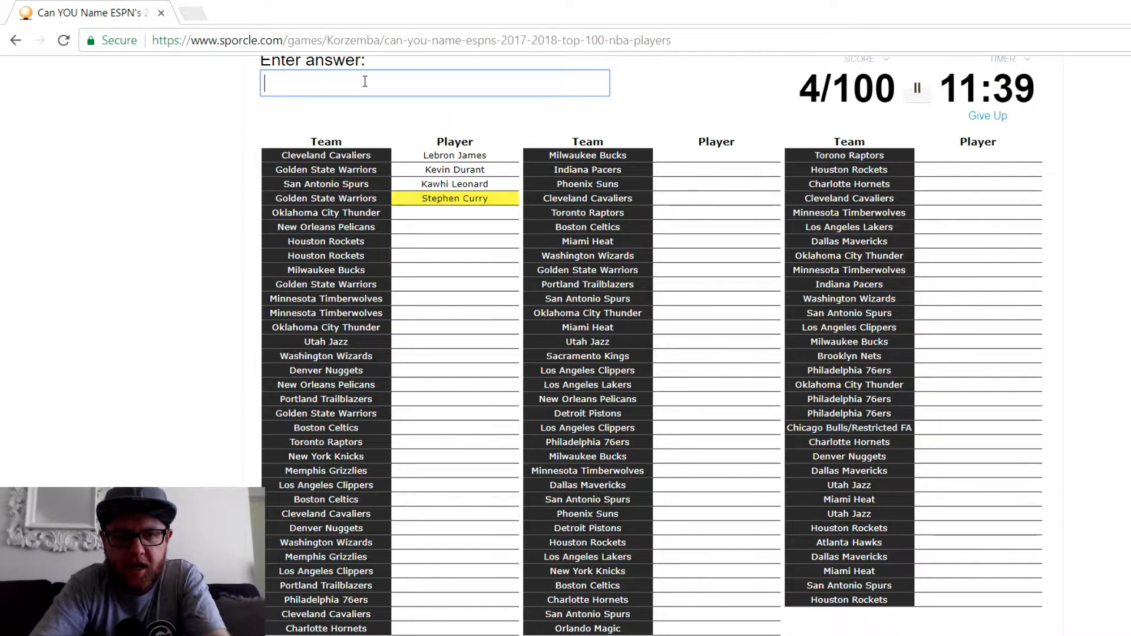
- Add Westbrook, Davis, Harden, Chris Paul, Giannis, Klay Thompson, Draymond Green and Karl-Anthony Towns
{"action": "type", "text": "wes"}
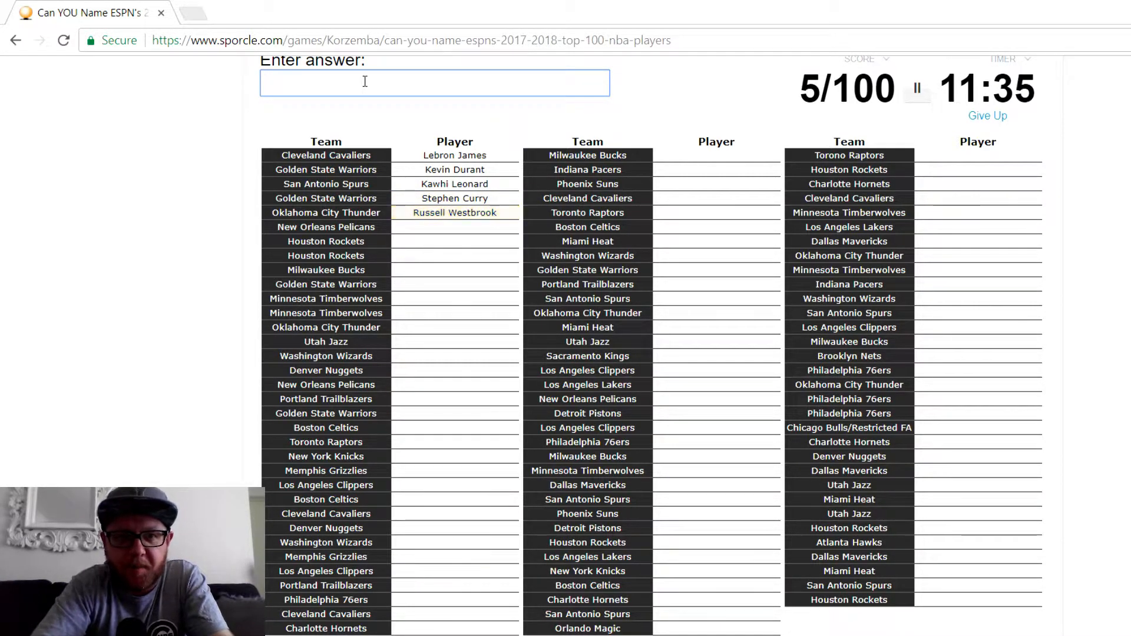
{"action": "type", "text": "davi"}
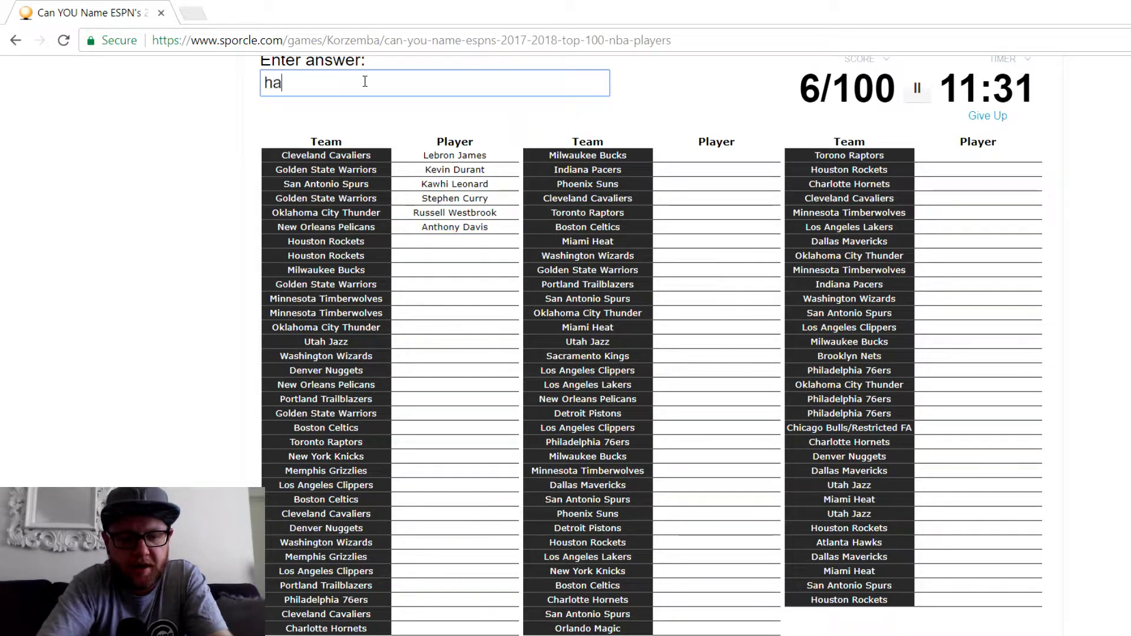
{"action": "type", "text": "harden"}
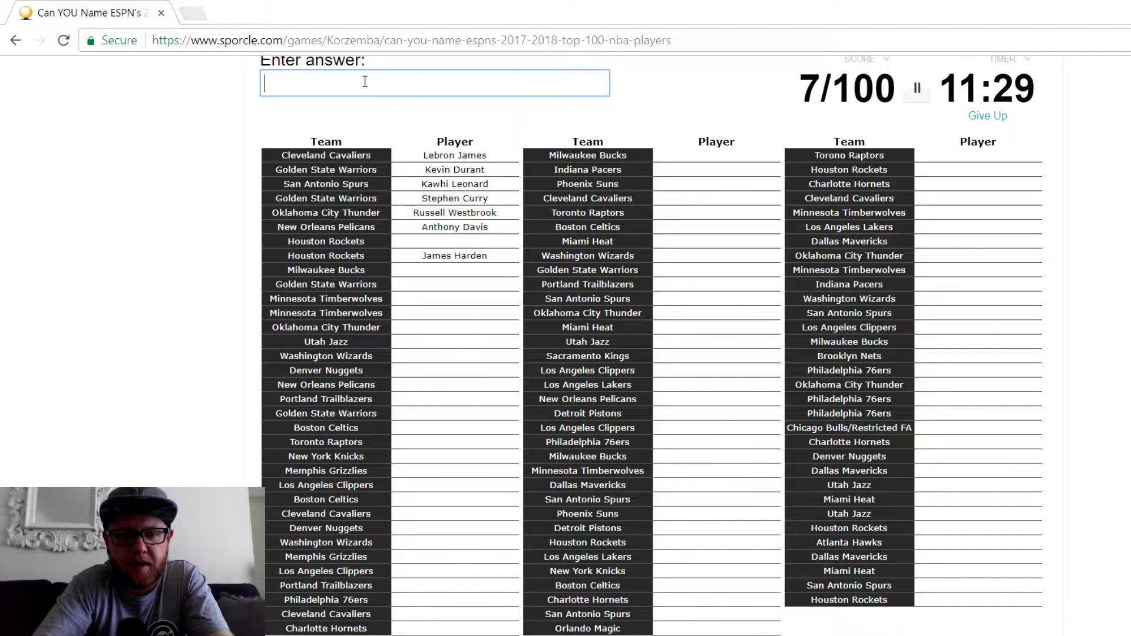
{"action": "type", "text": "Chris Paul"}
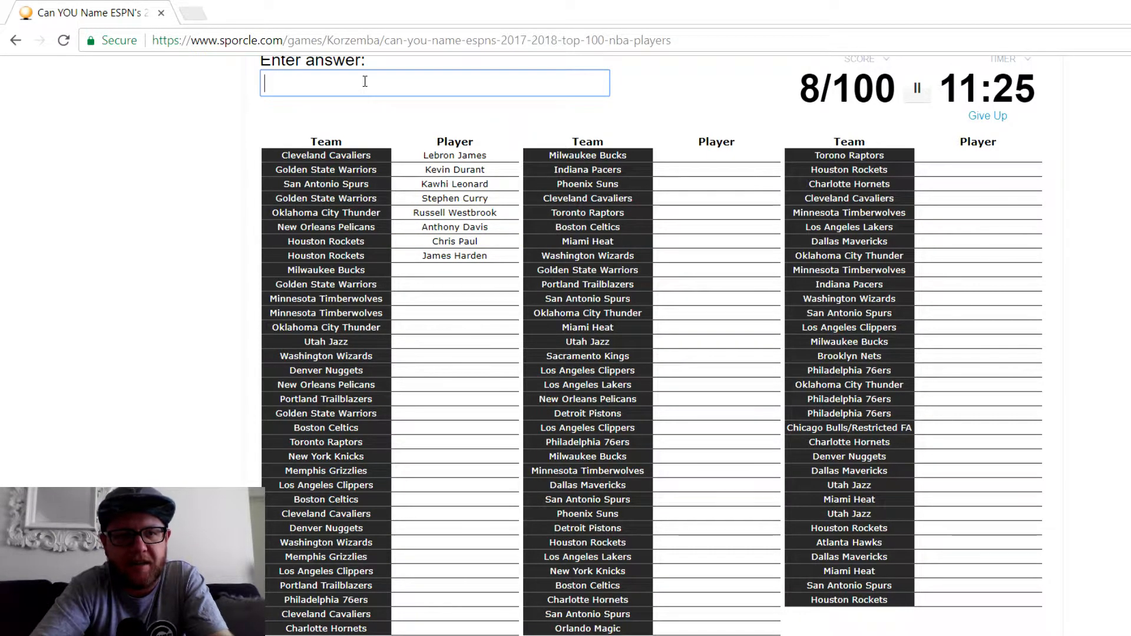
{"action": "type", "text": "gi"}
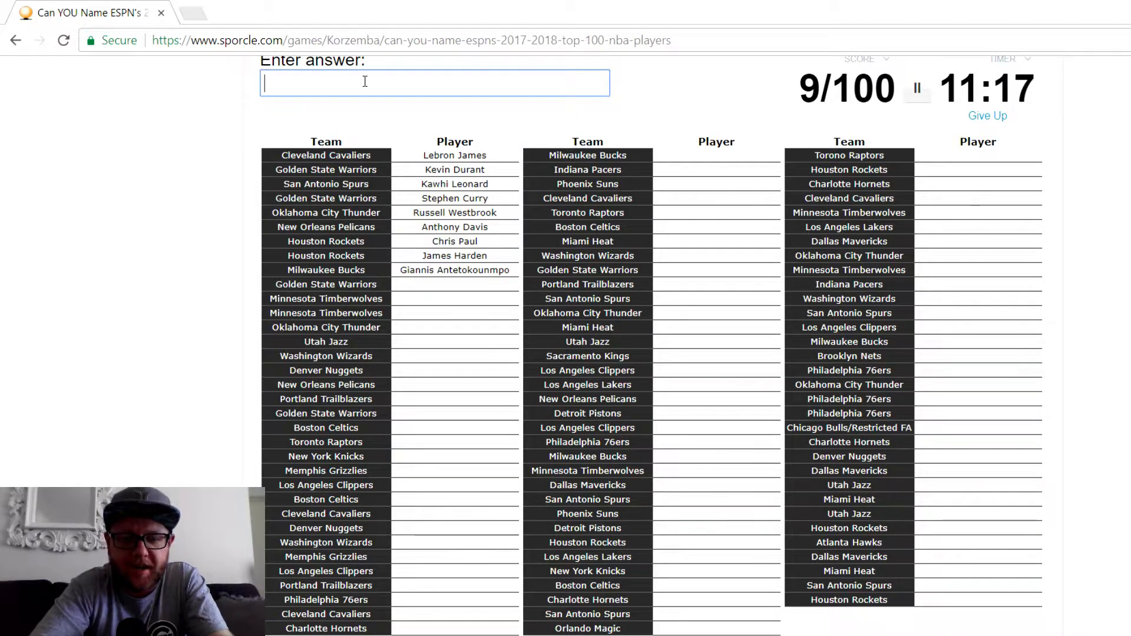
{"action": "type", "text": "klay"}
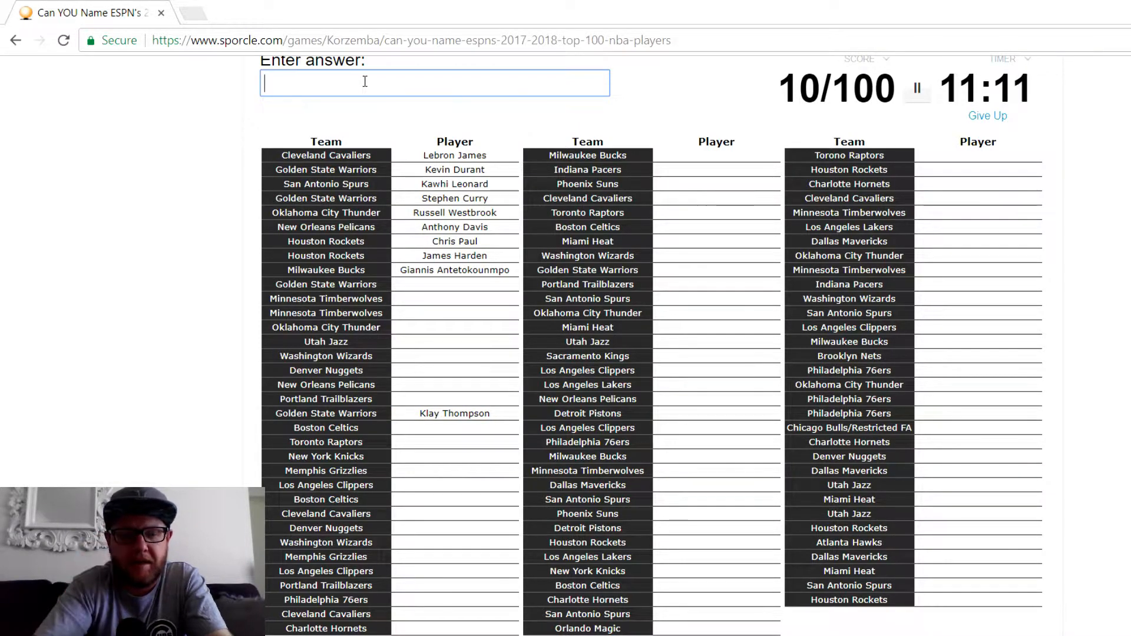
{"action": "type", "text": "Draymond Green"}
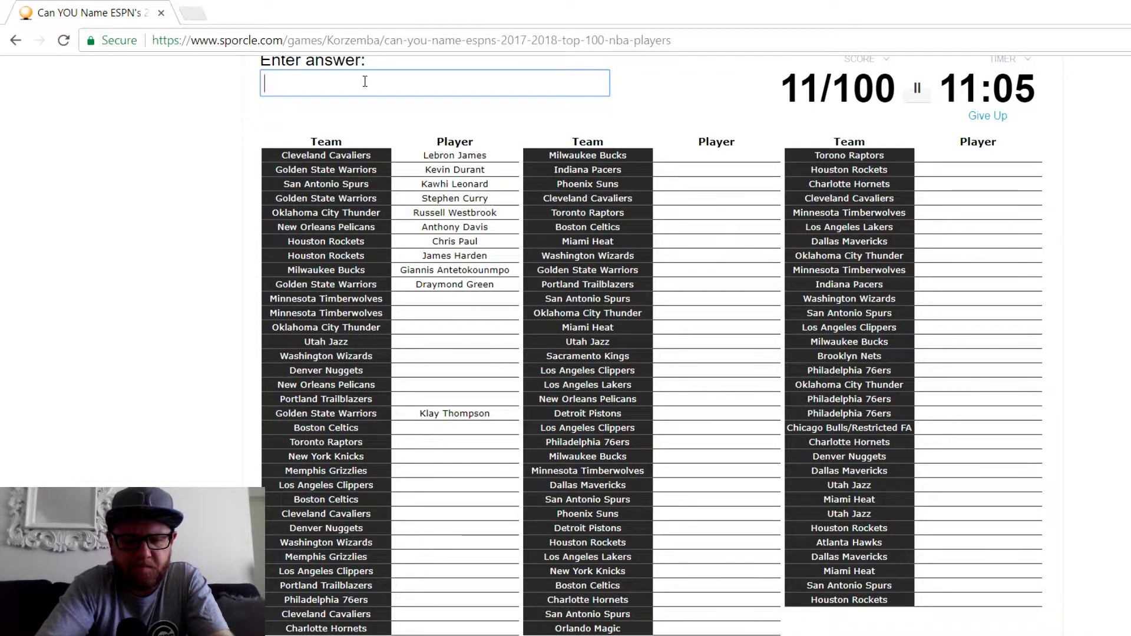
{"action": "type", "text": "Karl-Anthony Towns"}
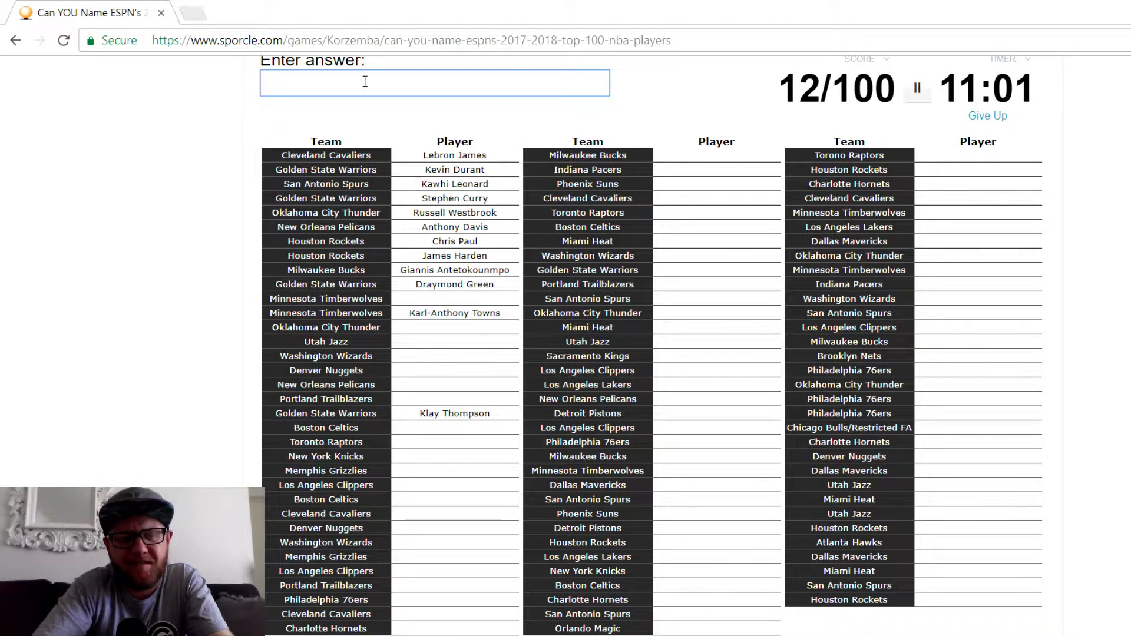
- Name Andrew Wiggins, Jimmy Butler, Anthony Davis, Paul George, Hayward and John Wall
{"action": "type", "text": "Andrew Wiggins"}
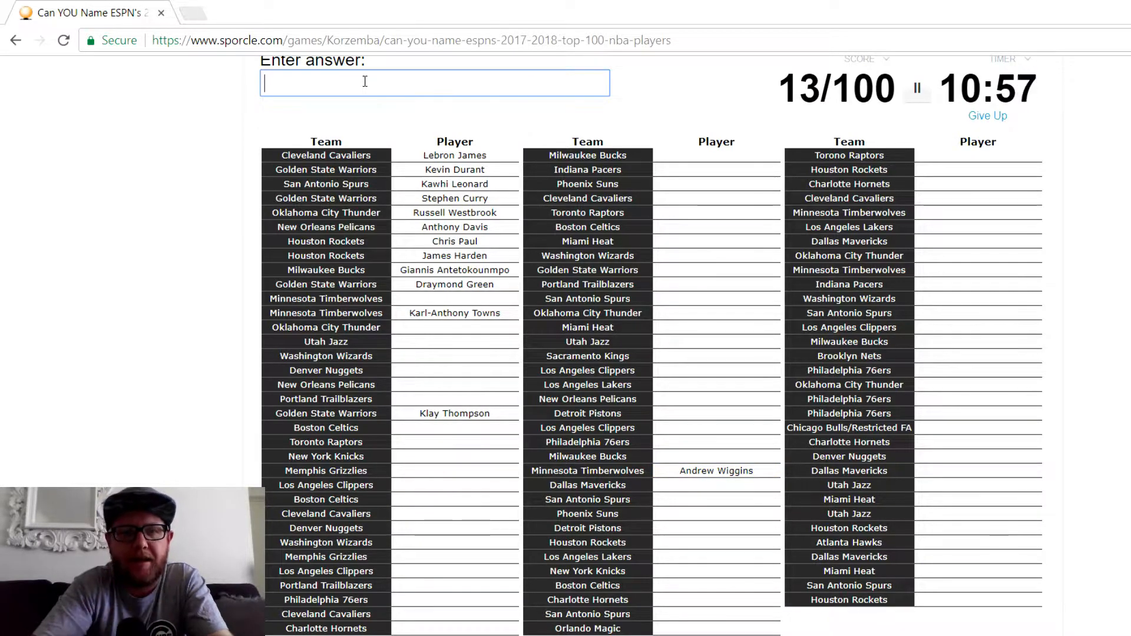
{"action": "type", "text": "b"}
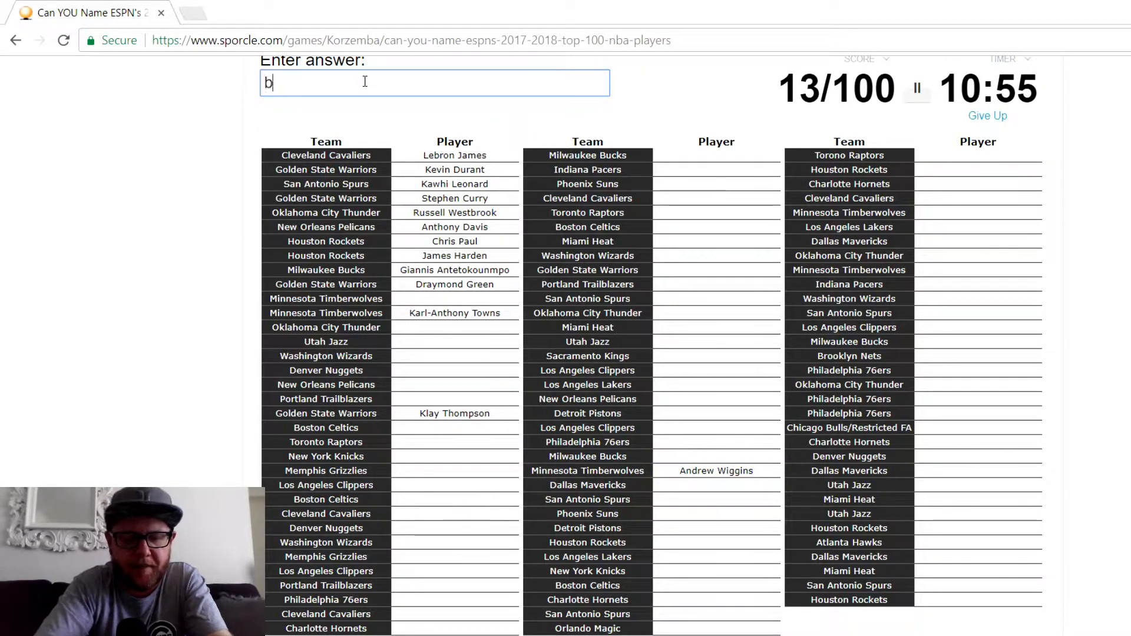
{"action": "type", "text": "Jimmy Butler"}
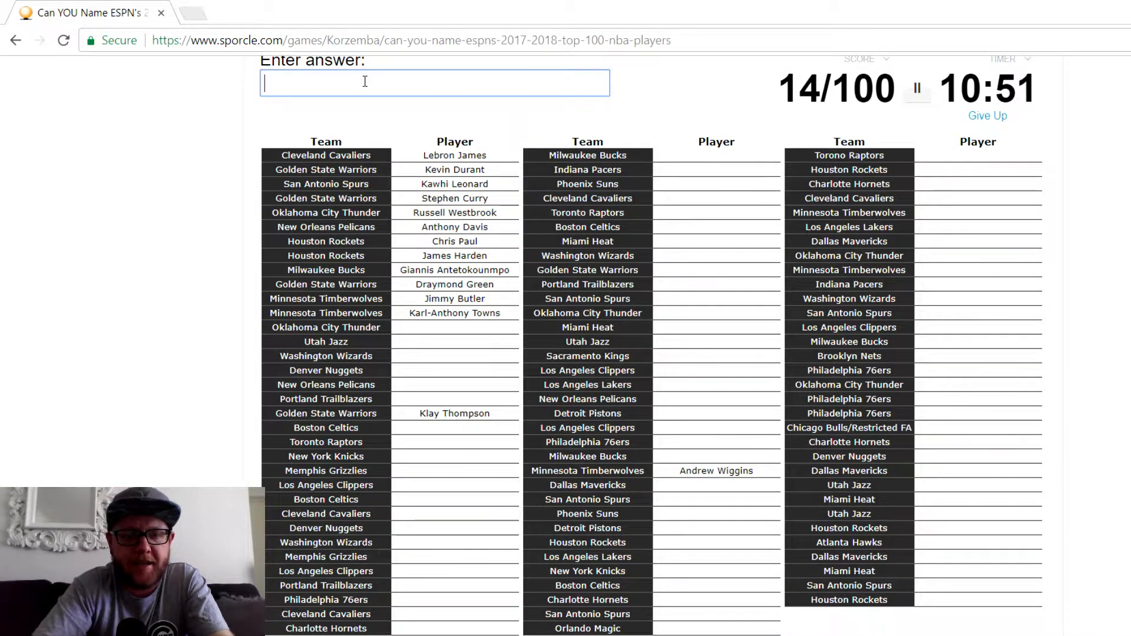
{"action": "type", "text": "antho"}
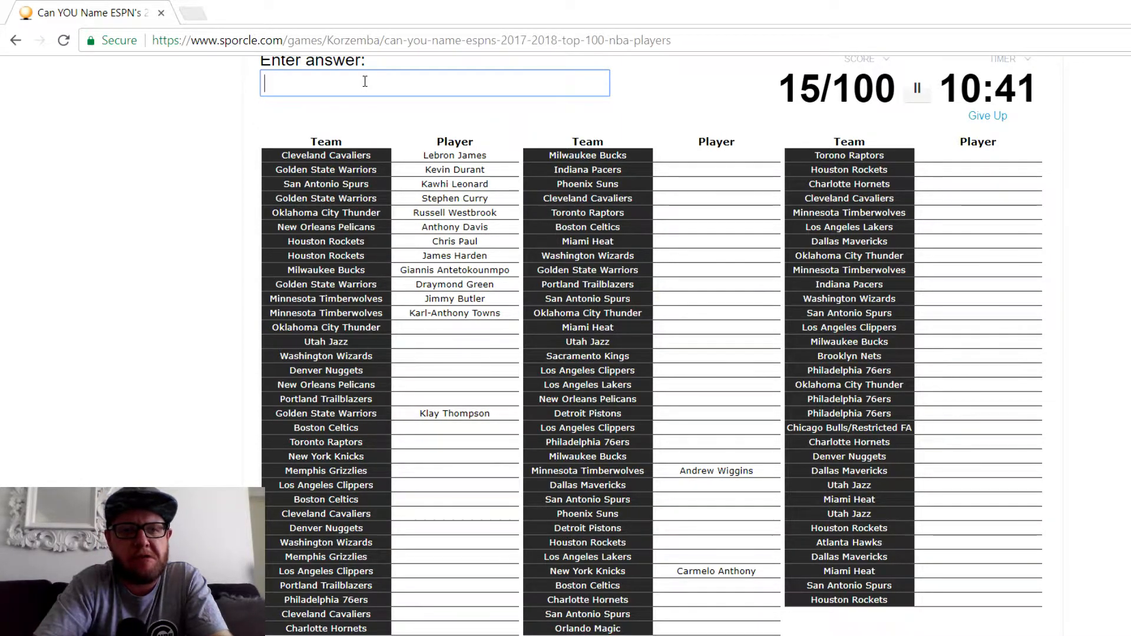
{"action": "type", "text": "geo"}
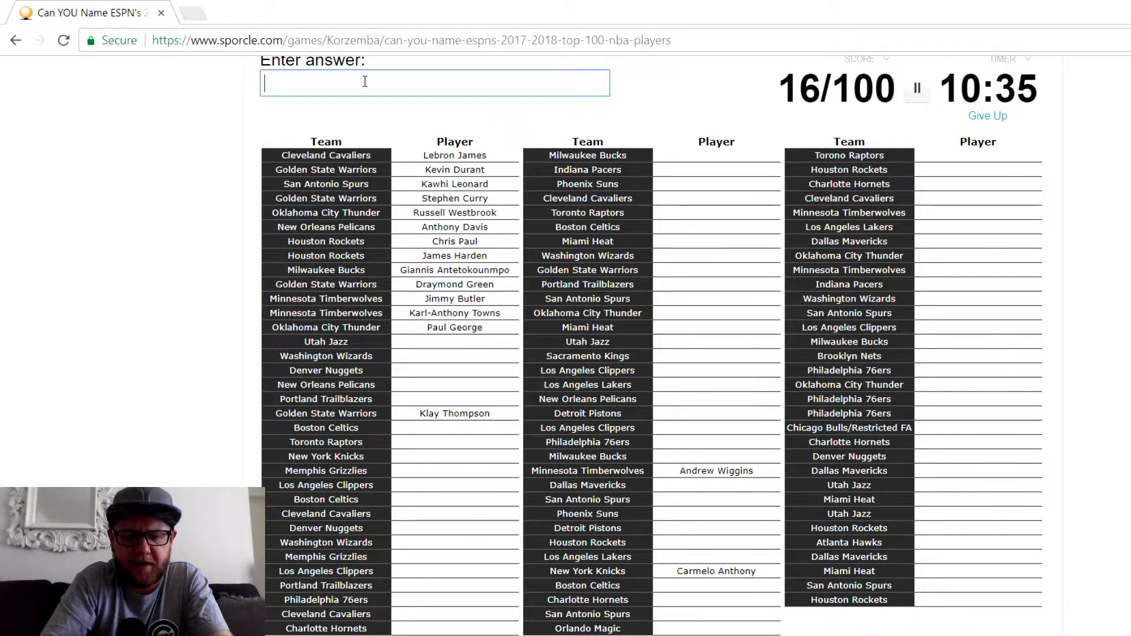
{"action": "type", "text": "ha"}
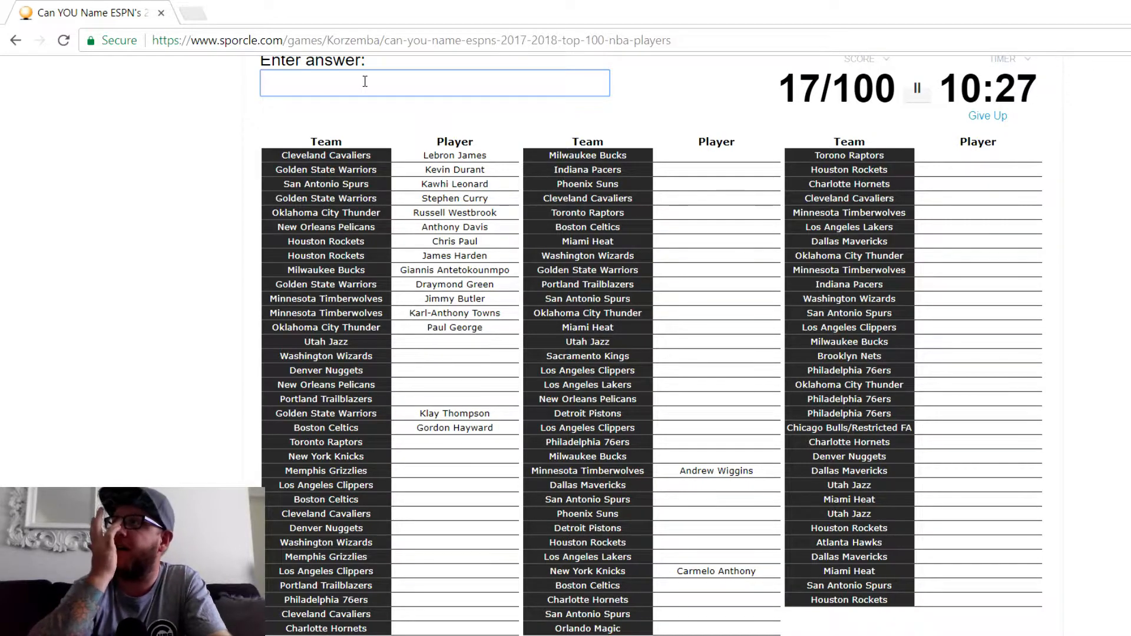
{"action": "type", "text": "g"}
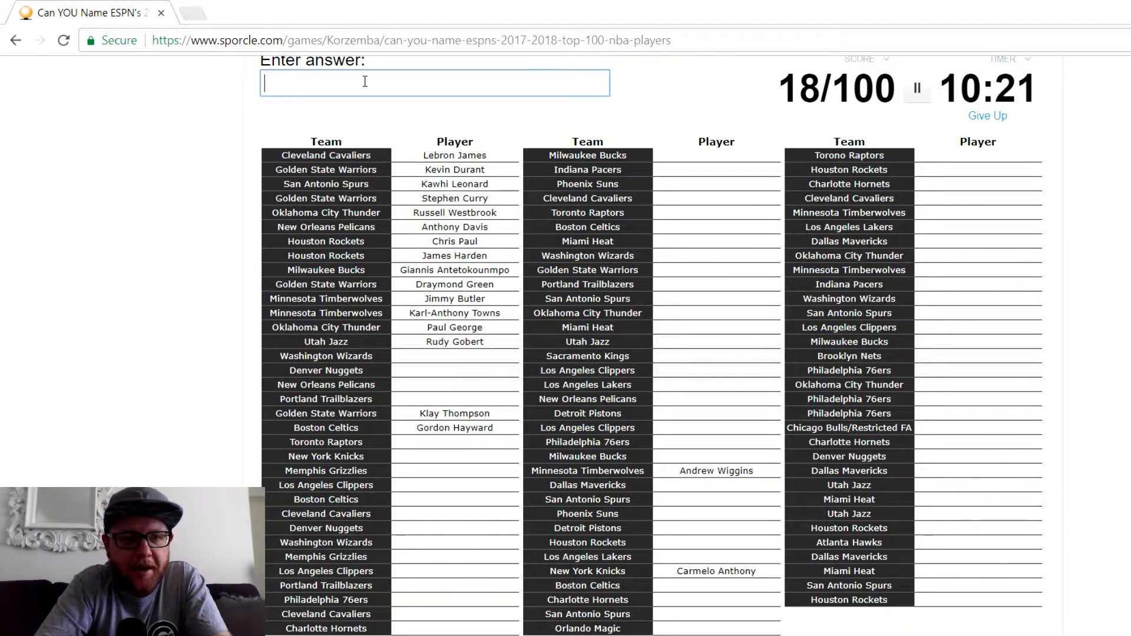
{"action": "type", "text": "John Wall"}
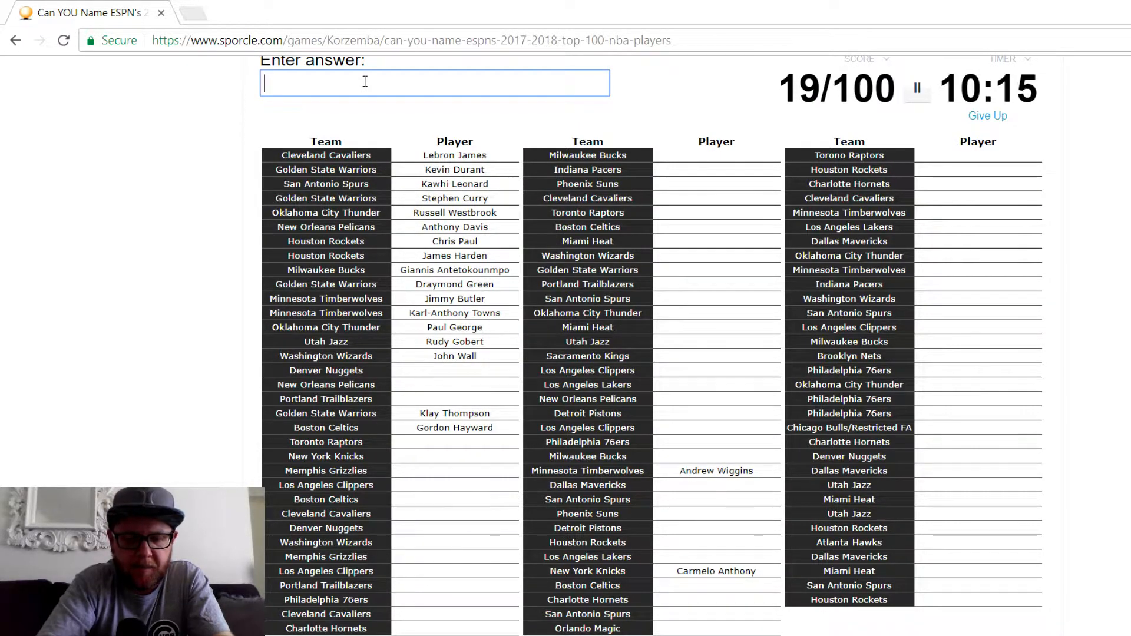
- Add Millsap, Nikola Jokic, DeMarcus Cousins and Damian Lillard to reach 24 of 100
{"action": "type", "text": "ap"}
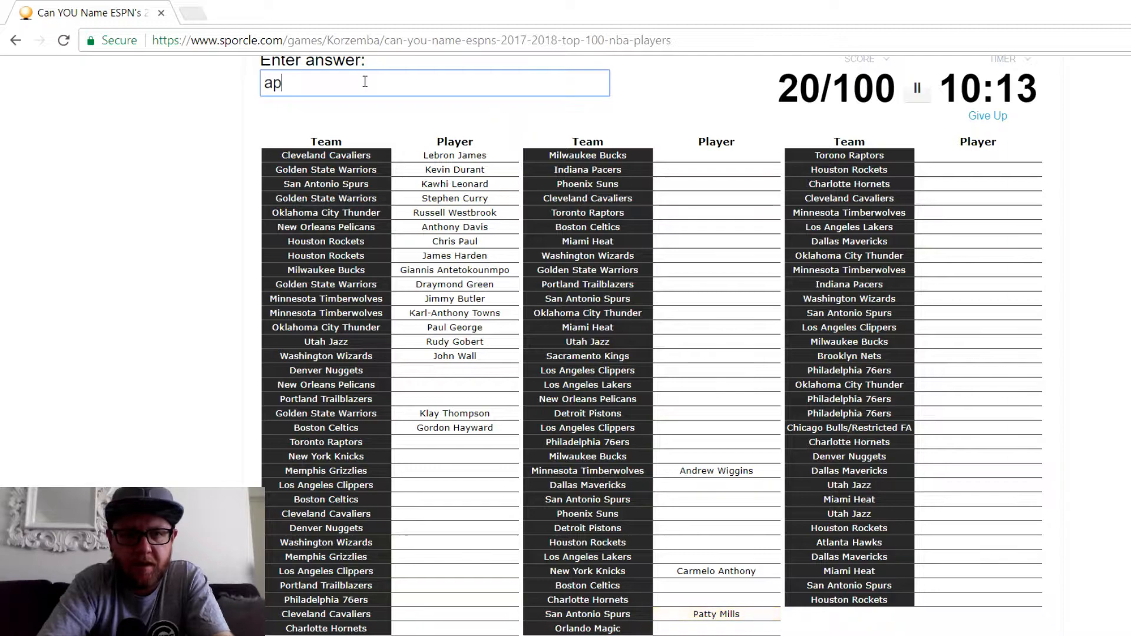
{"action": "key", "text": "Backspace"}
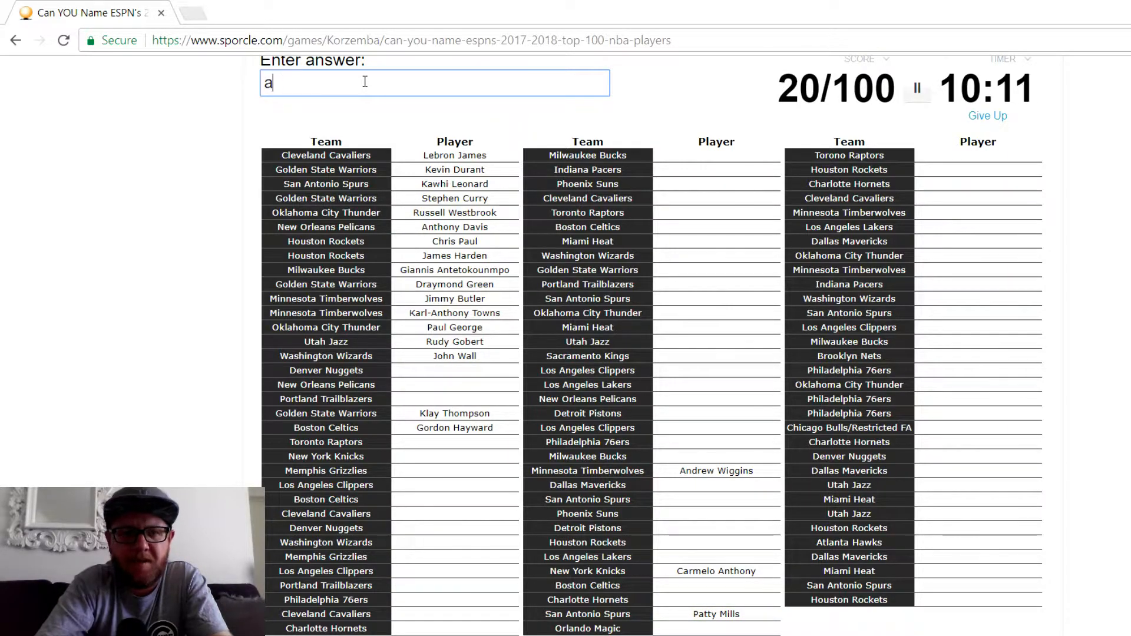
{"action": "type", "text": "millsa"}
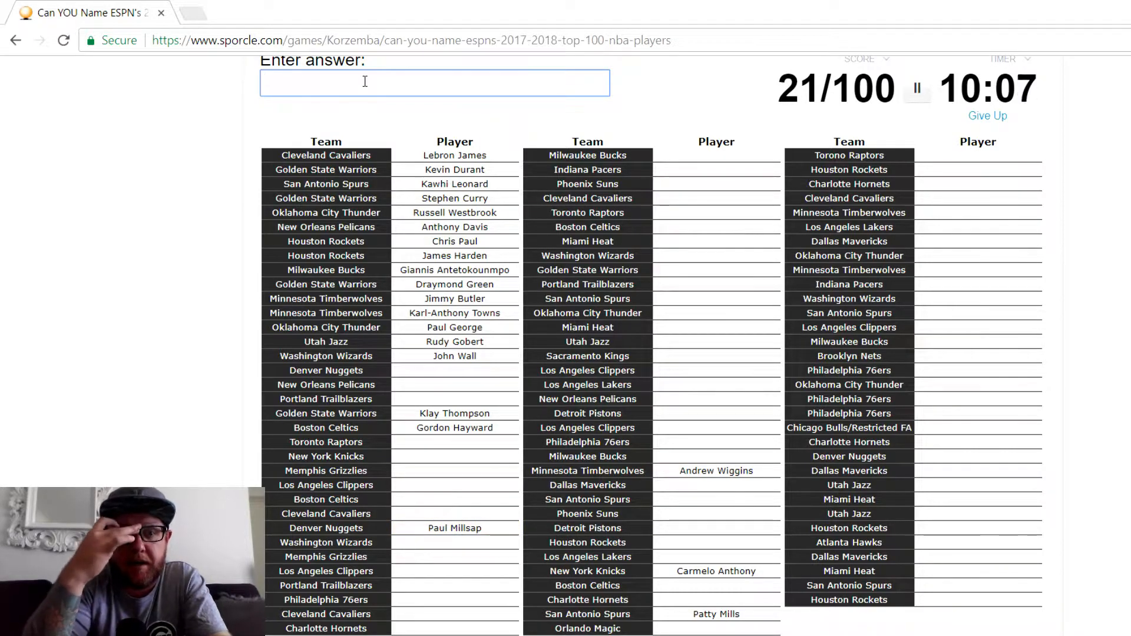
{"action": "type", "text": "Nikola Jokic"}
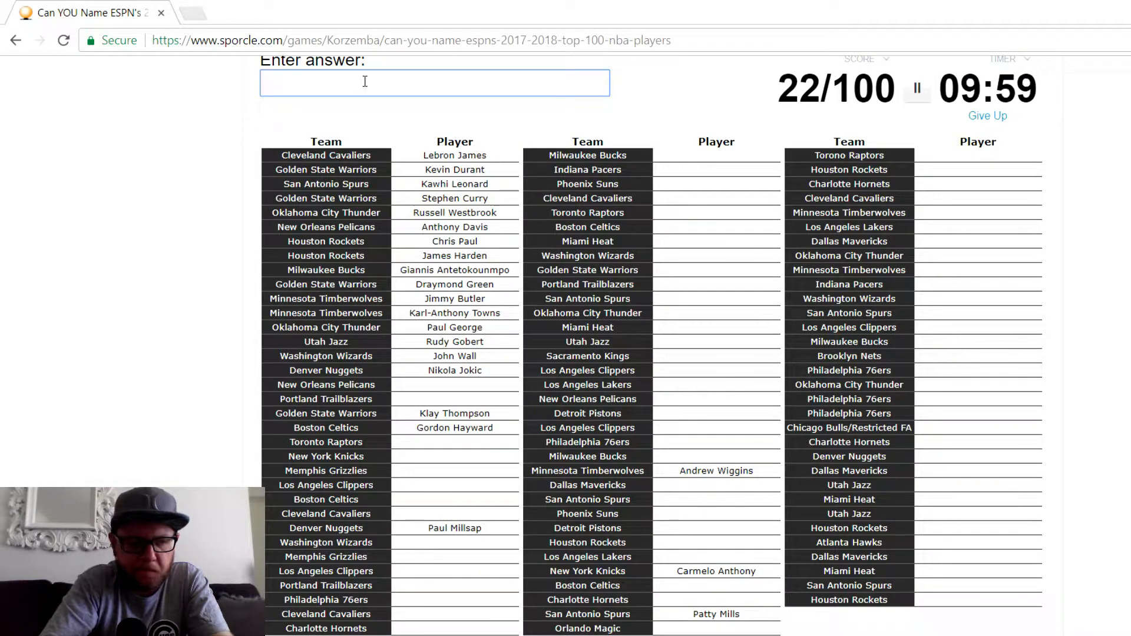
{"action": "type", "text": "DeMarcus Cousins"}
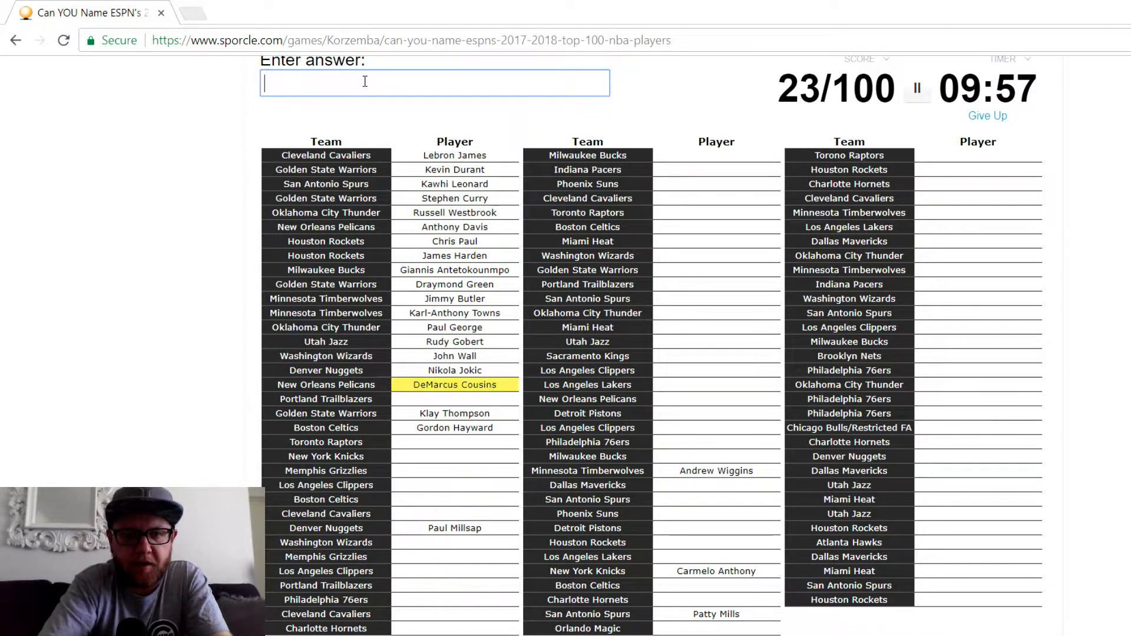
{"action": "type", "text": "li"}
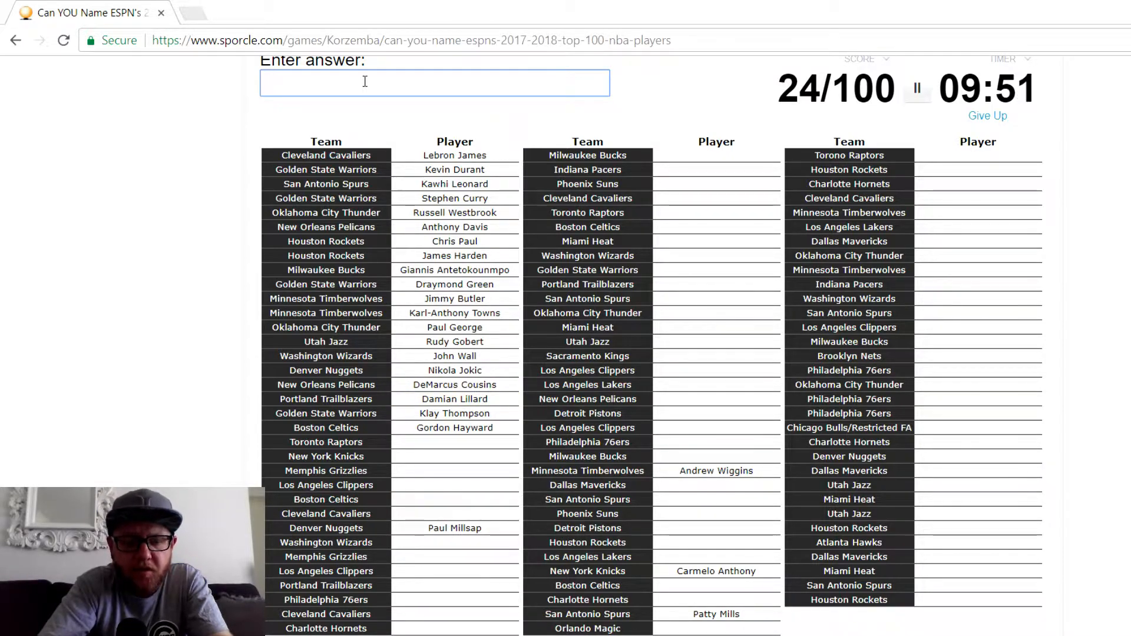
- Name DeRozan, Lowry, Porzingis, Gasol, Mike Conley, Griffin and Kyrie Irving
{"action": "type", "text": "dero"}
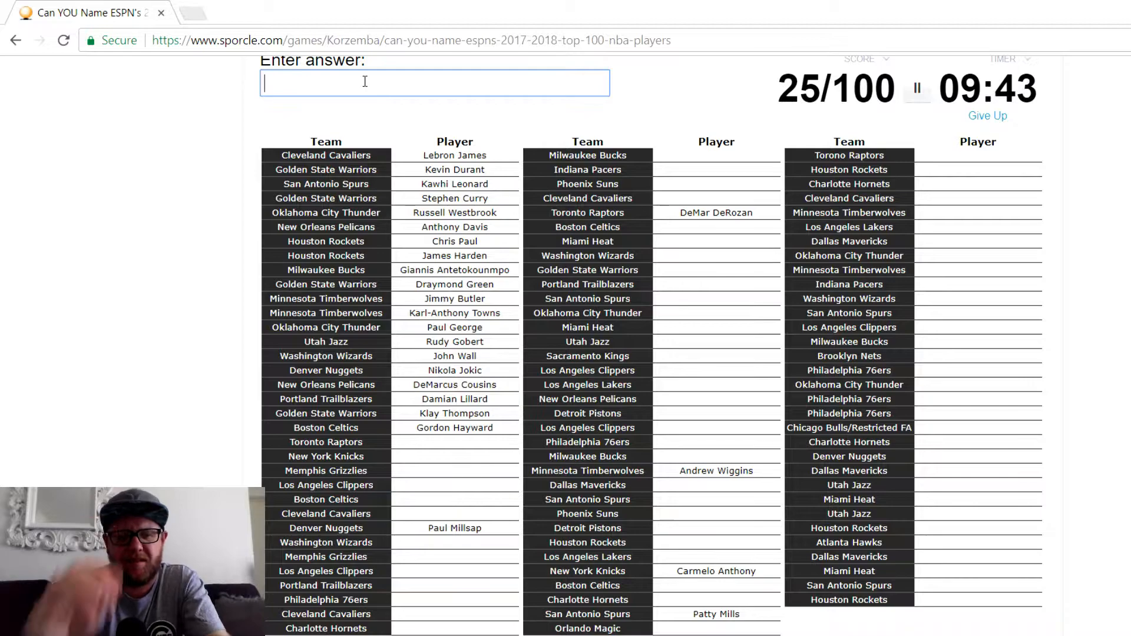
{"action": "type", "text": "lowr"}
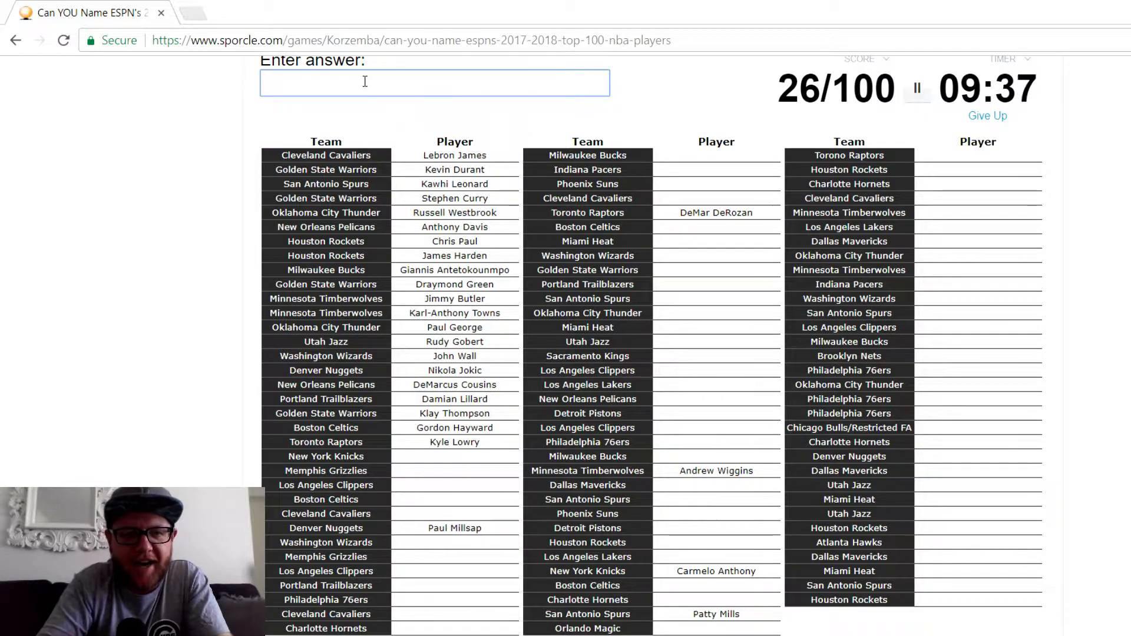
{"action": "type", "text": "por"}
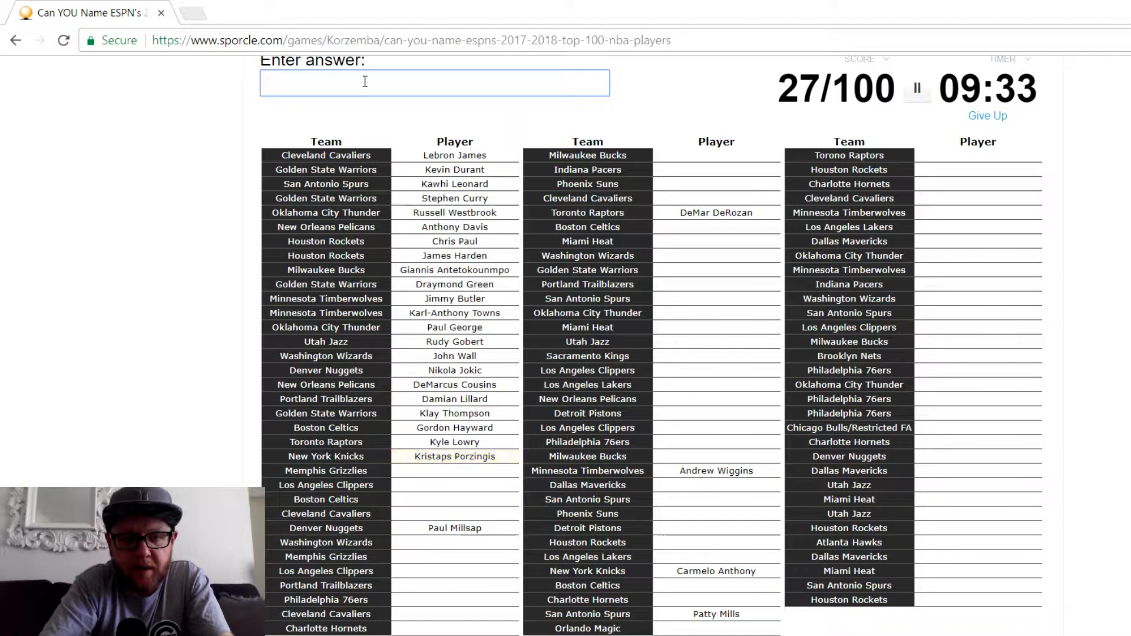
{"action": "type", "text": "ga"}
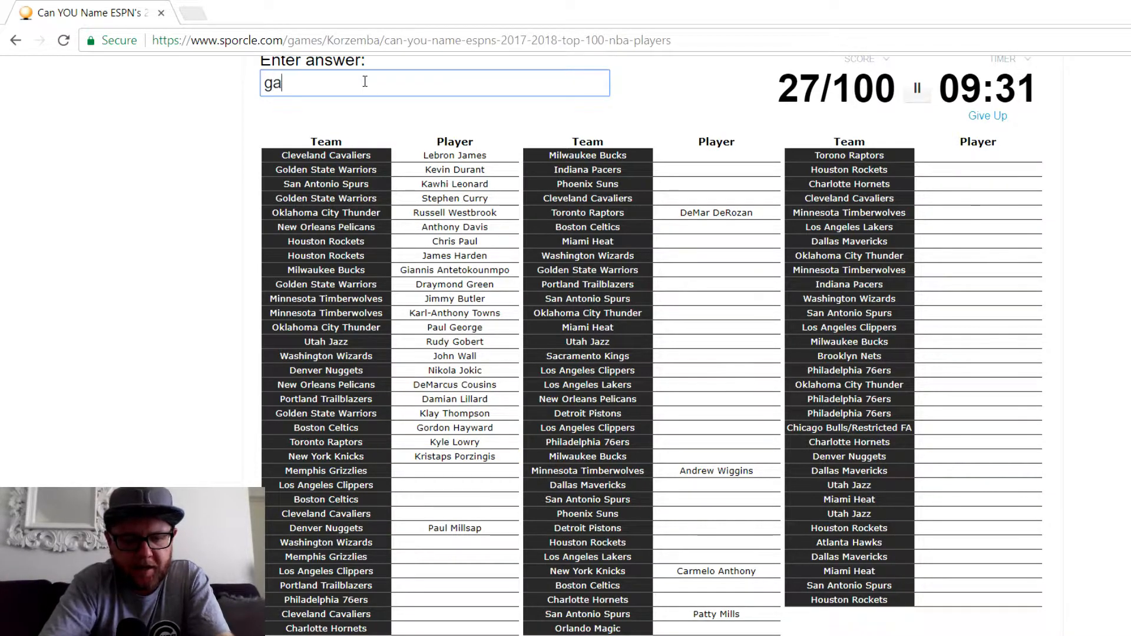
{"action": "type", "text": "gasol"}
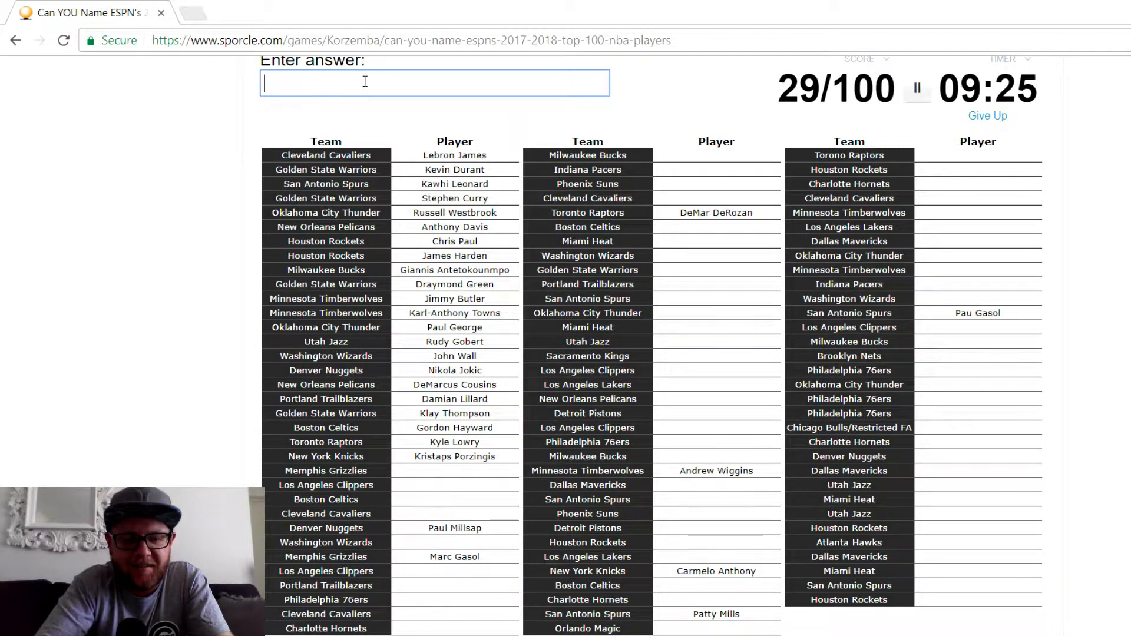
{"action": "type", "text": "Mike Conley"}
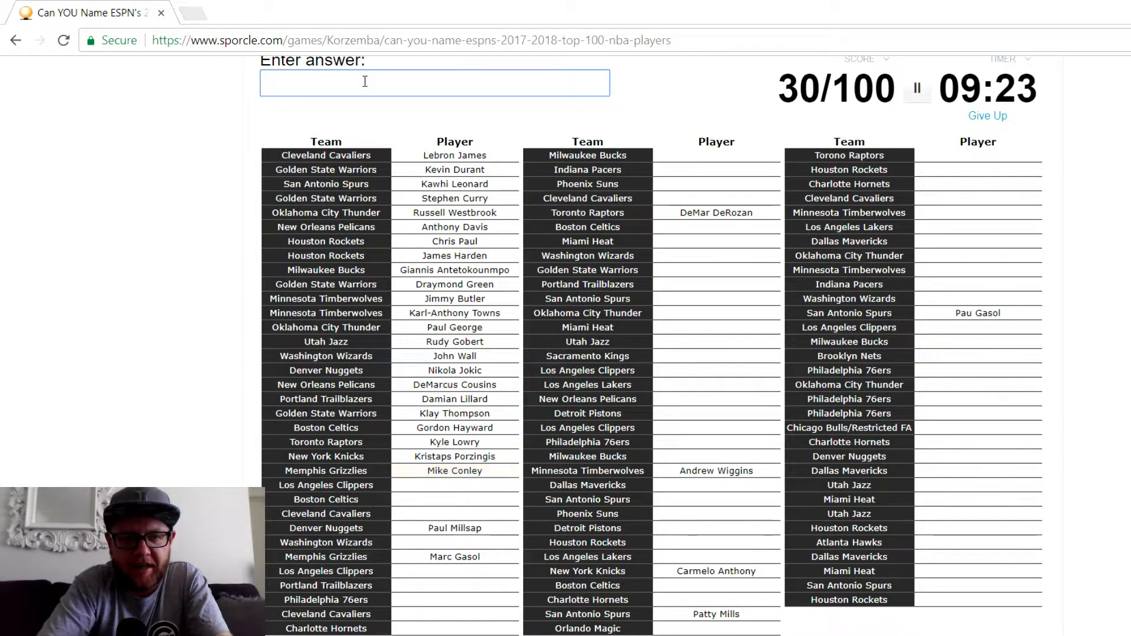
{"action": "type", "text": "griffin"}
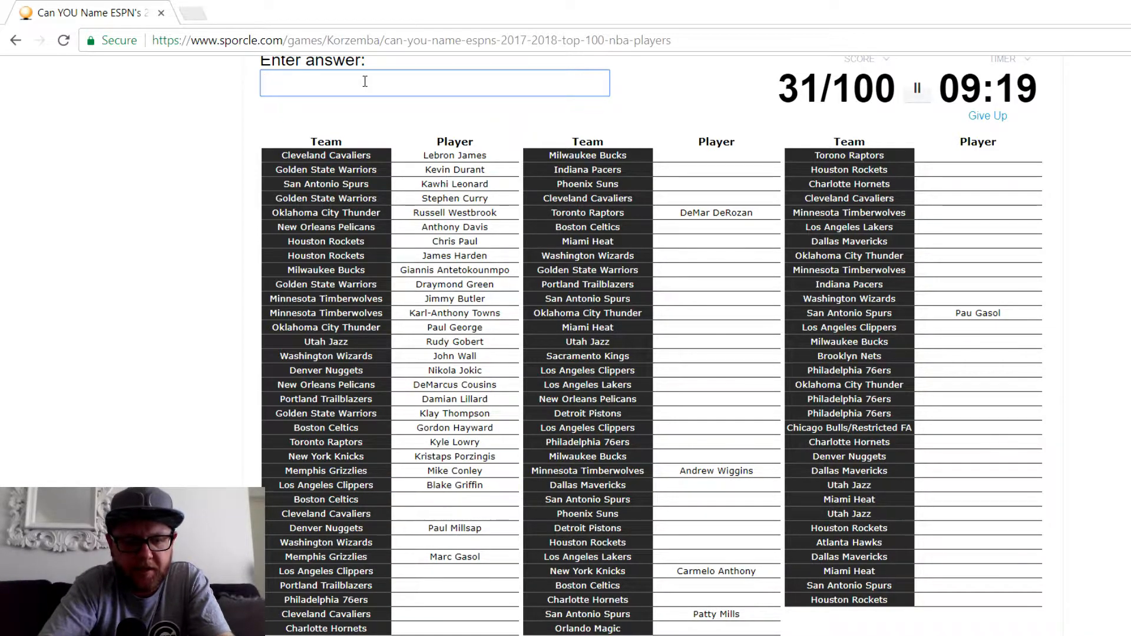
{"action": "type", "text": "irving"}
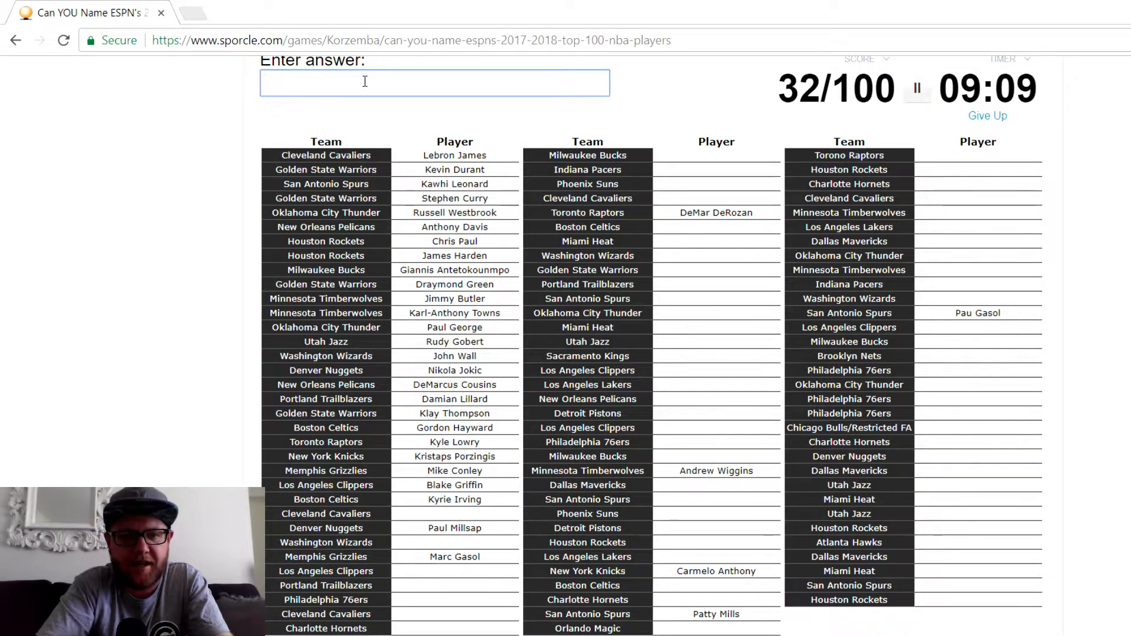
- Add Kevin Love, Bradley Beal, DeAndre Jordan, Joel Embiid and Isaiah Thomas among others
{"action": "type", "text": "lo"}
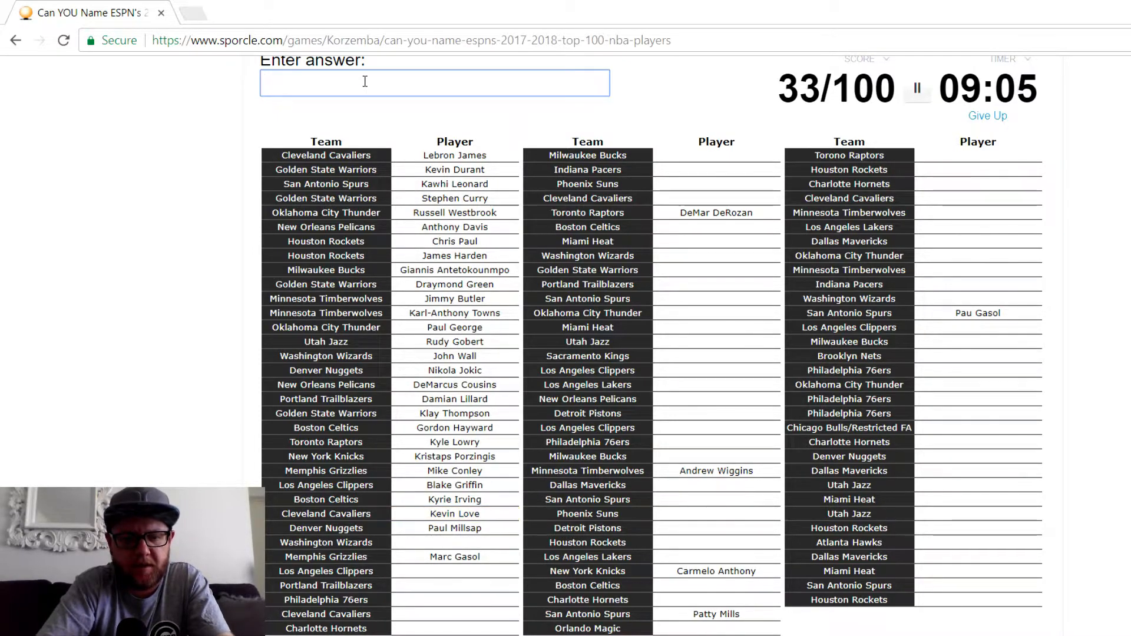
{"action": "type", "text": "Bradley Beal"}
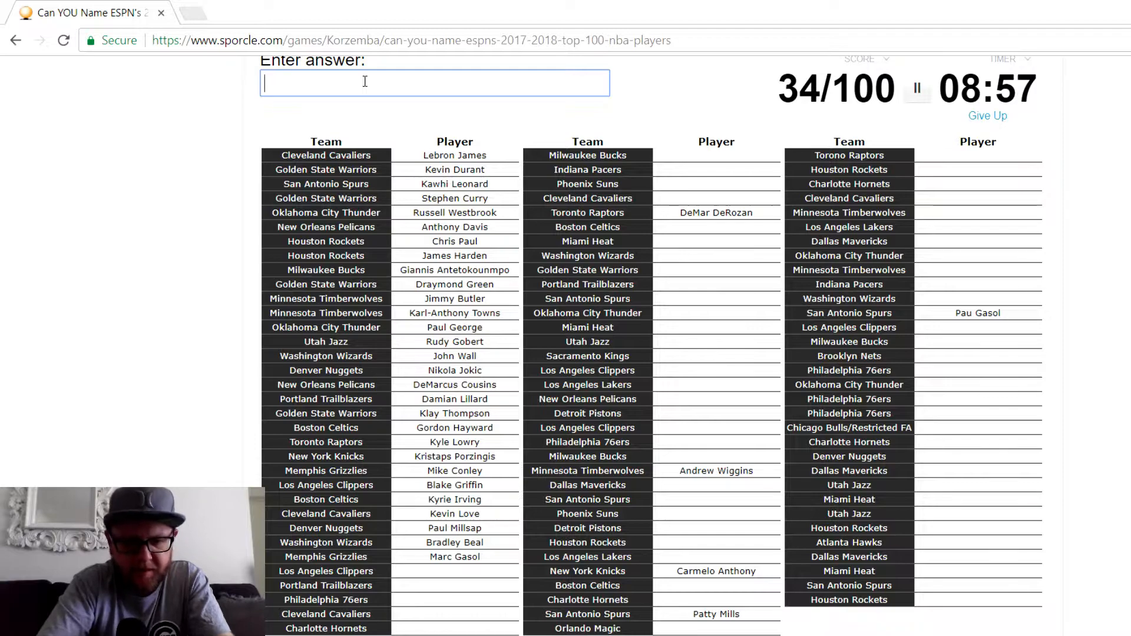
{"action": "type", "text": "DeAndre Jordan"}
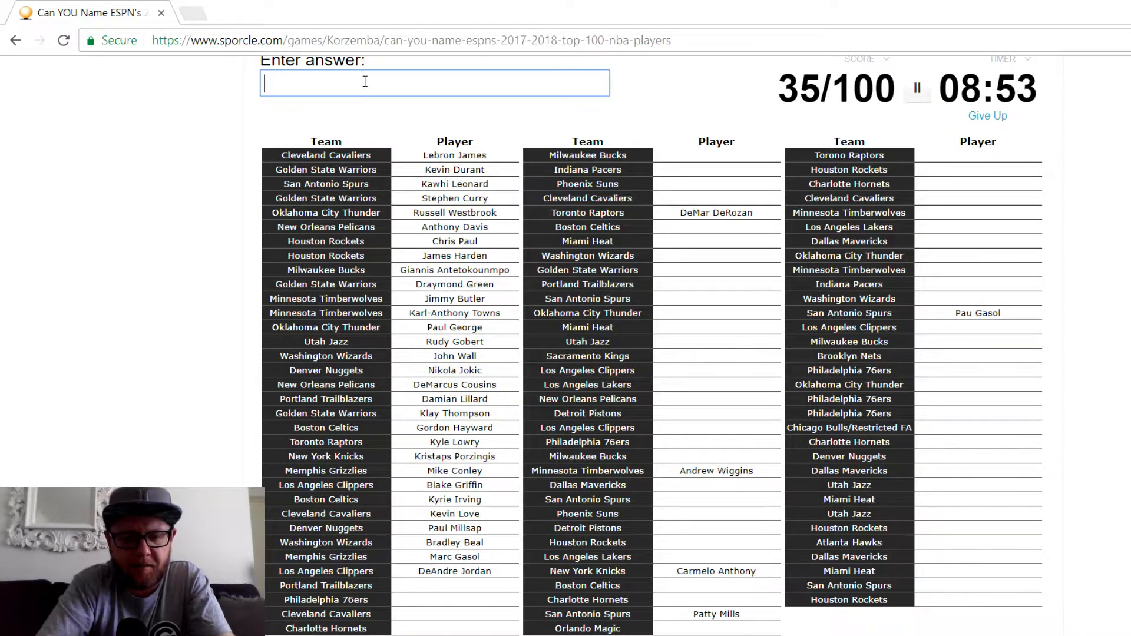
{"action": "type", "text": "m"}
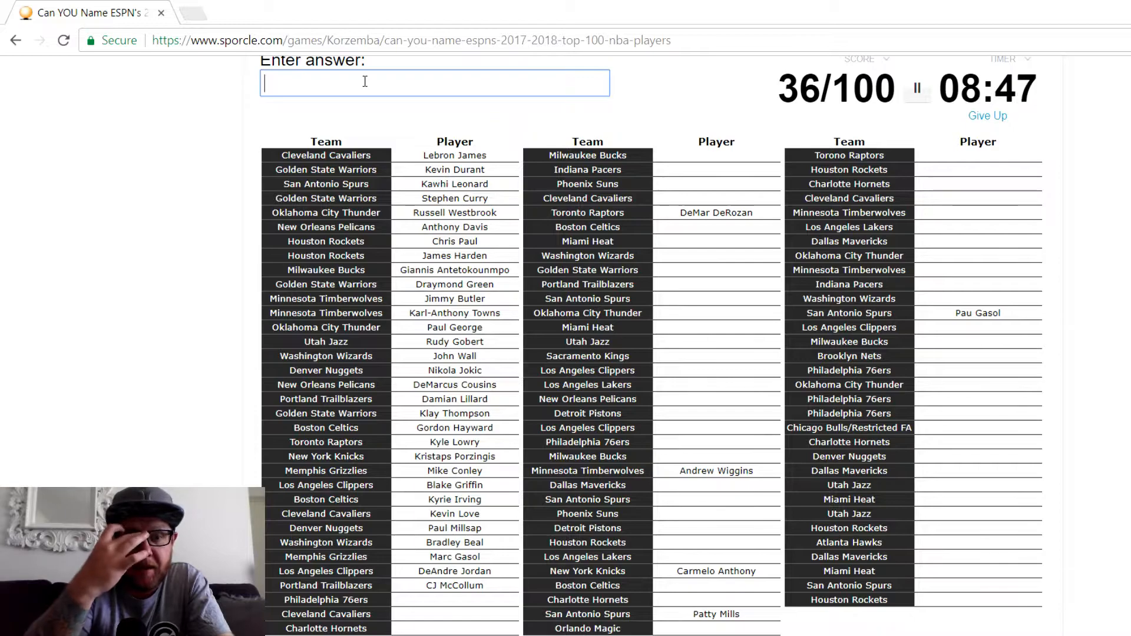
{"action": "type", "text": "si"}
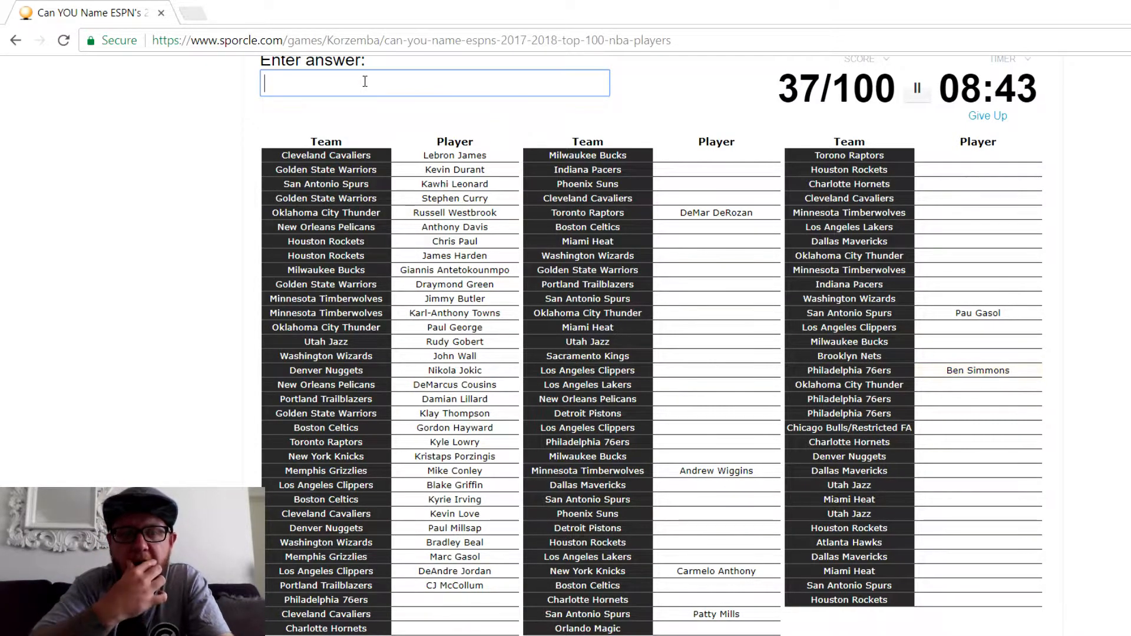
{"action": "type", "text": "e"}
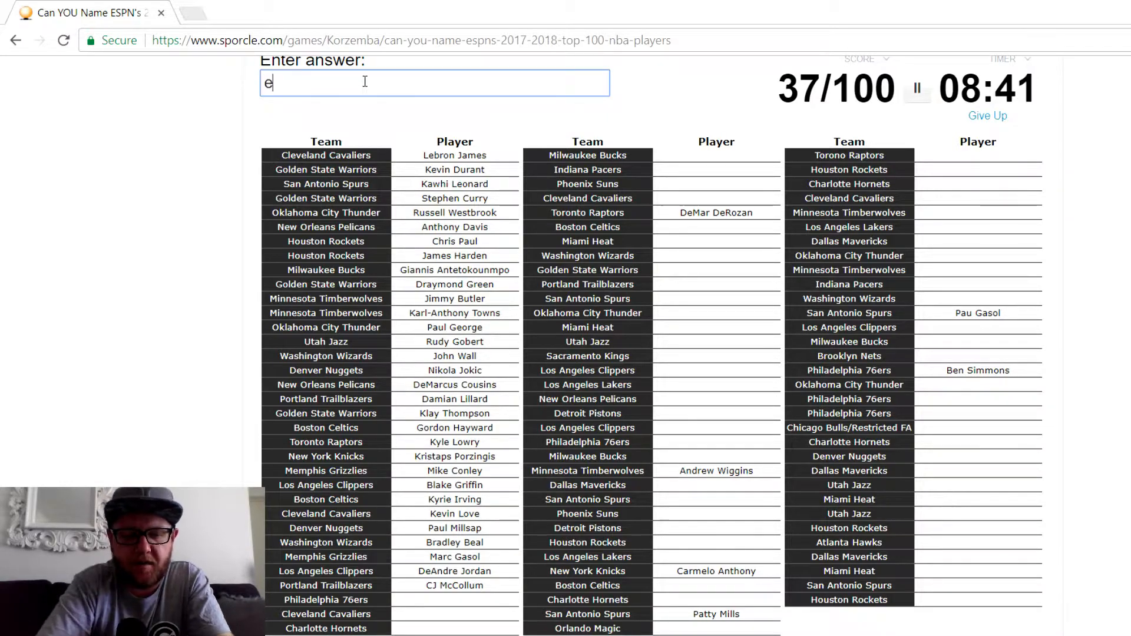
{"action": "type", "text": "Joel Embiid"}
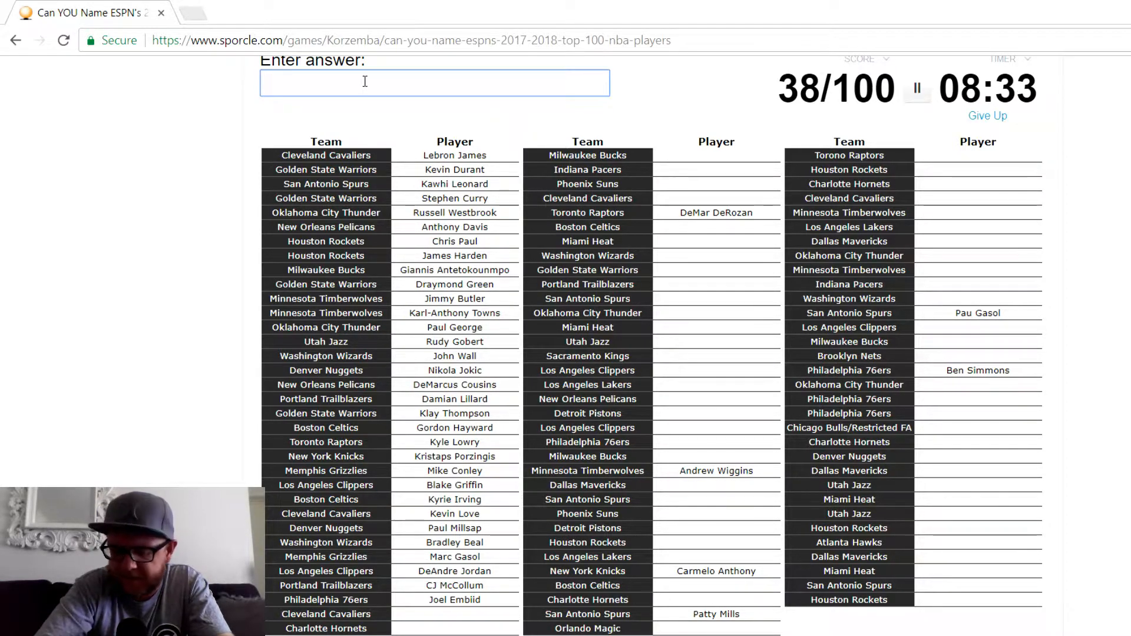
{"action": "type", "text": "tho"}
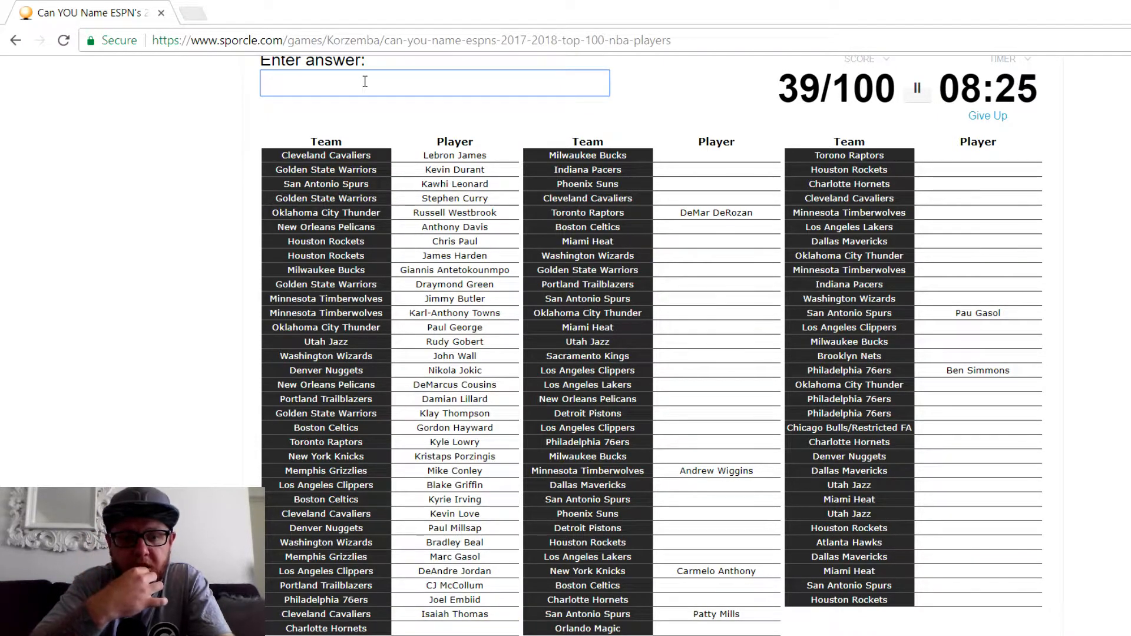
{"action": "type", "text": "w"}
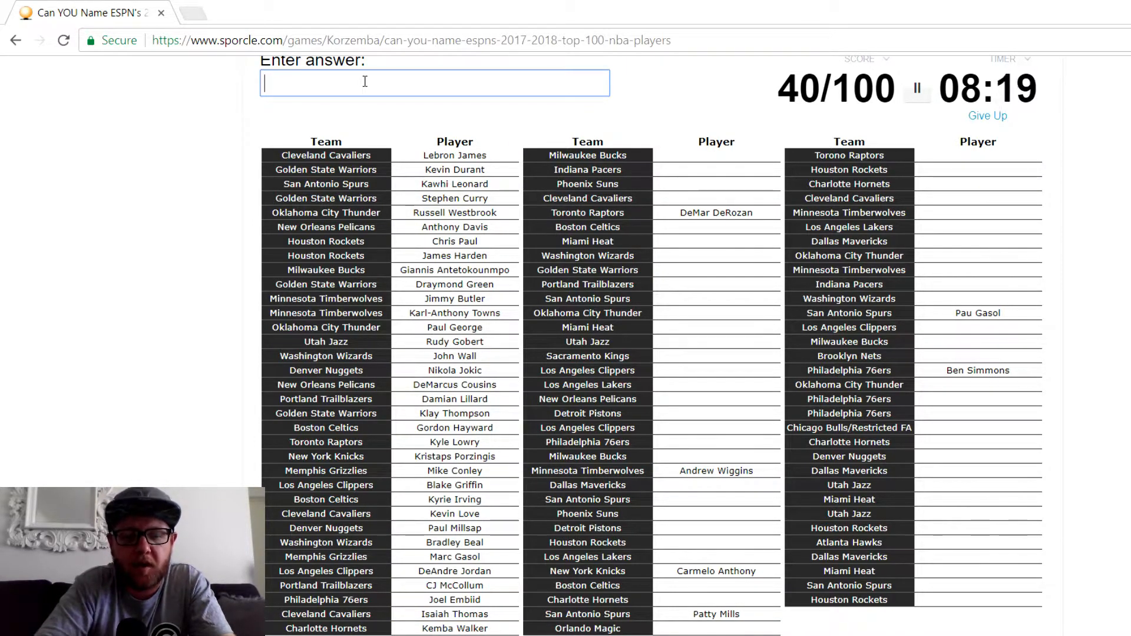
- Add Eric Bledsoe, Khris Middleton, Oladipo, Myles Turner, Wade and Rose to reach 44 of 100
{"action": "type", "text": "Eric Bledsoe"}
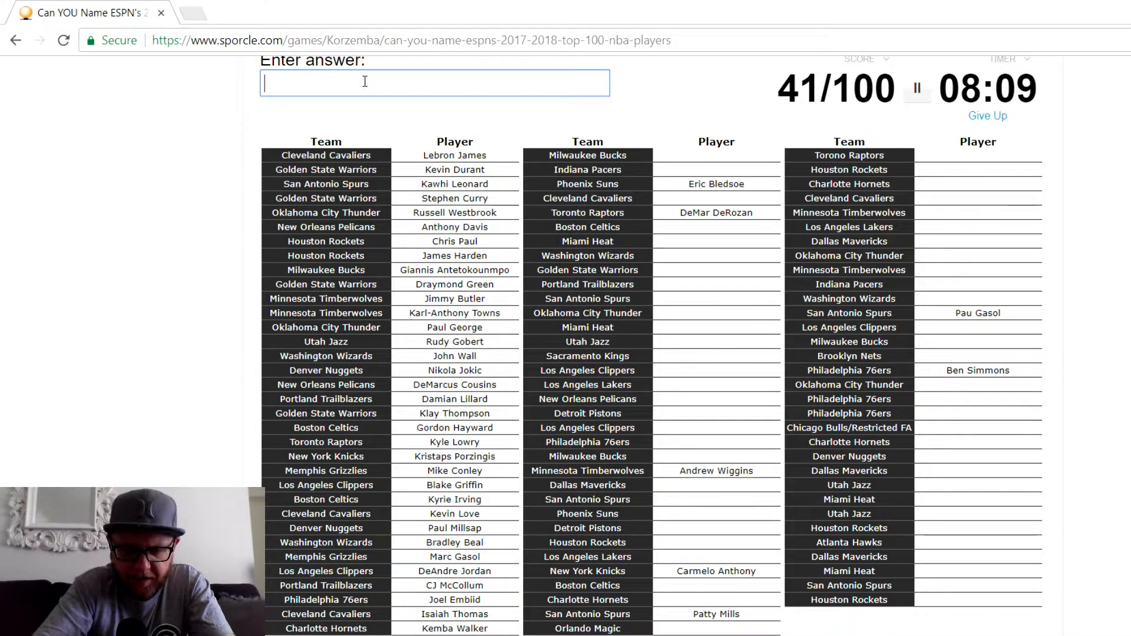
{"action": "type", "text": "Khris Middleton"}
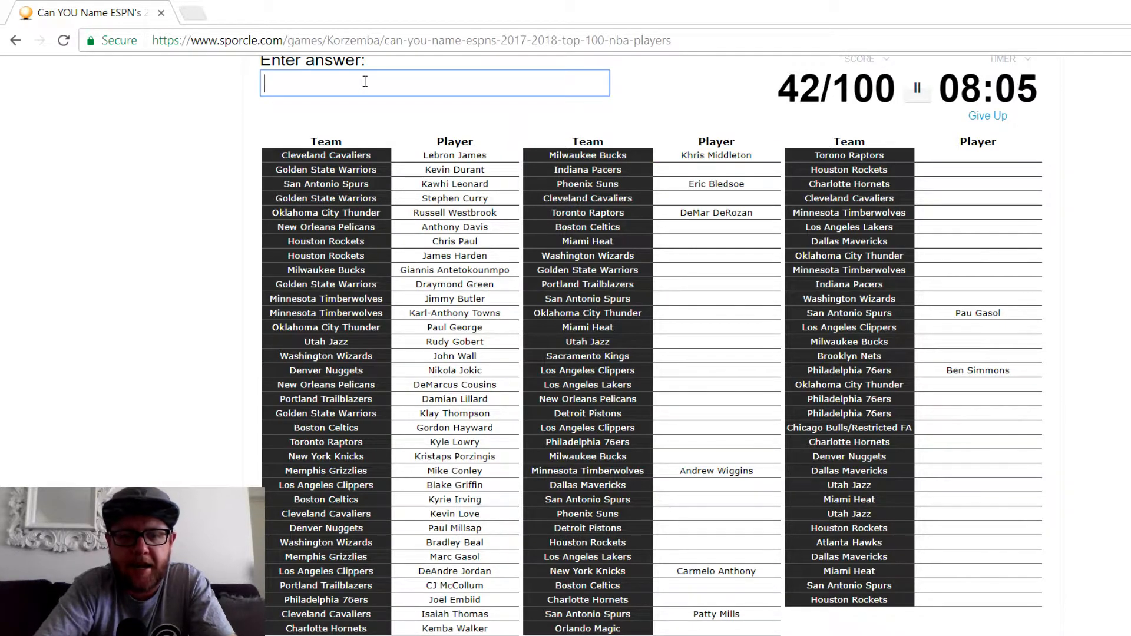
{"action": "type", "text": "ola"}
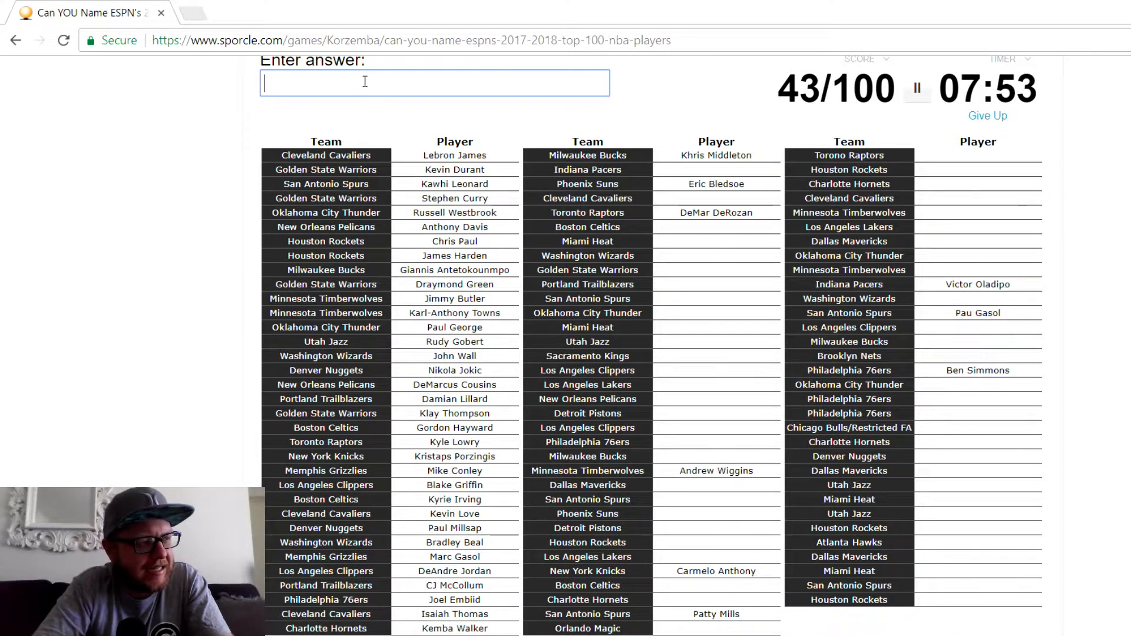
{"action": "type", "text": "tur"}
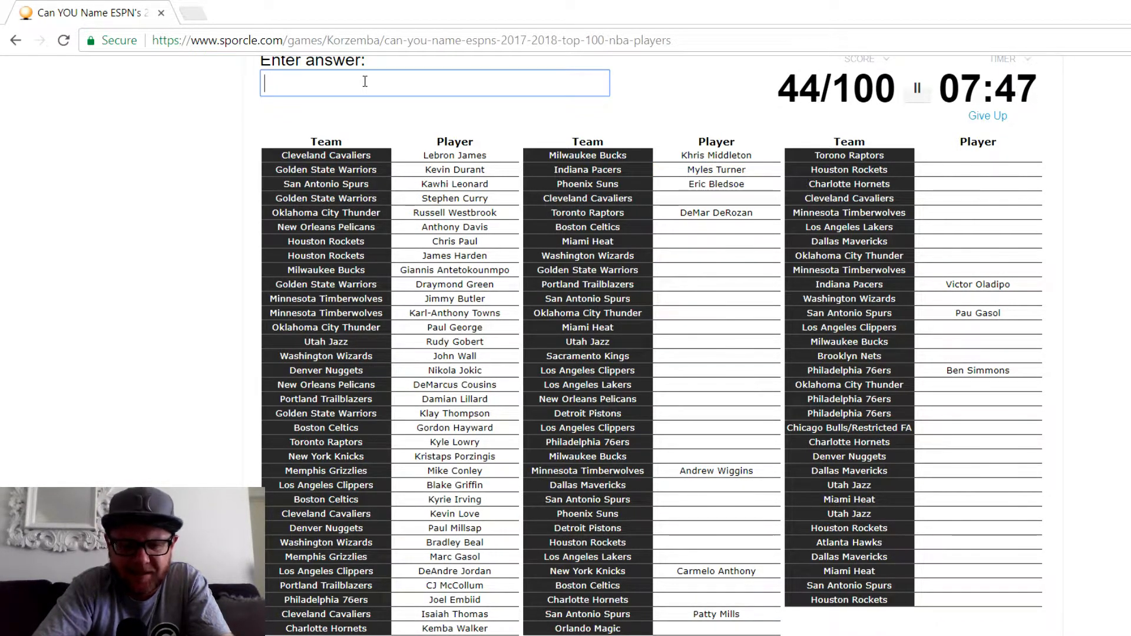
{"action": "type", "text": "W"}
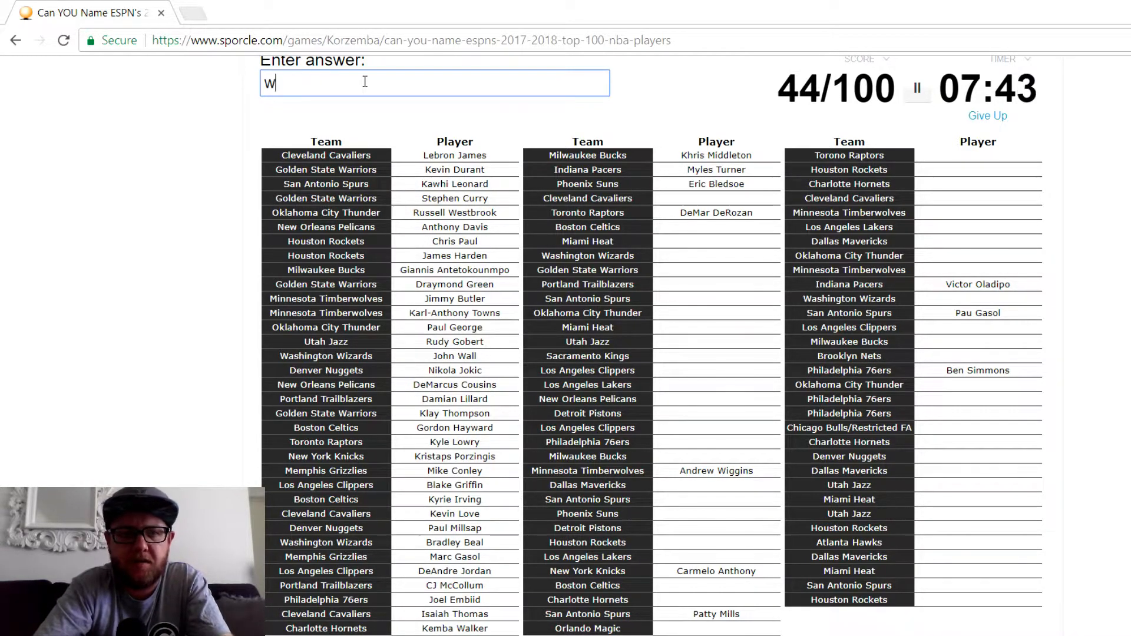
{"action": "type", "text": "dwayne"}
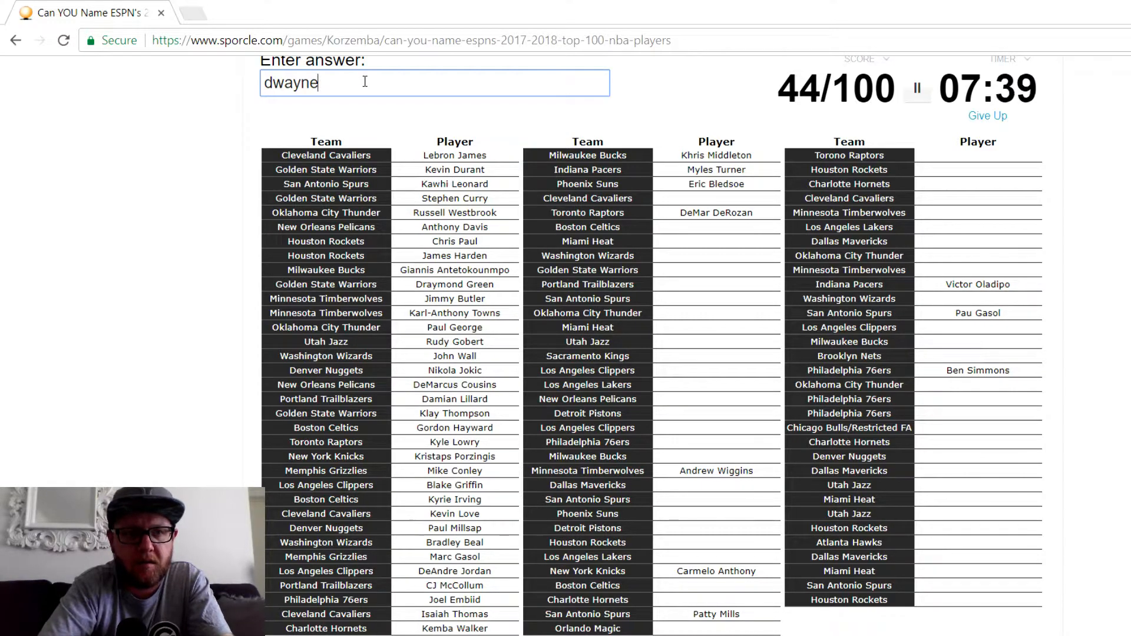
{"action": "type", "text": "wad"}
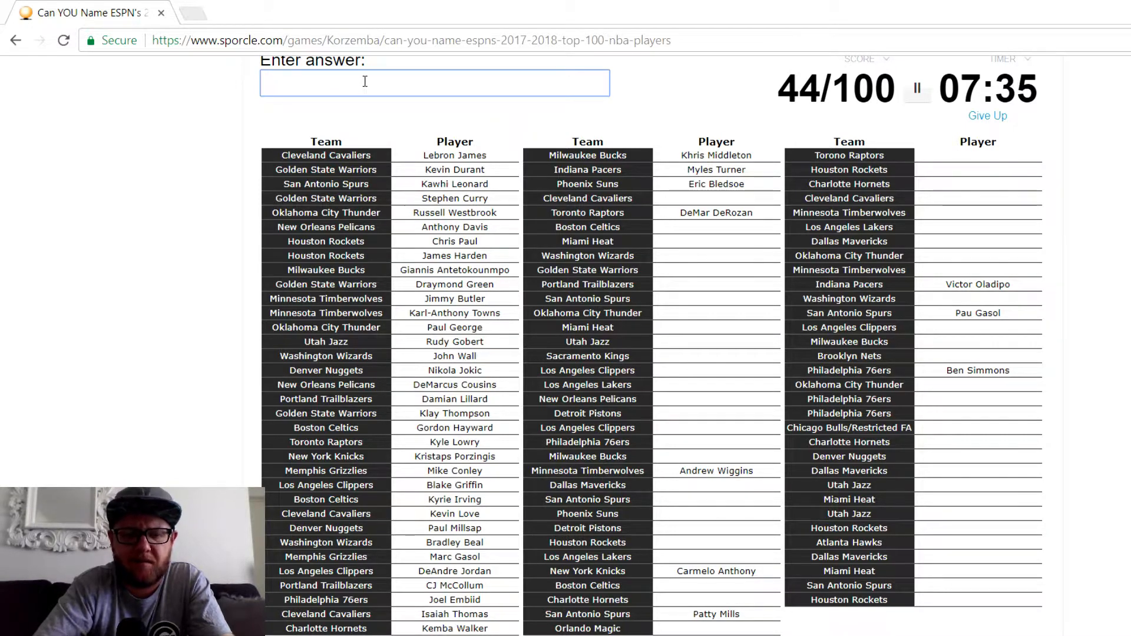
{"action": "type", "text": "ros"}
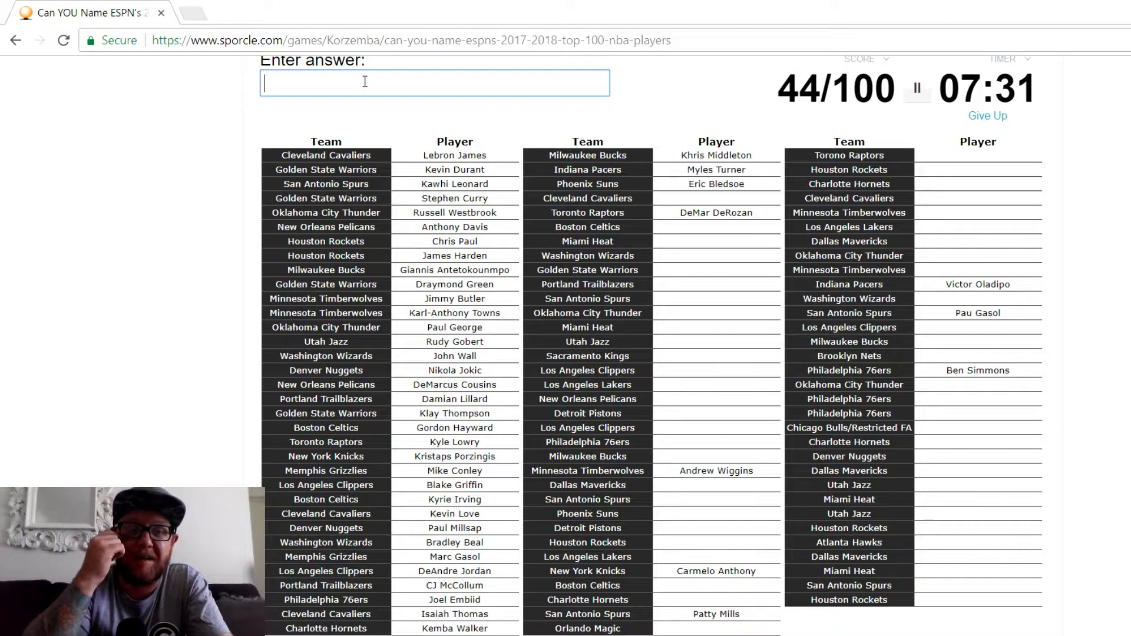
- Name Thompson, Horford, Dragic, Whiteside, Porter, Iguodala and Nurkic to reach 52 of 100
{"action": "type", "text": "thompson"}
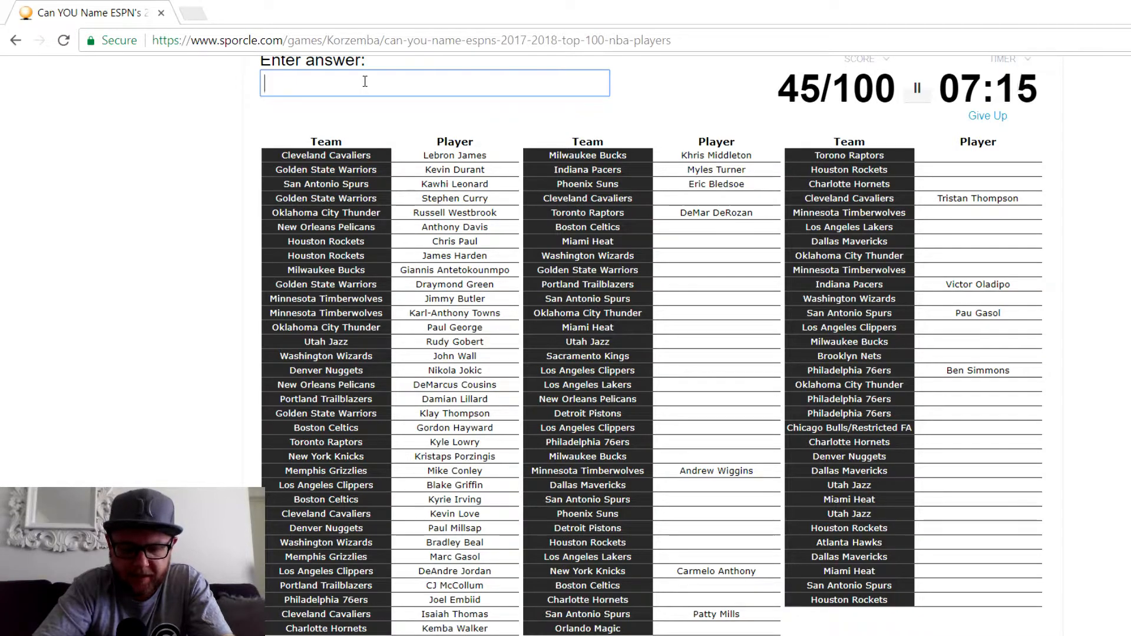
{"action": "type", "text": "horfo"}
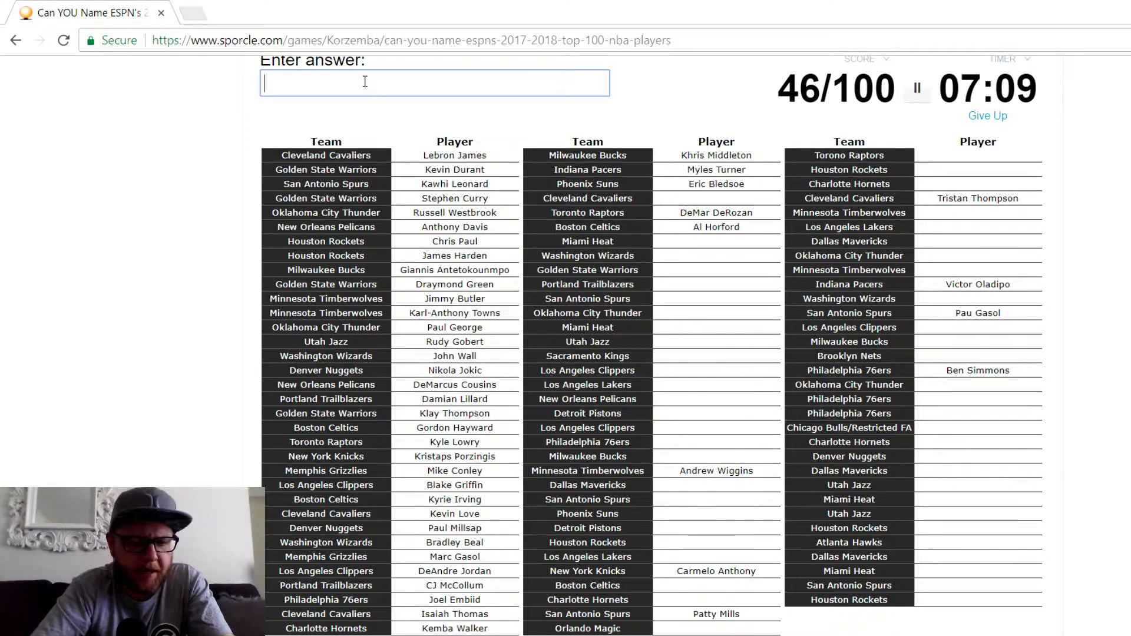
{"action": "type", "text": "dr"}
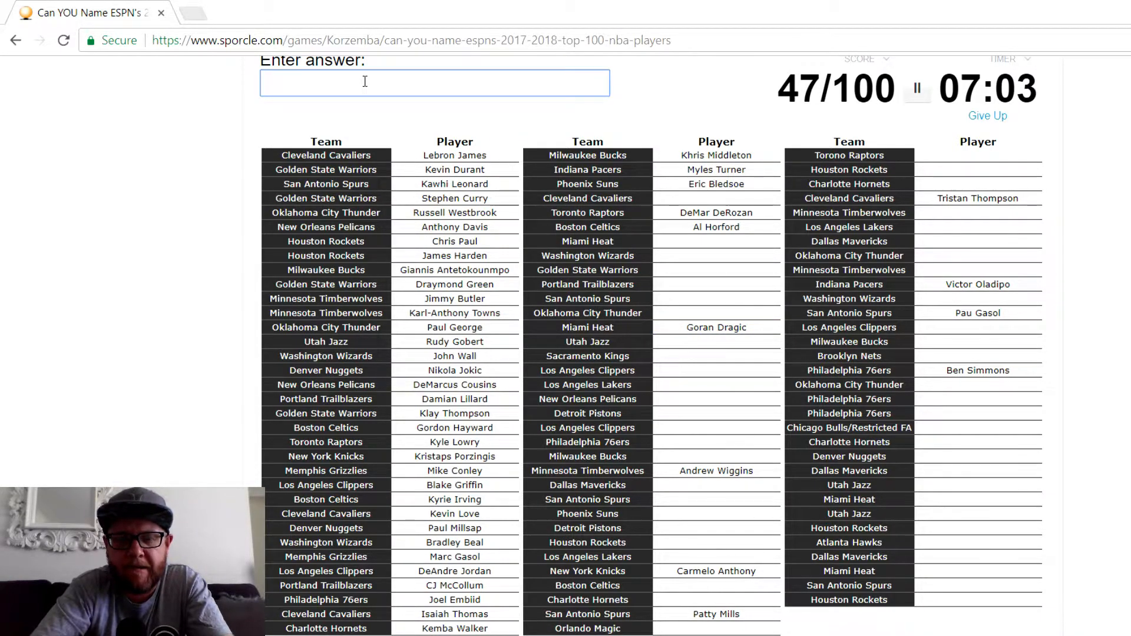
{"action": "type", "text": "wa"}
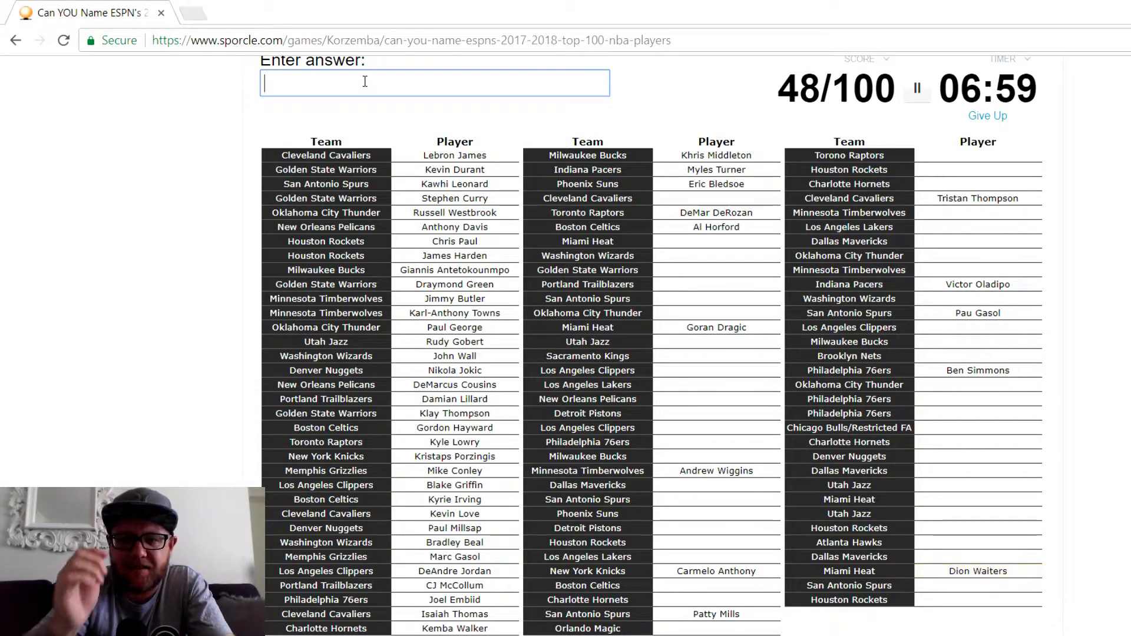
{"action": "type", "text": "whi"}
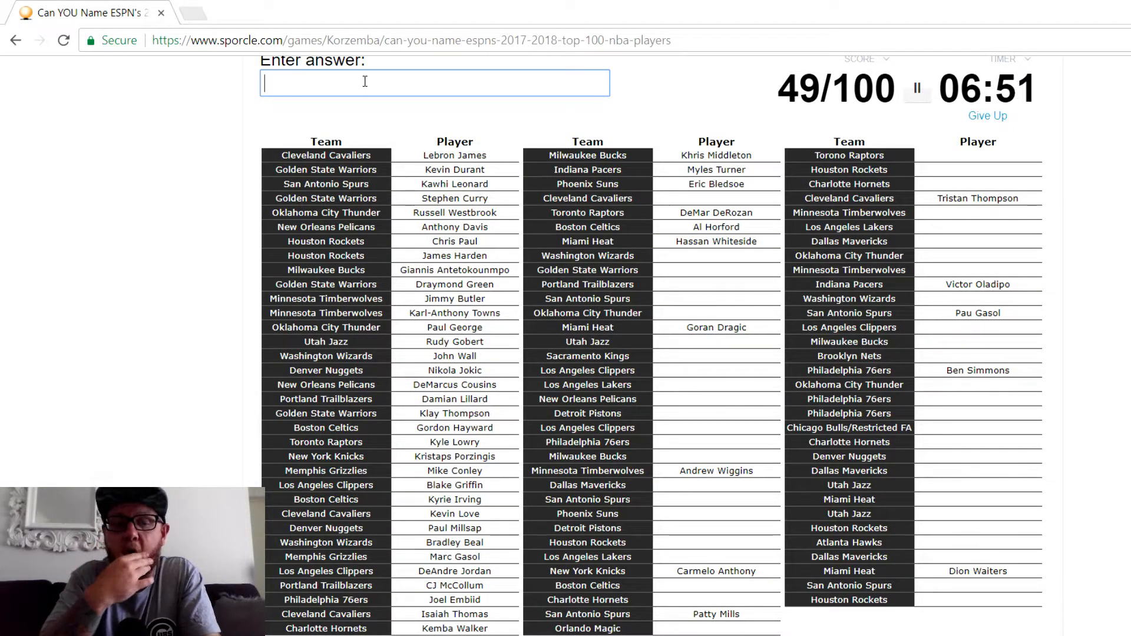
{"action": "type", "text": "port"}
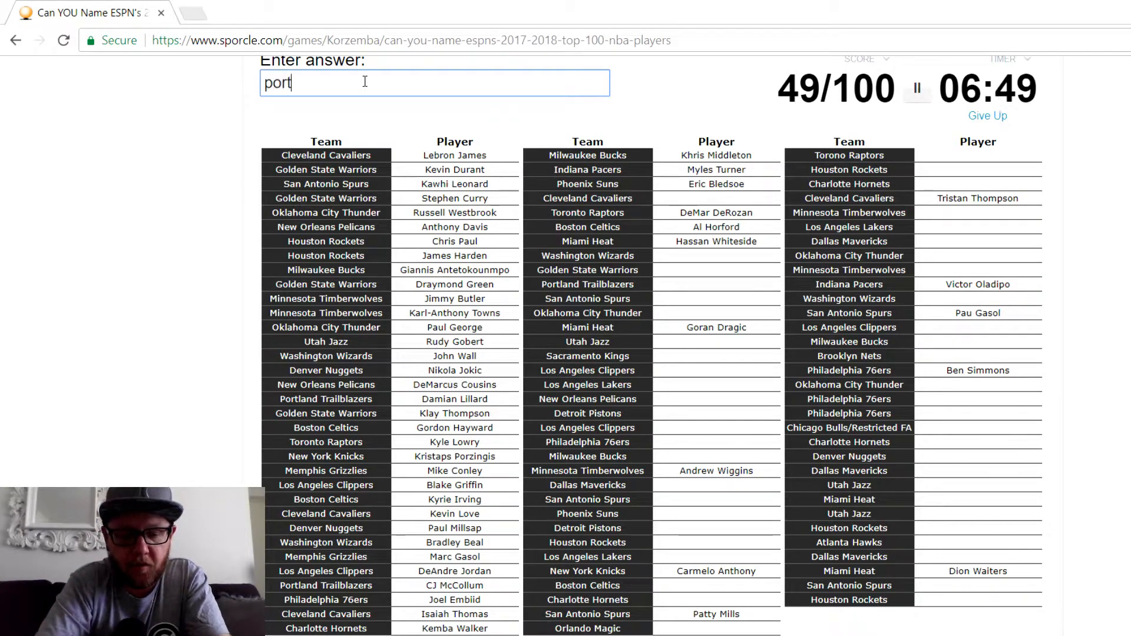
{"action": "type", "text": "port"}
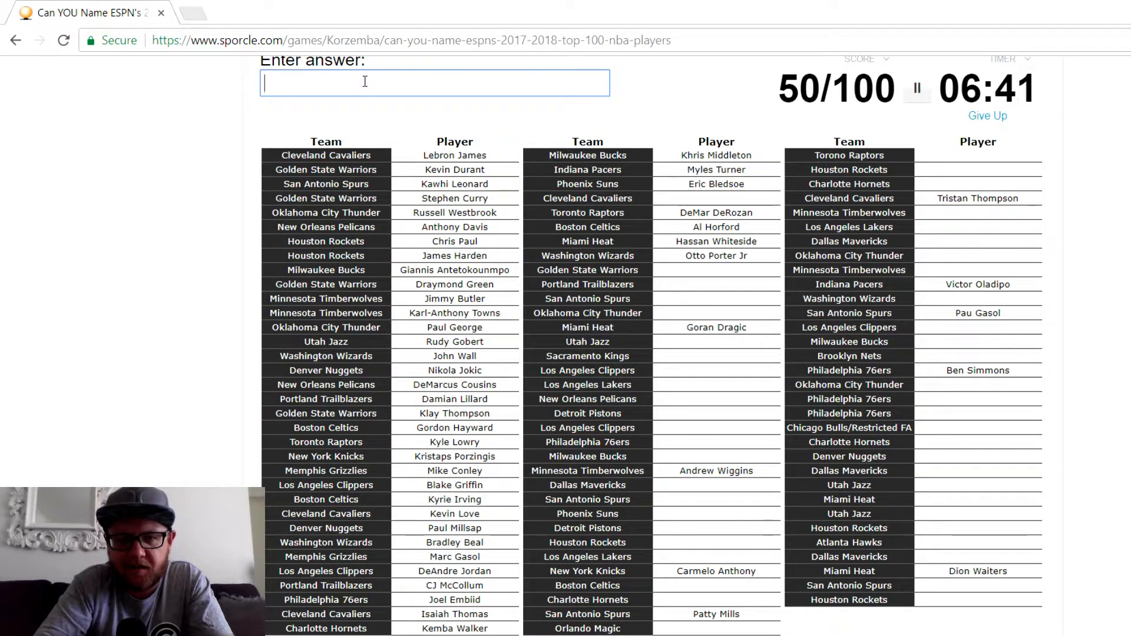
{"action": "type", "text": "ig"}
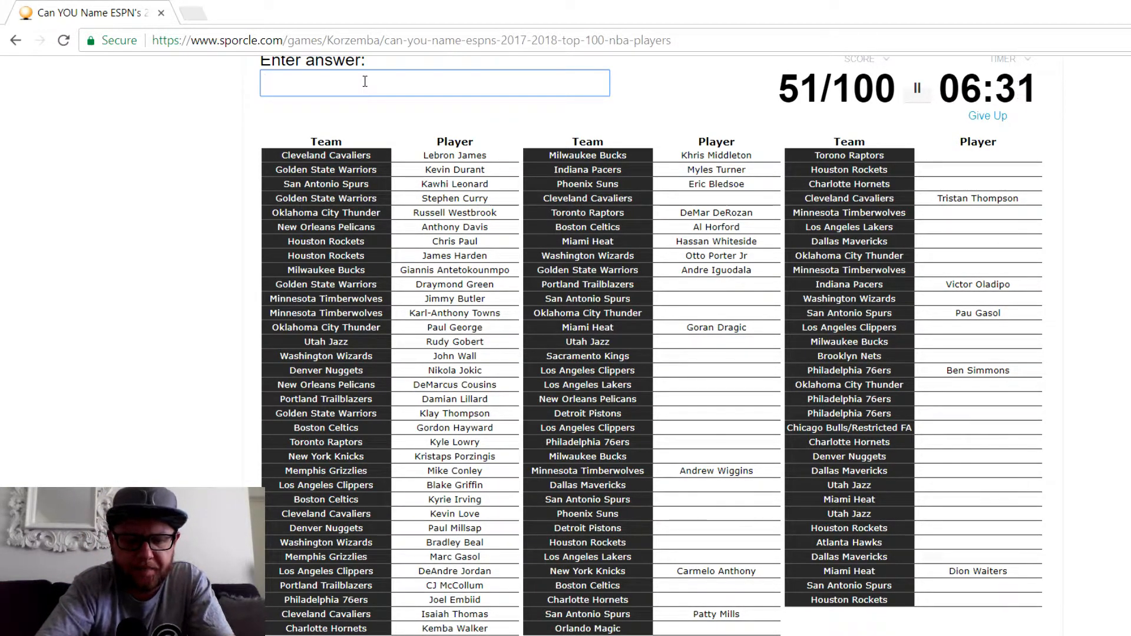
{"action": "type", "text": "nur"}
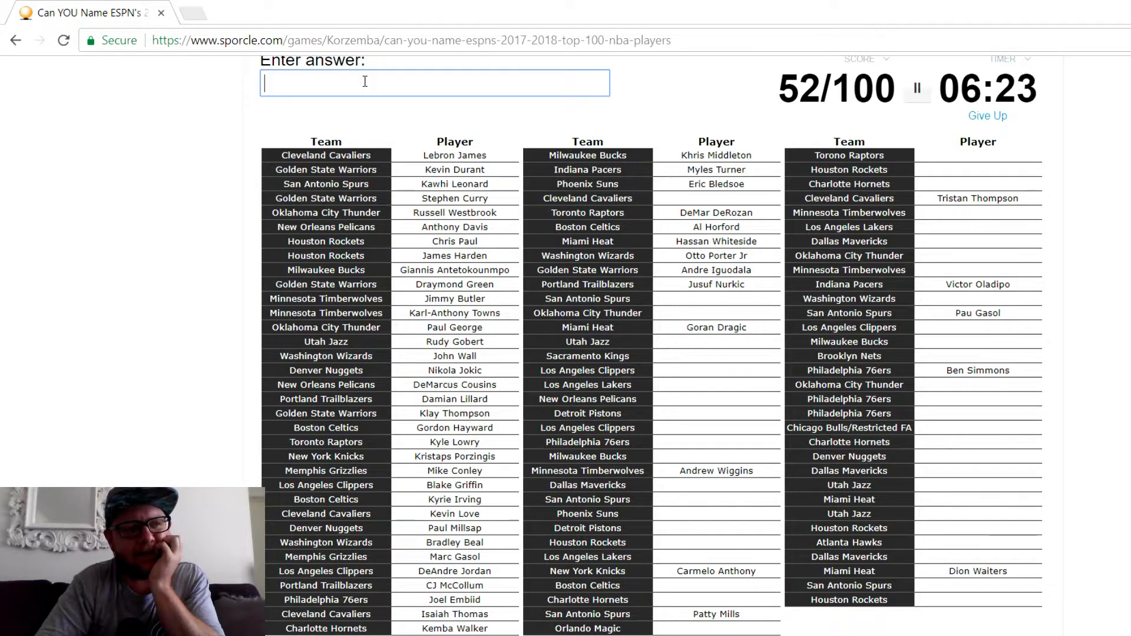
- Name LaMarcus Aldridge, Andre Roberson, Steven Adams, Joe Ingles and Ricky Rubio
{"action": "type", "text": "aldr"}
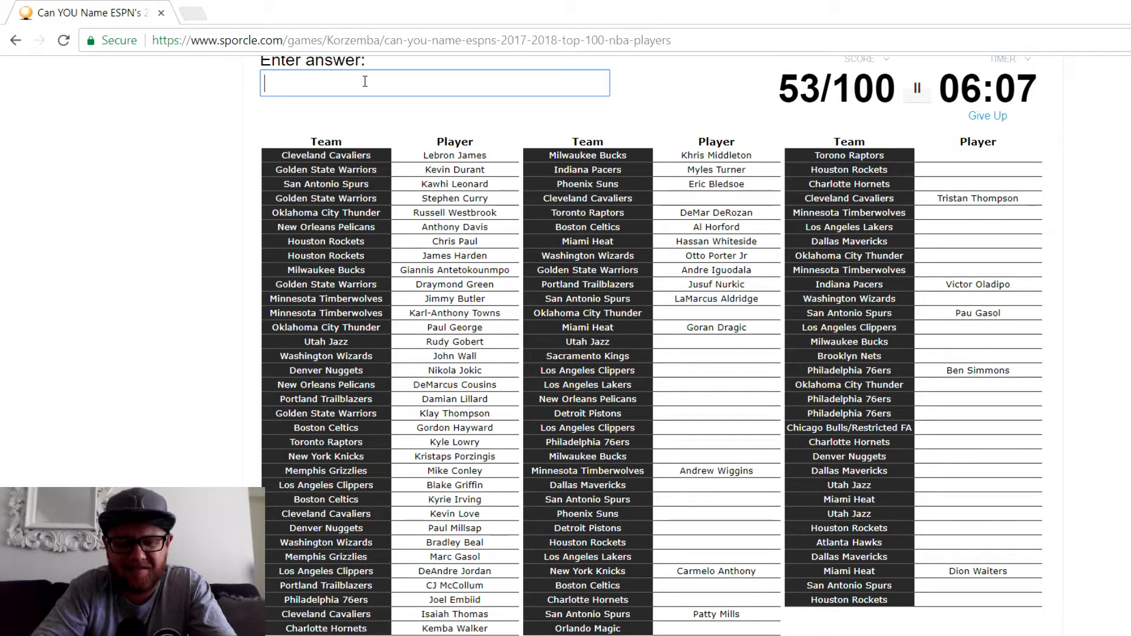
{"action": "type", "text": "Andre Roberson"}
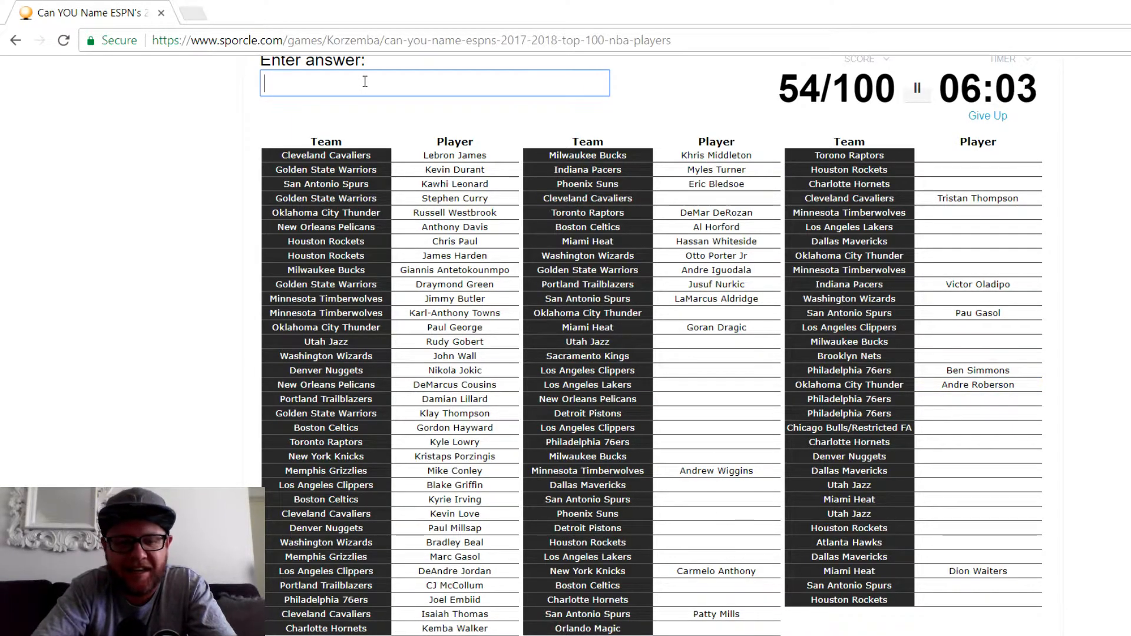
{"action": "type", "text": "a"}
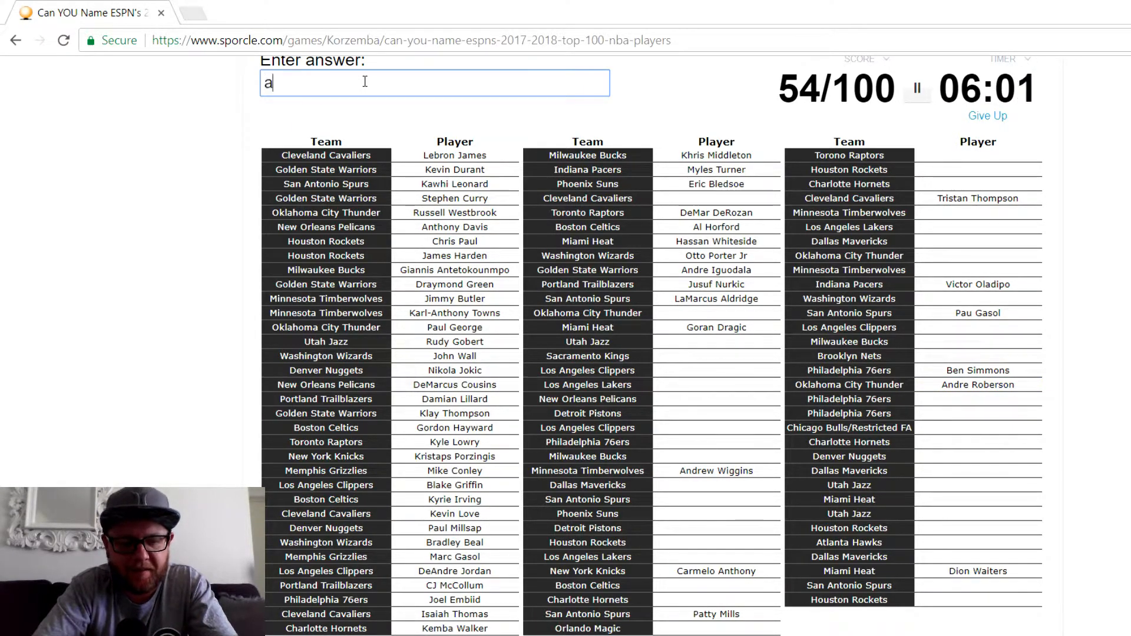
{"action": "type", "text": "Steven Adams"}
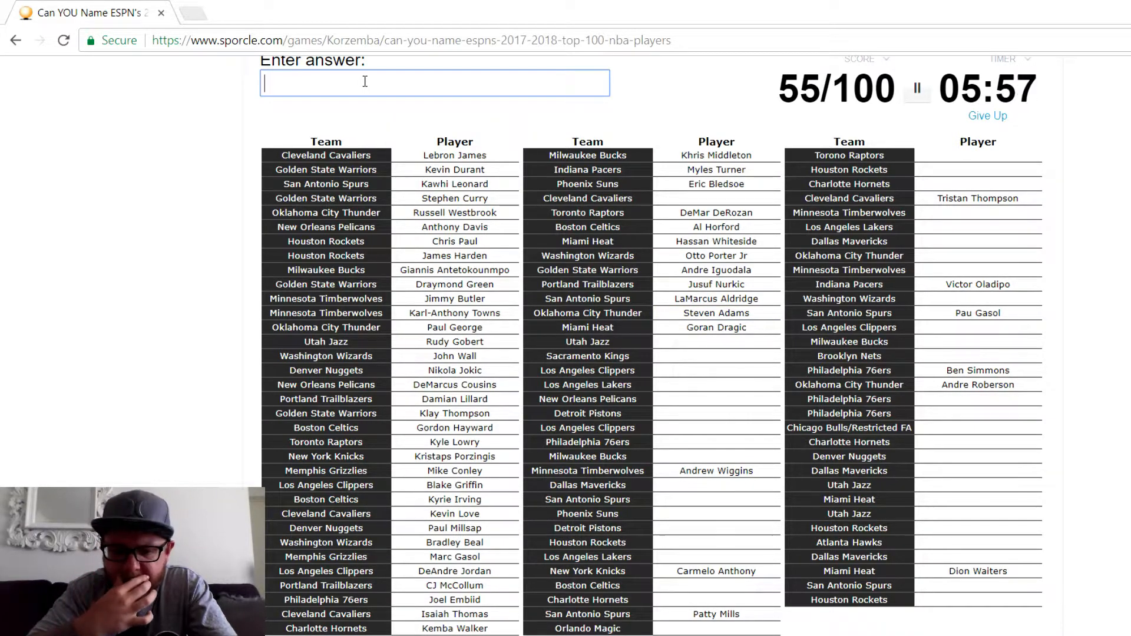
{"action": "type", "text": "ingles"}
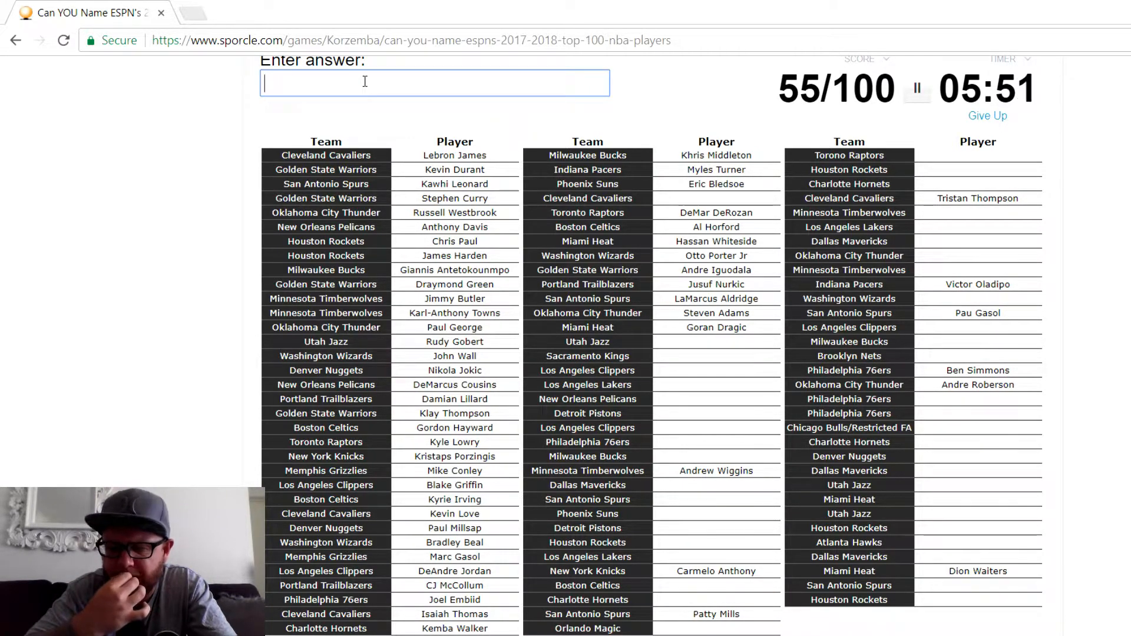
{"action": "type", "text": "ru"}
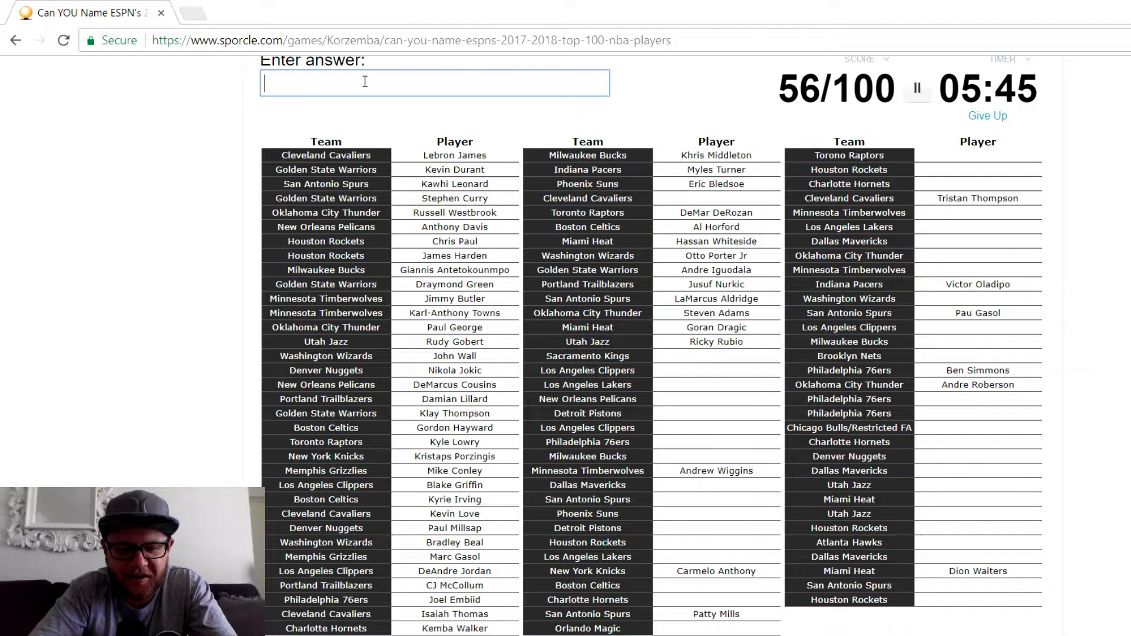
- After a rejected Randolph guess, add George Hill, Gallinari and Lou Williams to reach 59
{"action": "type", "text": "rando"}
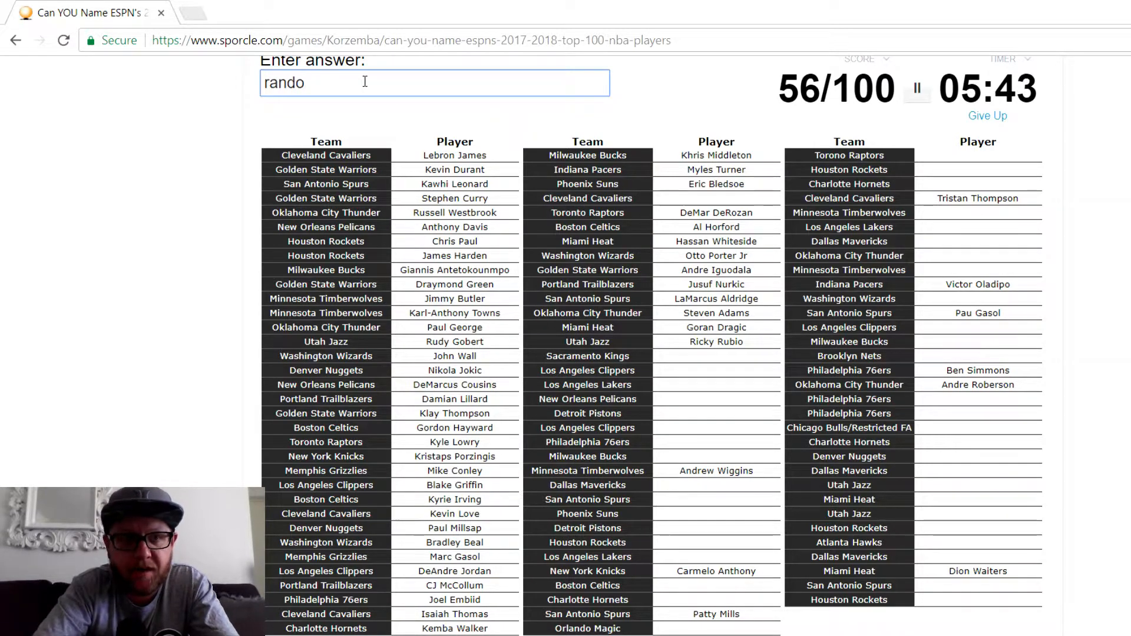
{"action": "type", "text": "lph"}
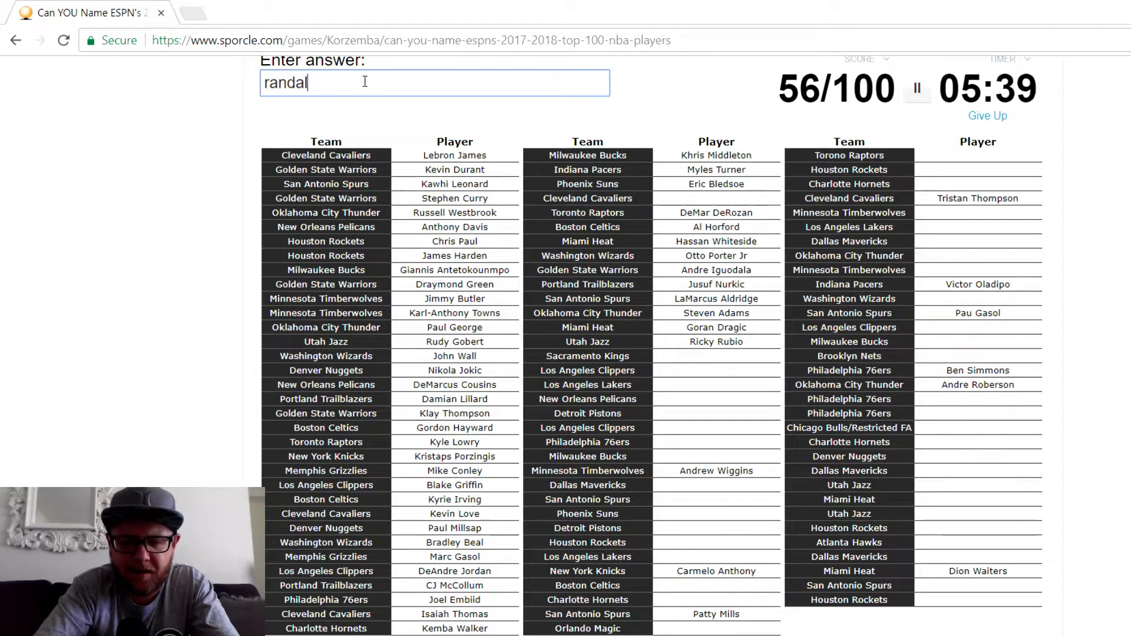
{"action": "key", "text": "Backspace"}
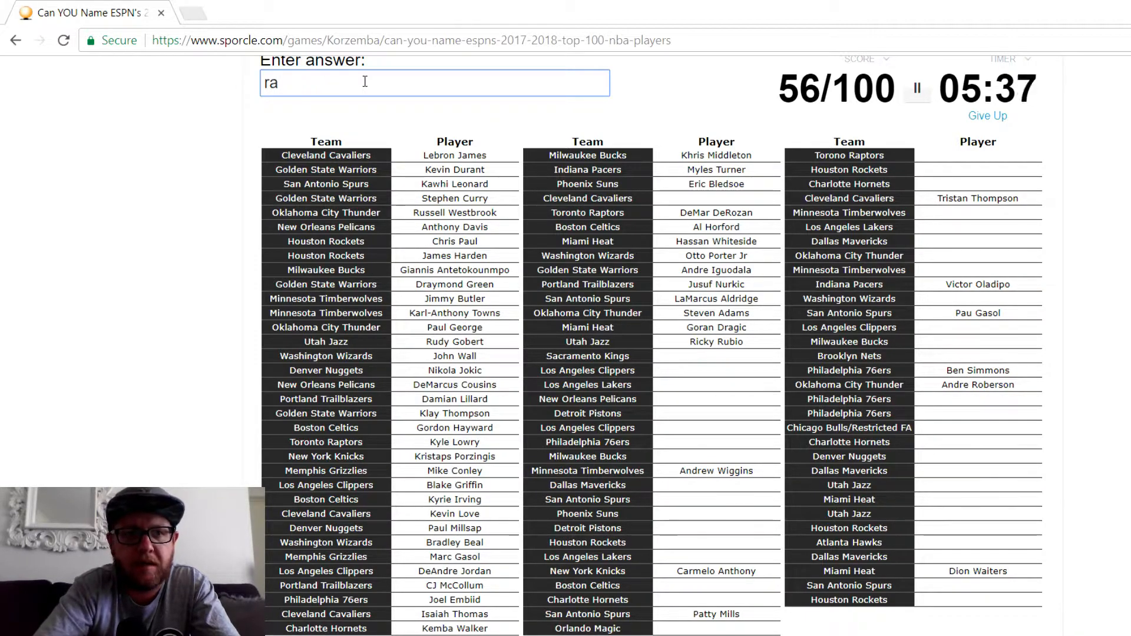
{"action": "type", "text": "hi"}
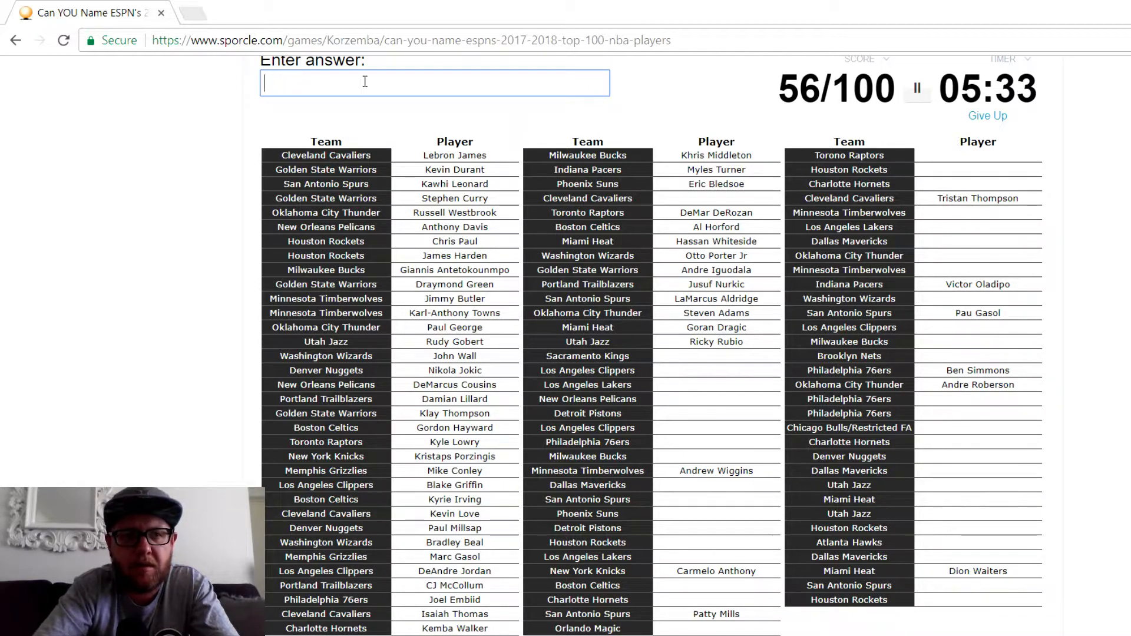
{"action": "type", "text": "George Hill"}
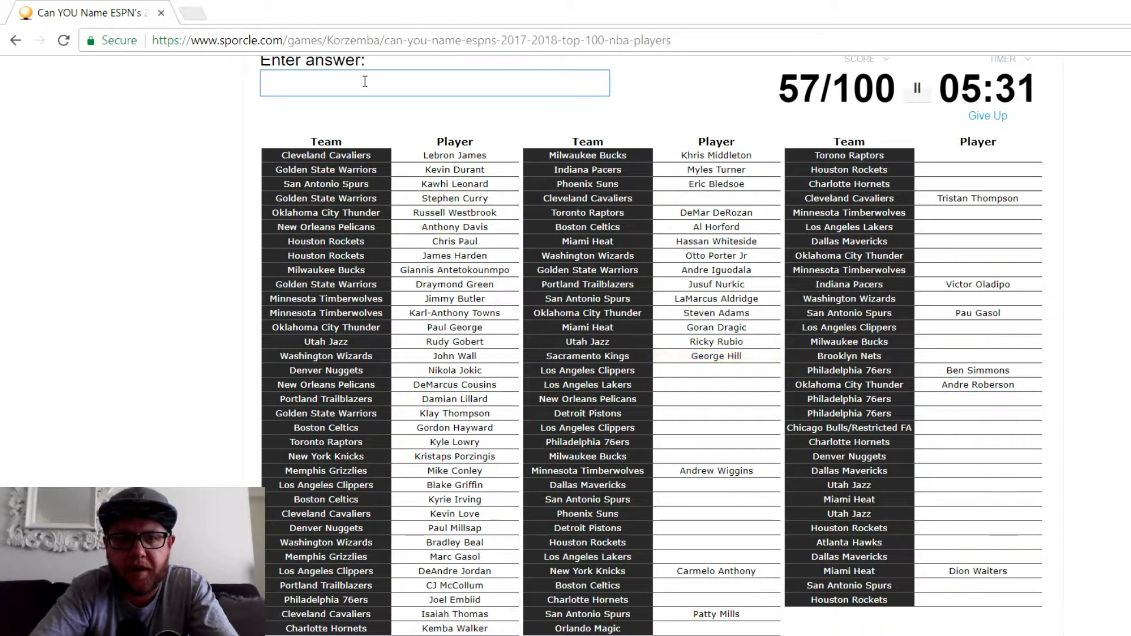
{"action": "type", "text": "g"}
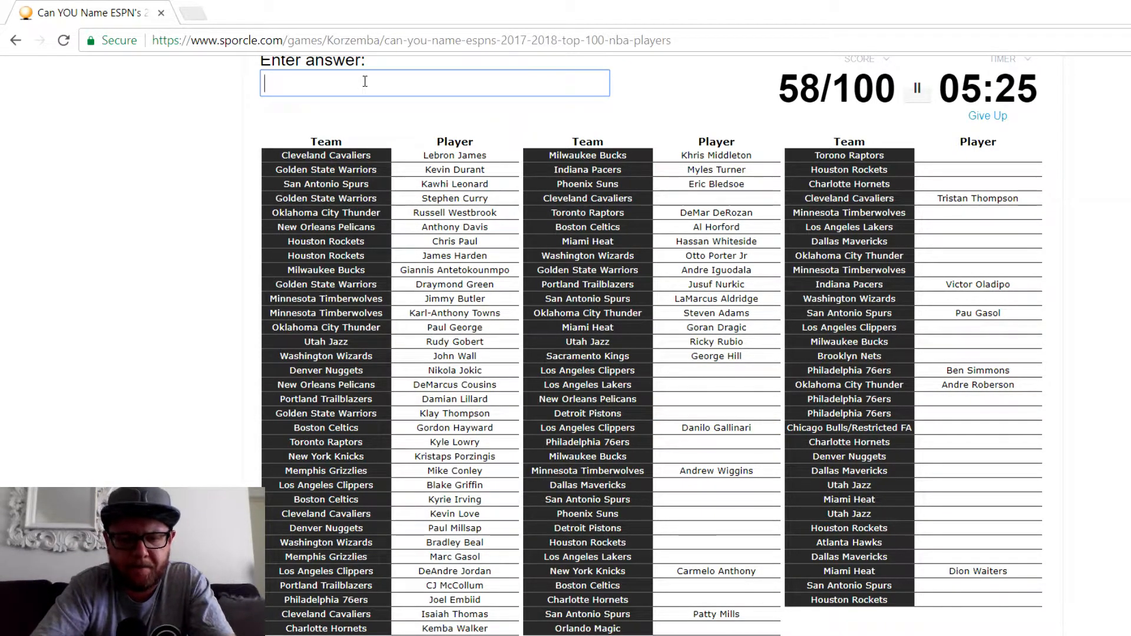
{"action": "type", "text": "wi"}
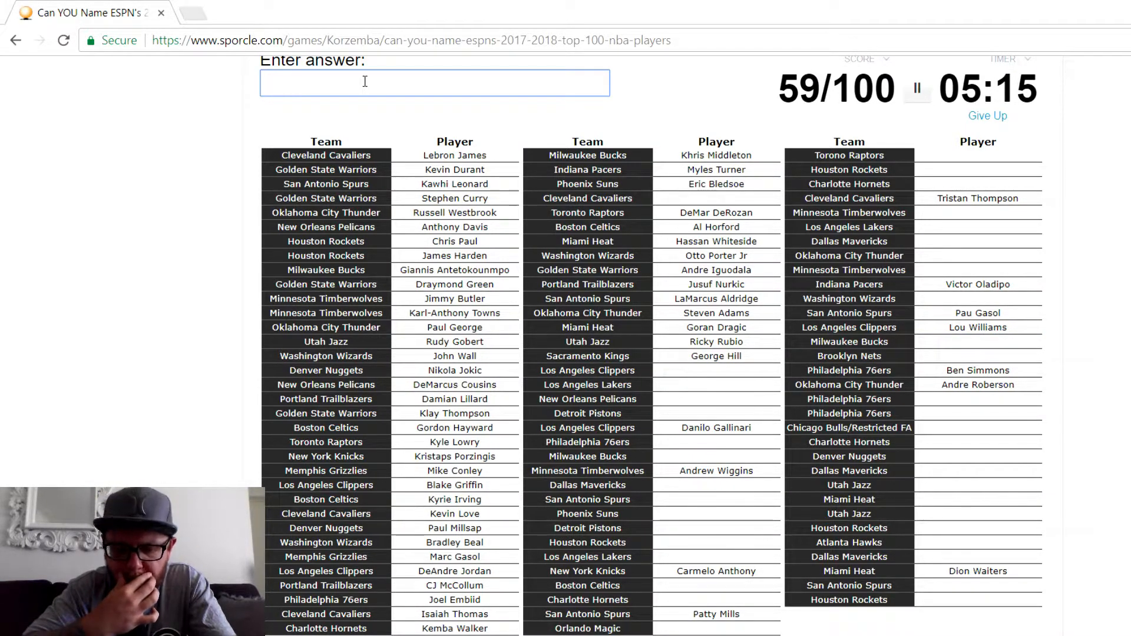
- Name Rivers, Lonzo Ball, Beverley, Brook Lopez, Holiday, Bradley, Gary Harris and Drummond
{"action": "type", "text": "river"}
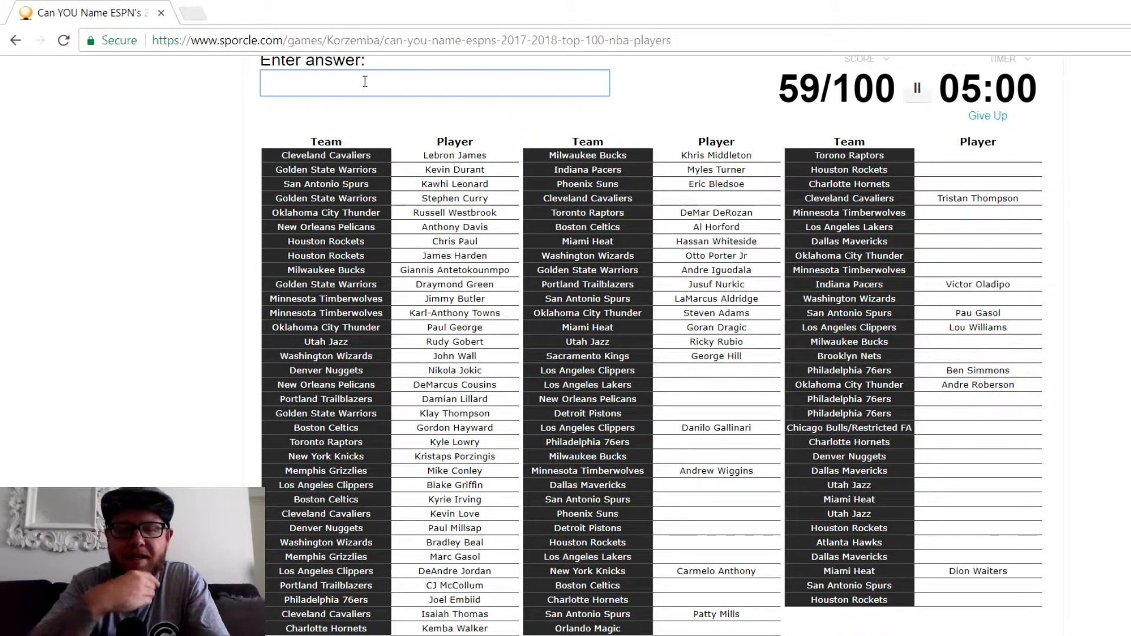
{"action": "type", "text": "lonzo"}
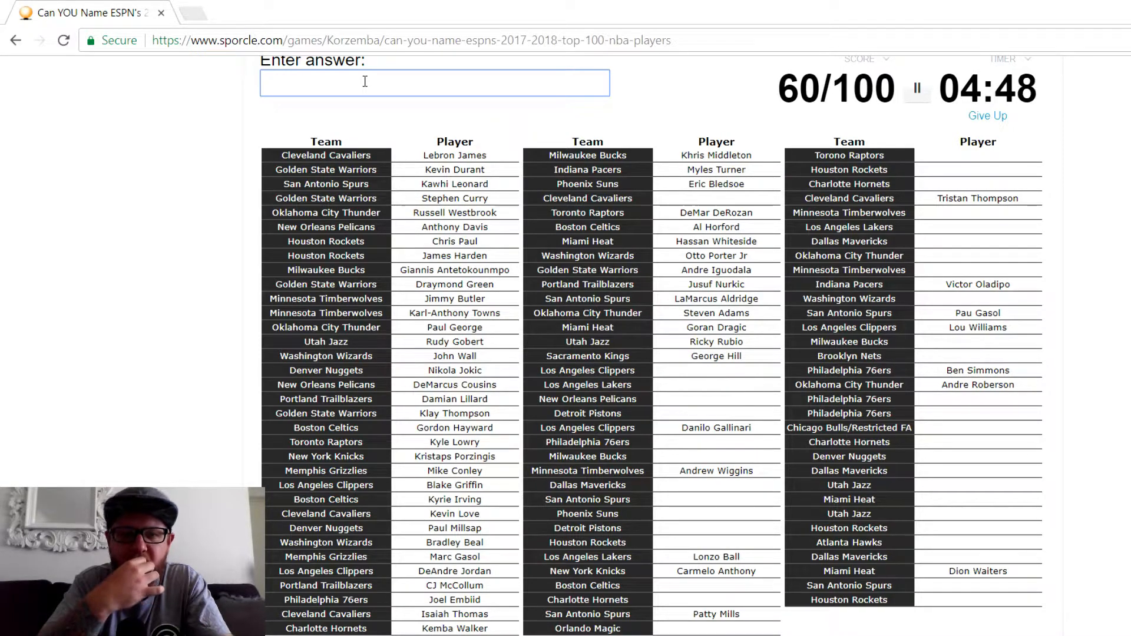
{"action": "type", "text": "beve"}
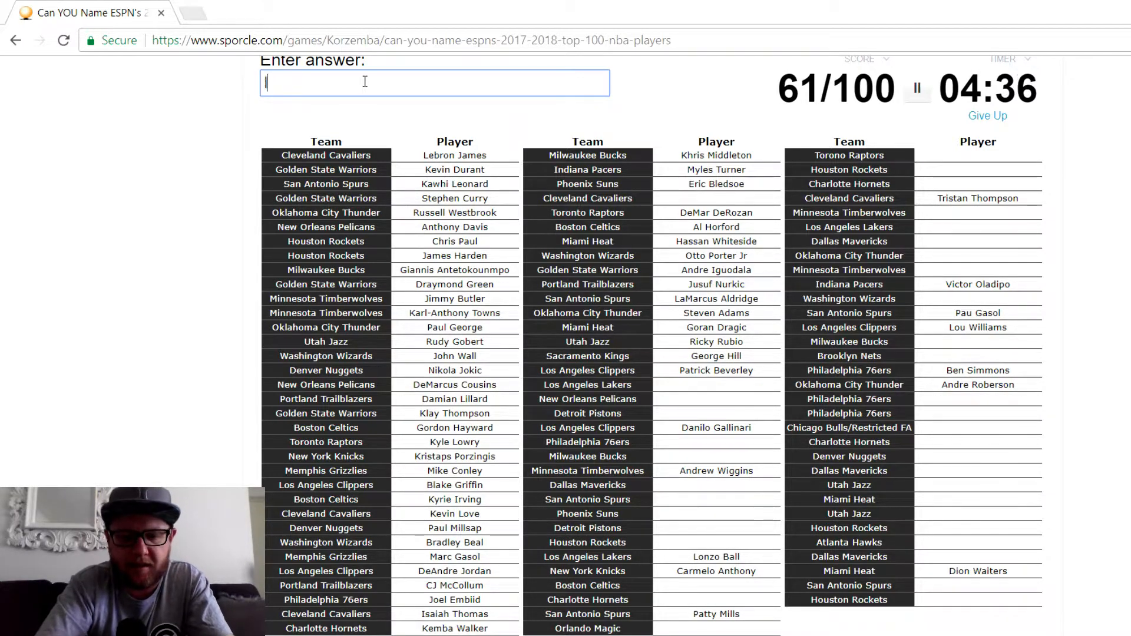
{"action": "type", "text": "Brook Lopez"}
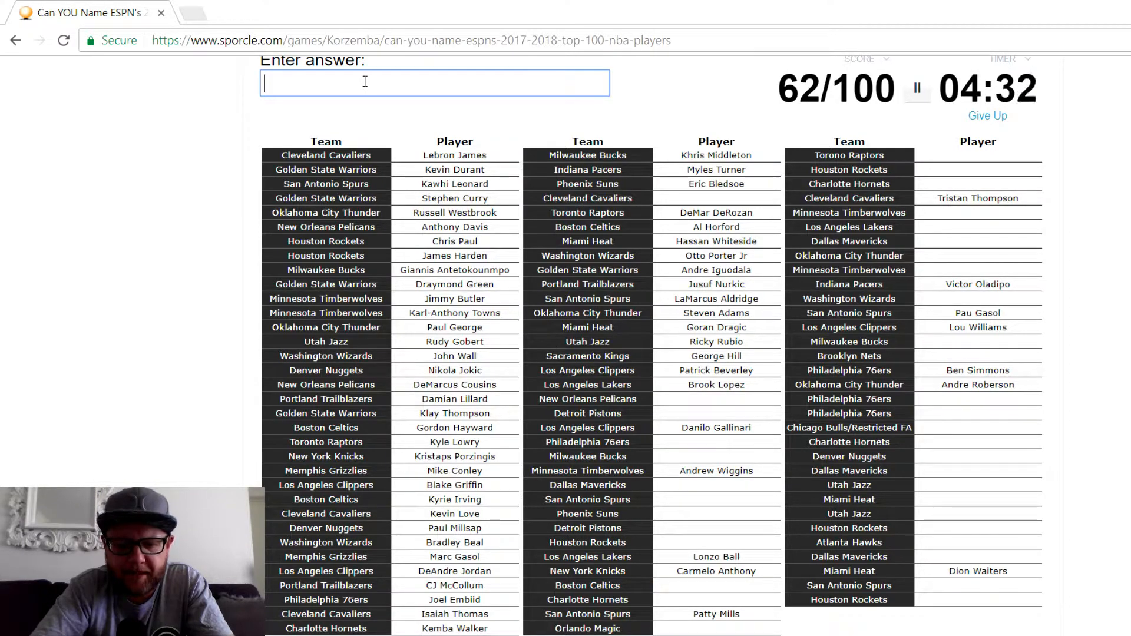
{"action": "type", "text": "holi"}
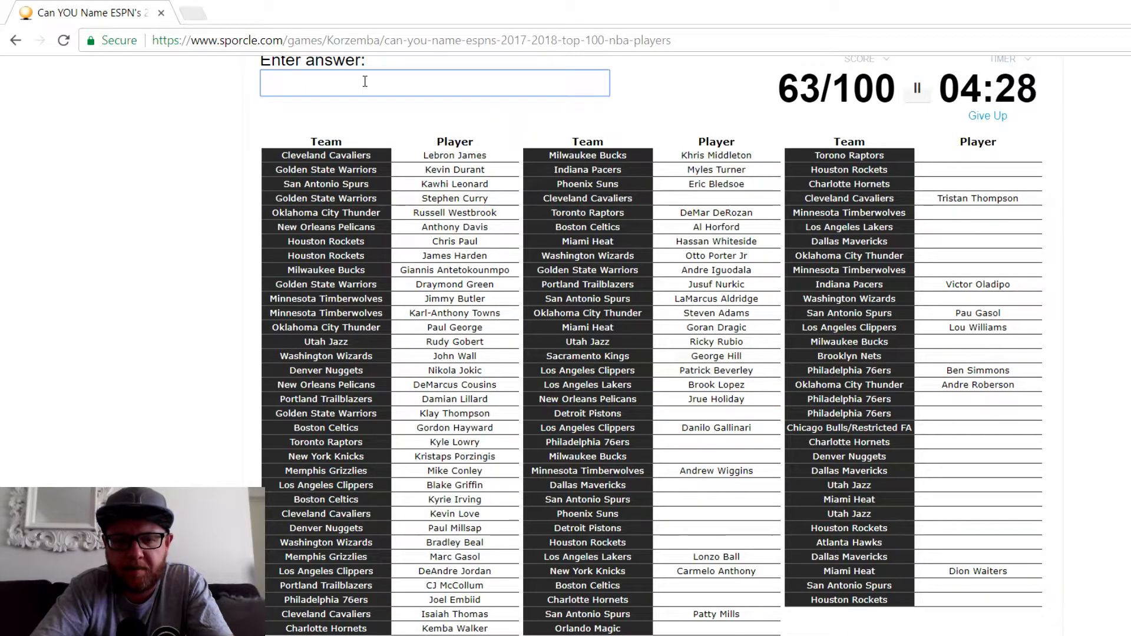
{"action": "type", "text": "bradl"}
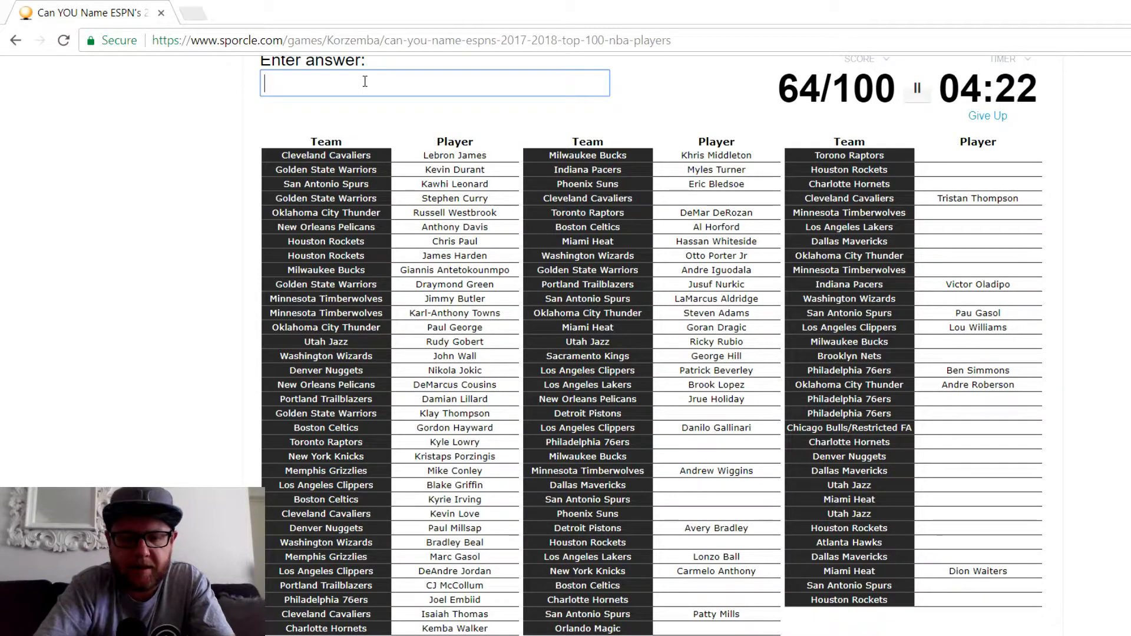
{"action": "type", "text": "Gary Harris"}
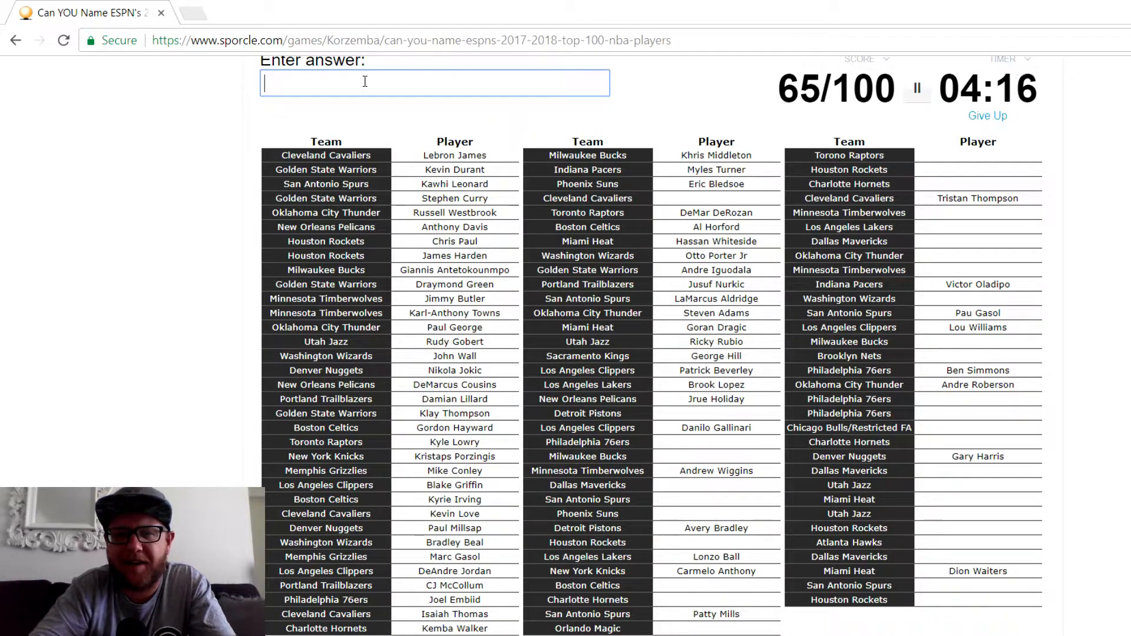
{"action": "type", "text": "dru"}
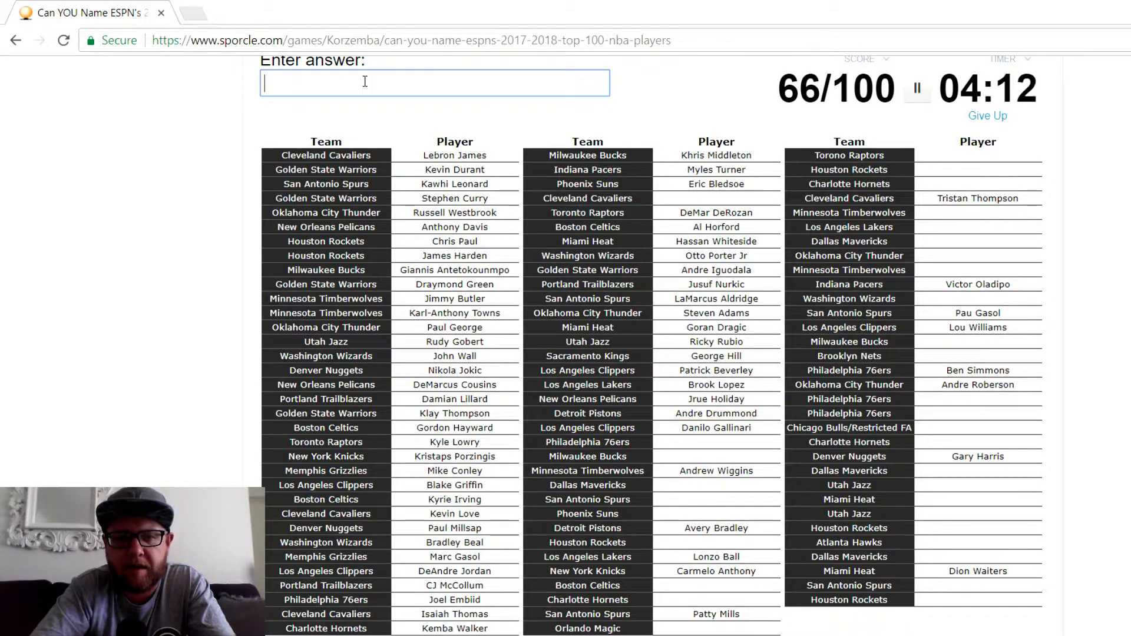
{"action": "type", "text": "r"}
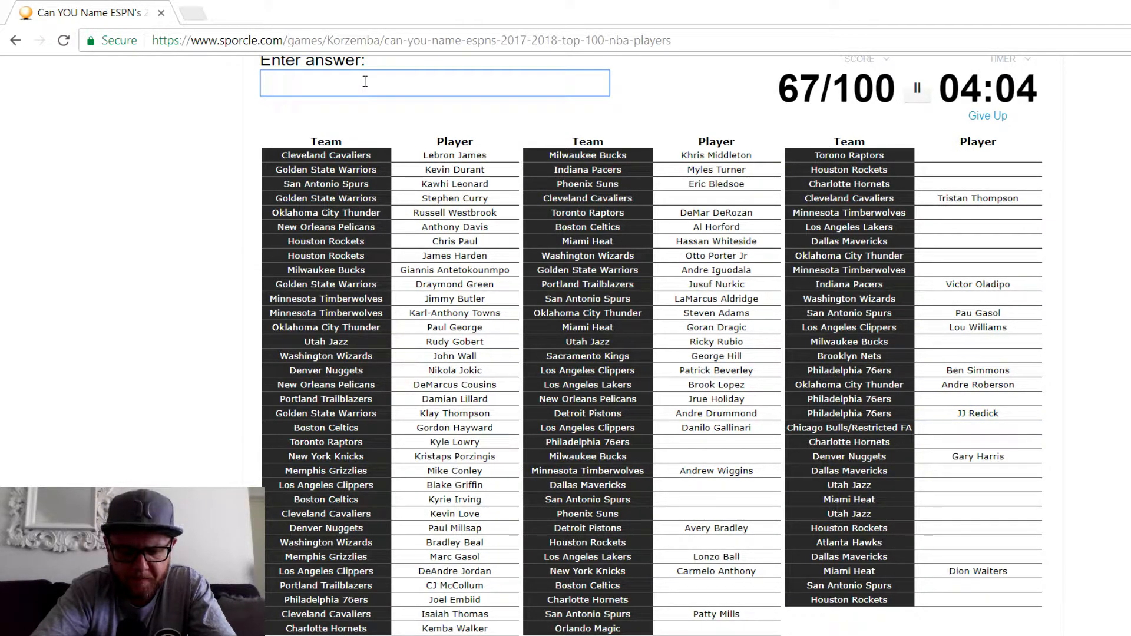
- Add Covington, Nowitzki, Barnes, Ginobili, Danny Green and Devin Booker to reach 74 of 100
{"action": "type", "text": "covi"}
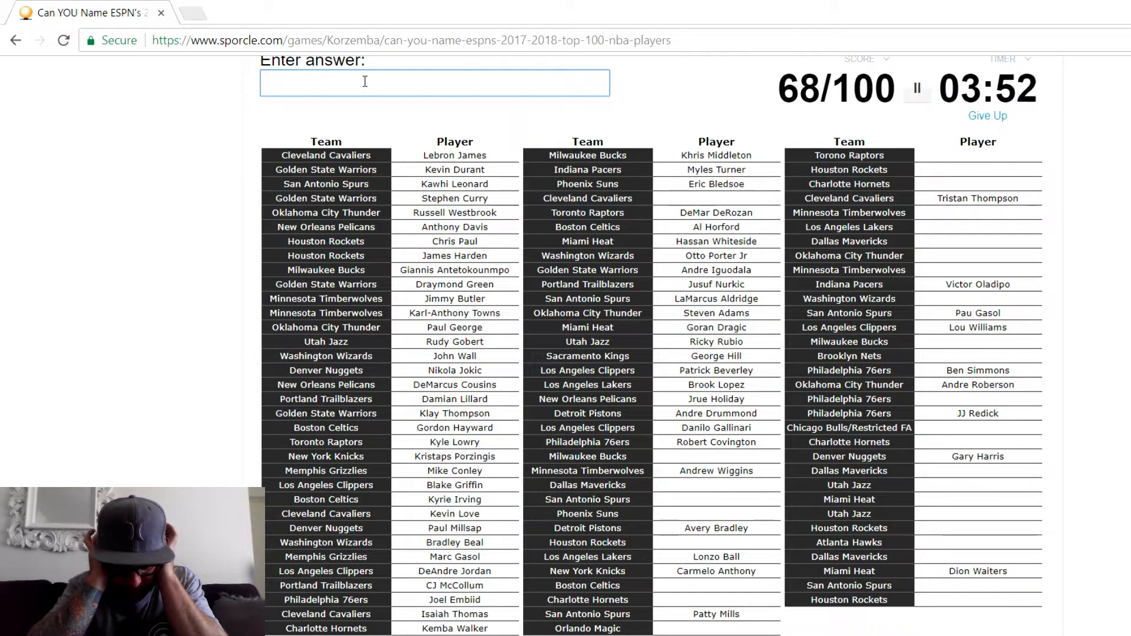
{"action": "type", "text": "henson"}
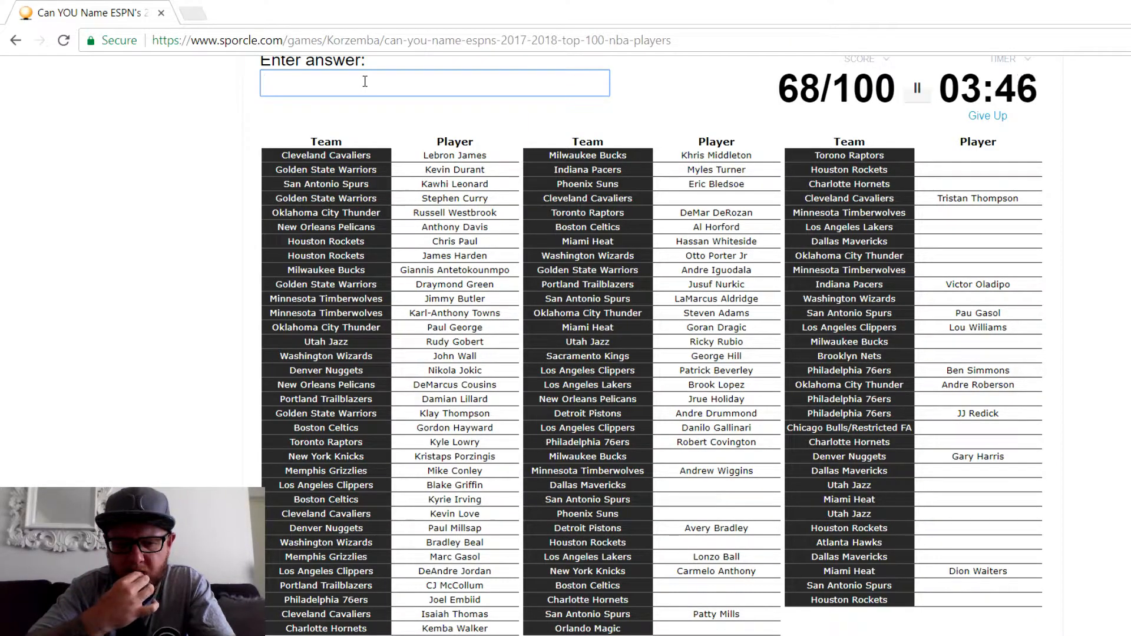
{"action": "type", "text": "b"}
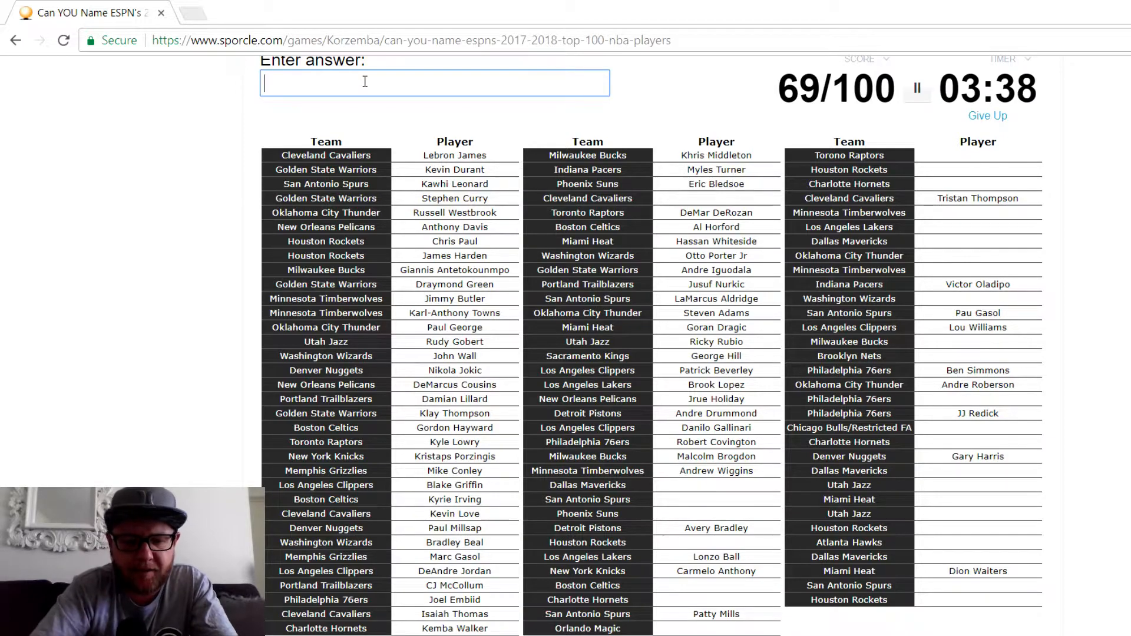
{"action": "type", "text": "nowit"}
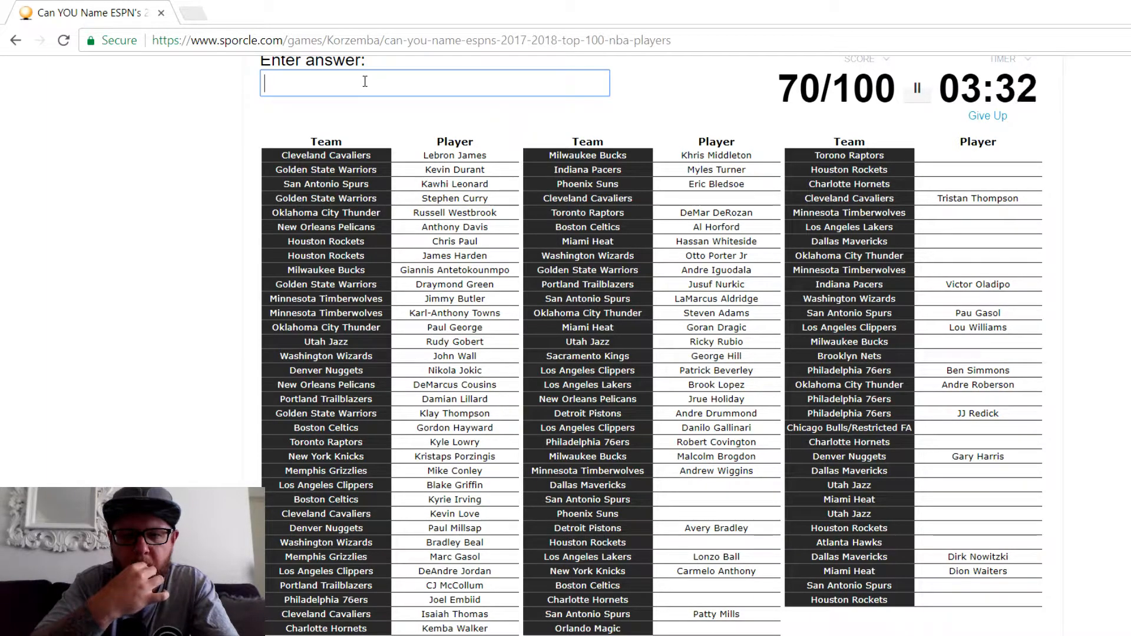
{"action": "type", "text": "ba"}
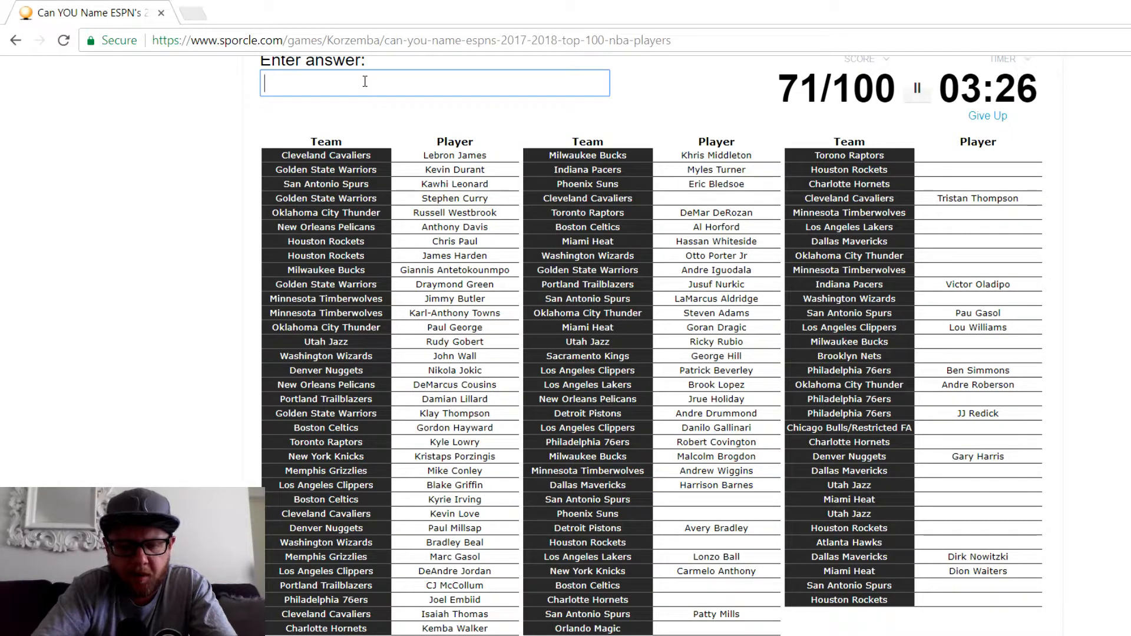
{"action": "type", "text": "ginobil"}
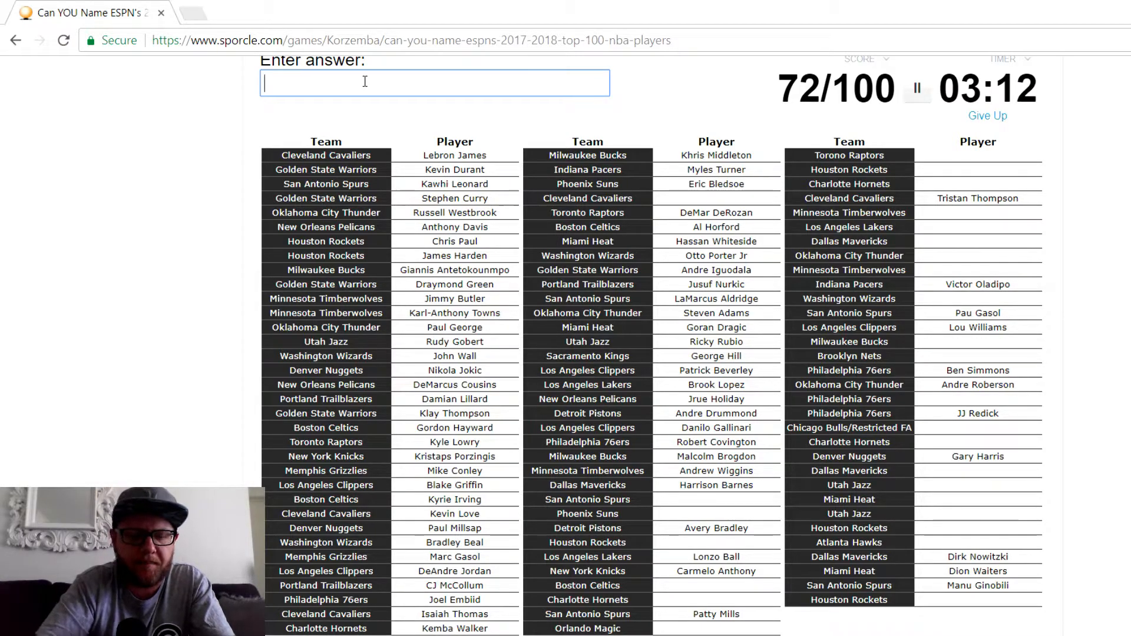
{"action": "type", "text": "Danny Green"}
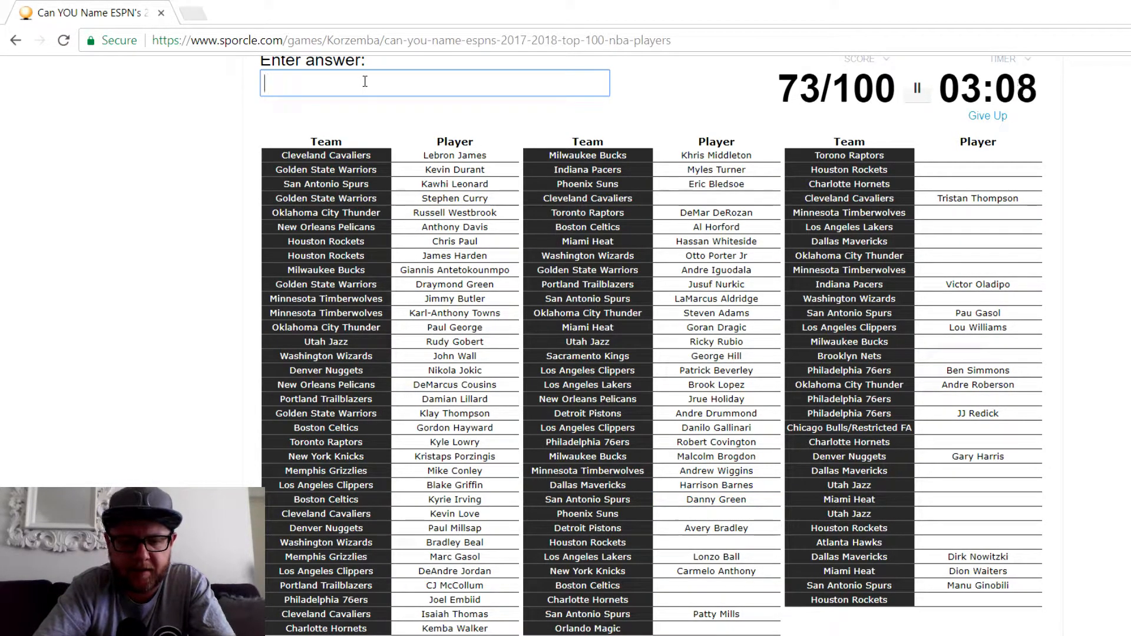
{"action": "type", "text": "Devin Booker"}
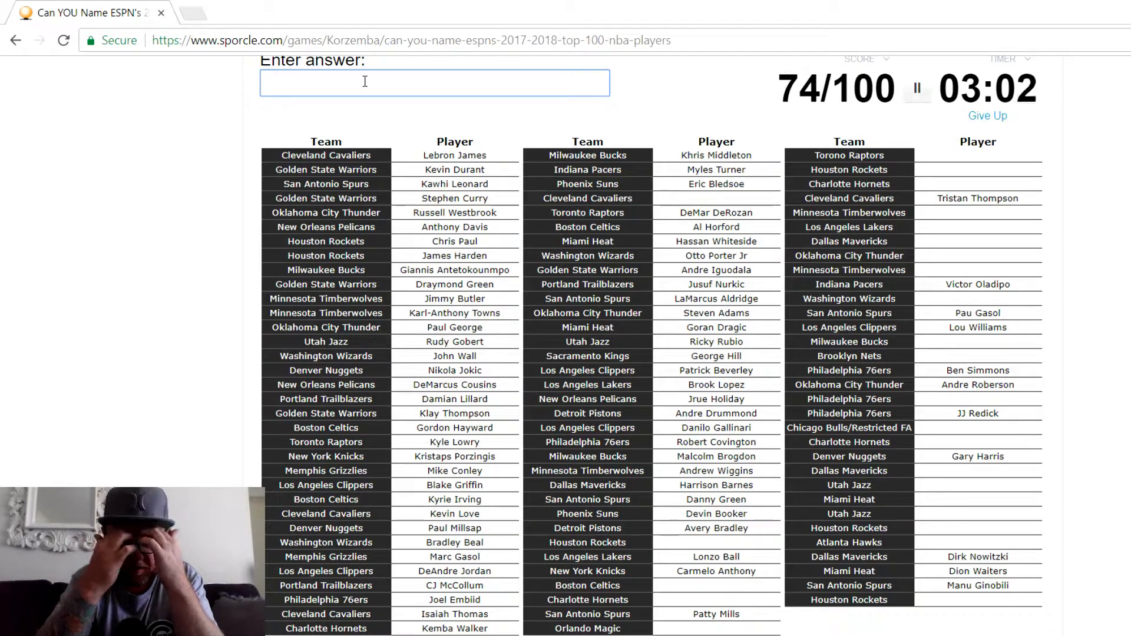
- Try Ariza, fill both Gordons with 'gordon', then clear the rejected Vucevic guess, reaching 77
{"action": "type", "text": "ariz"}
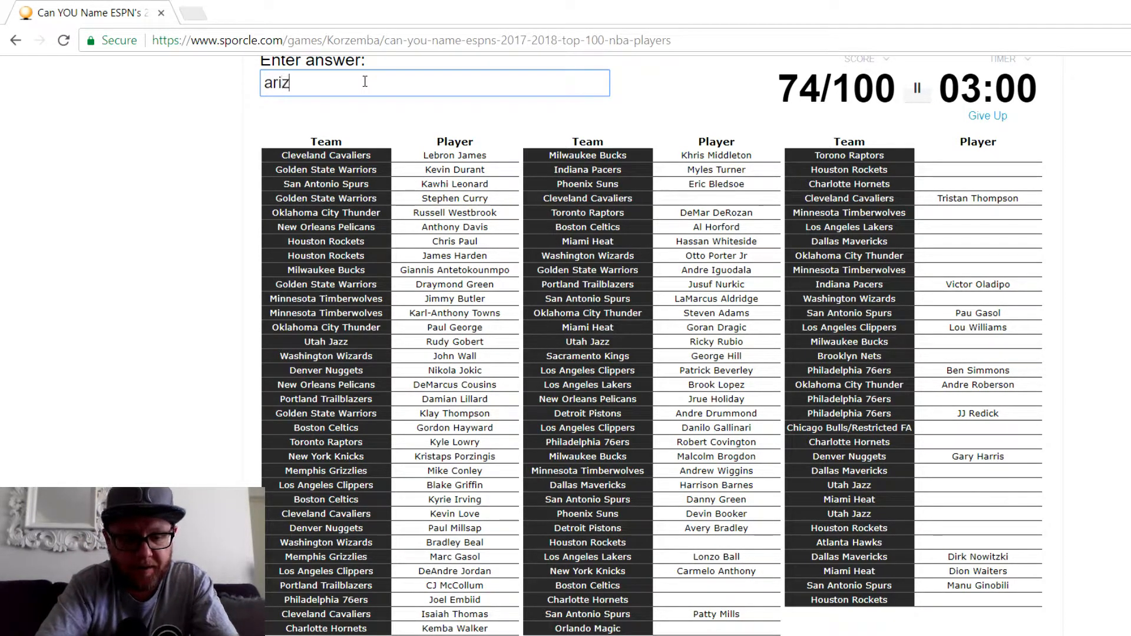
{"action": "type", "text": "ariza"}
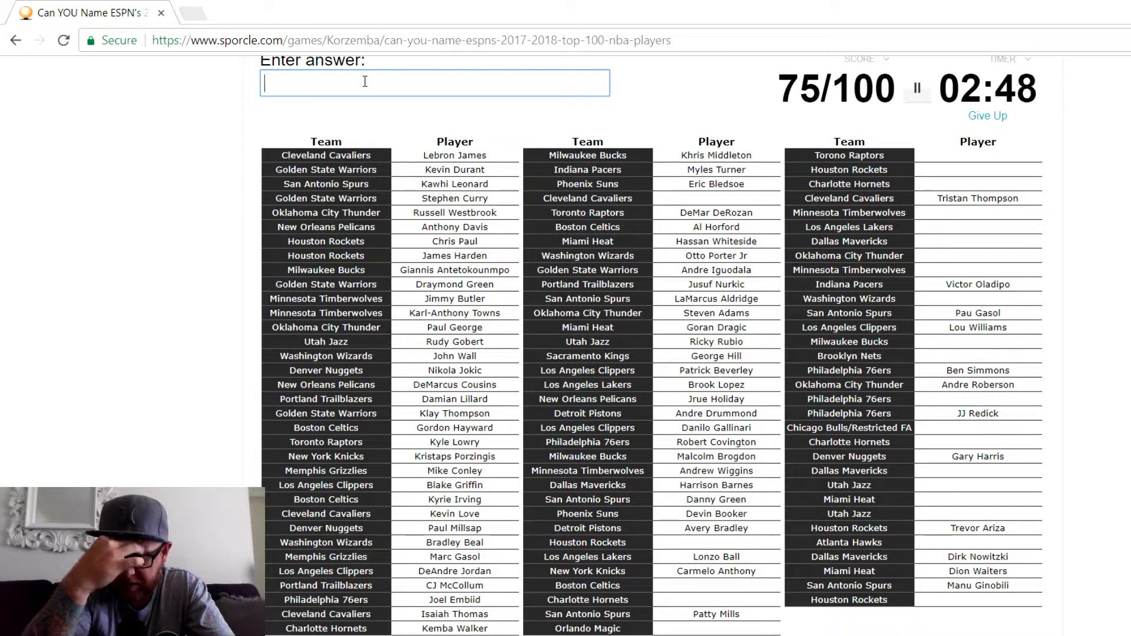
{"action": "type", "text": "go"}
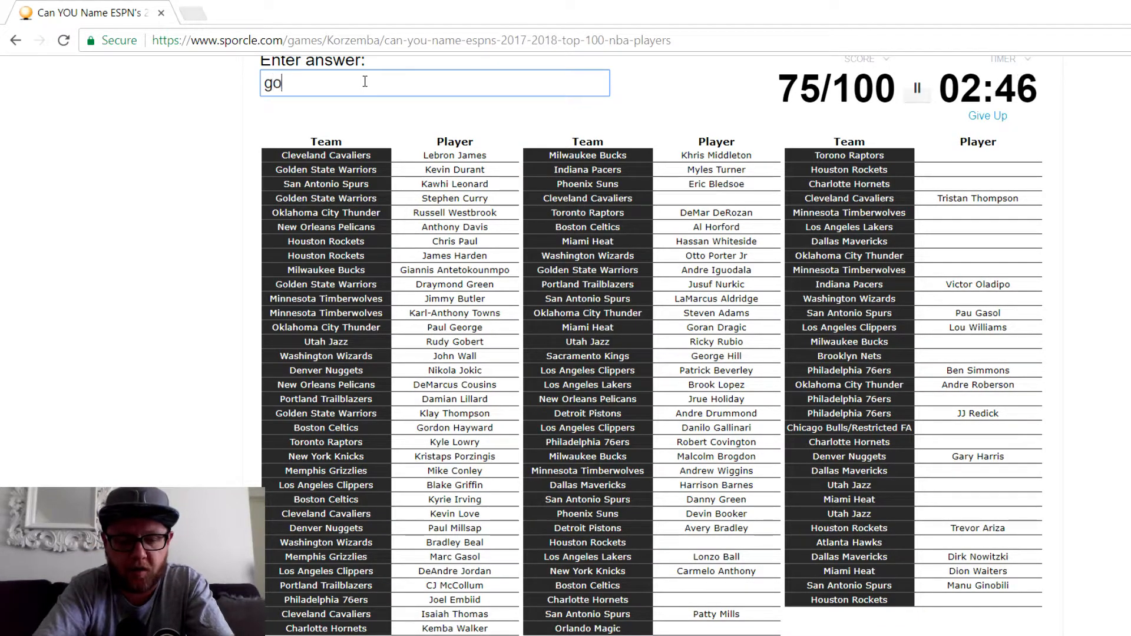
{"action": "type", "text": "gordon"}
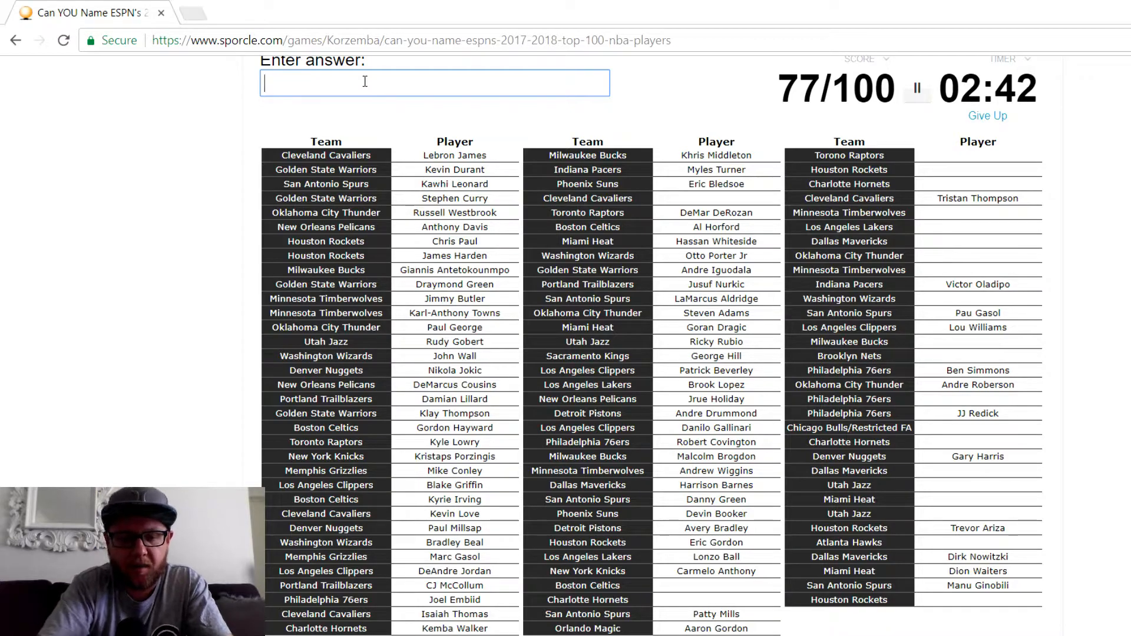
{"action": "type", "text": "vi"}
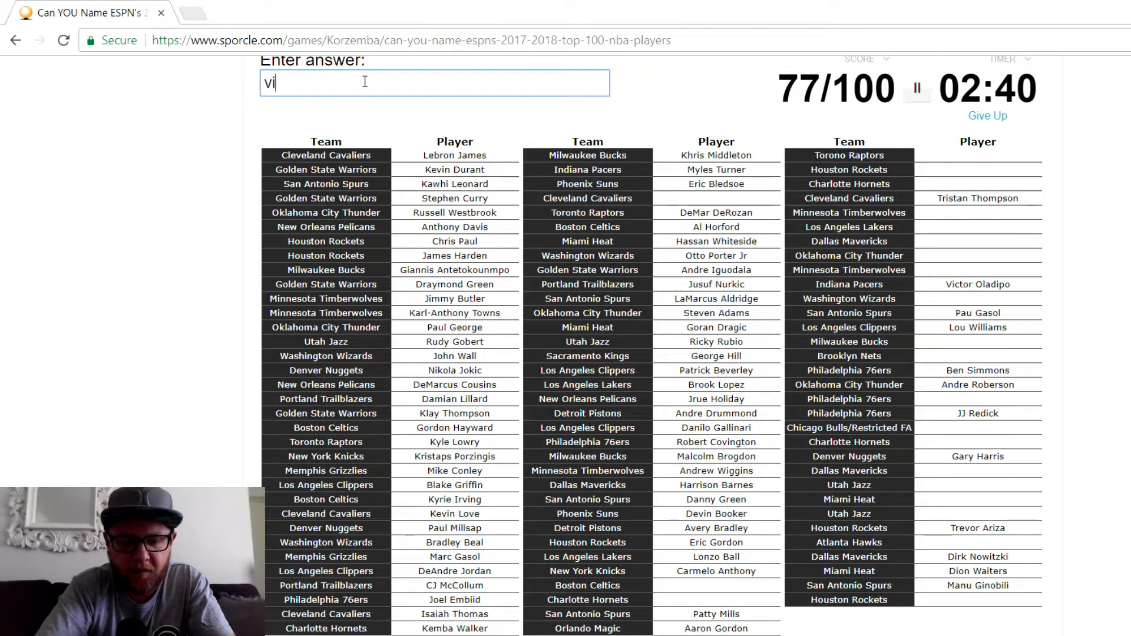
{"action": "type", "text": "ci"}
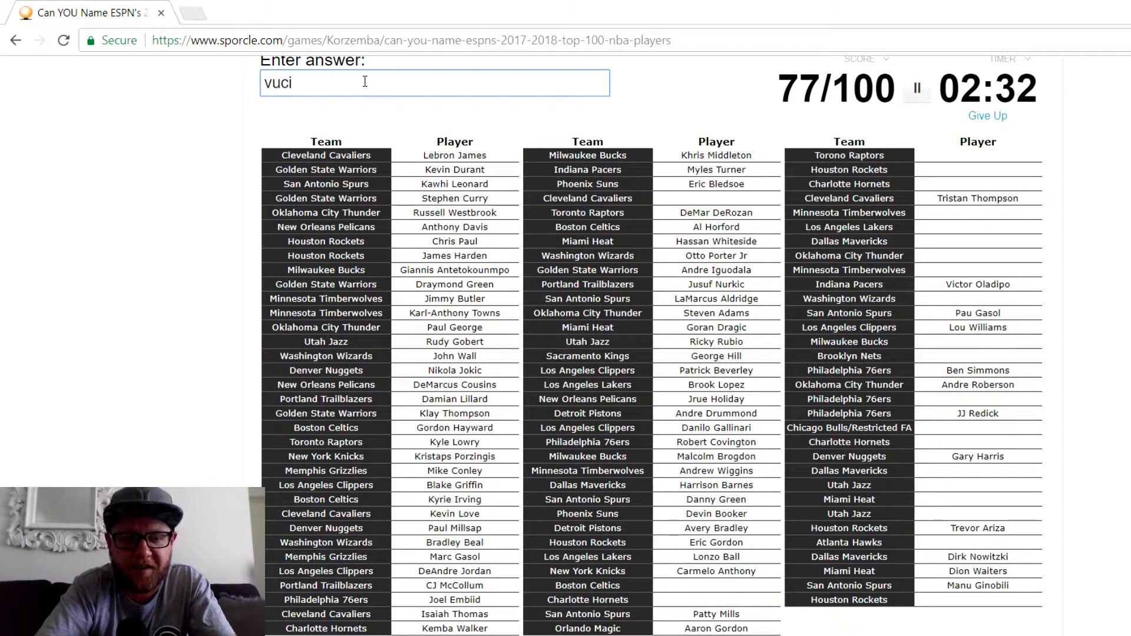
{"action": "type", "text": "vic"}
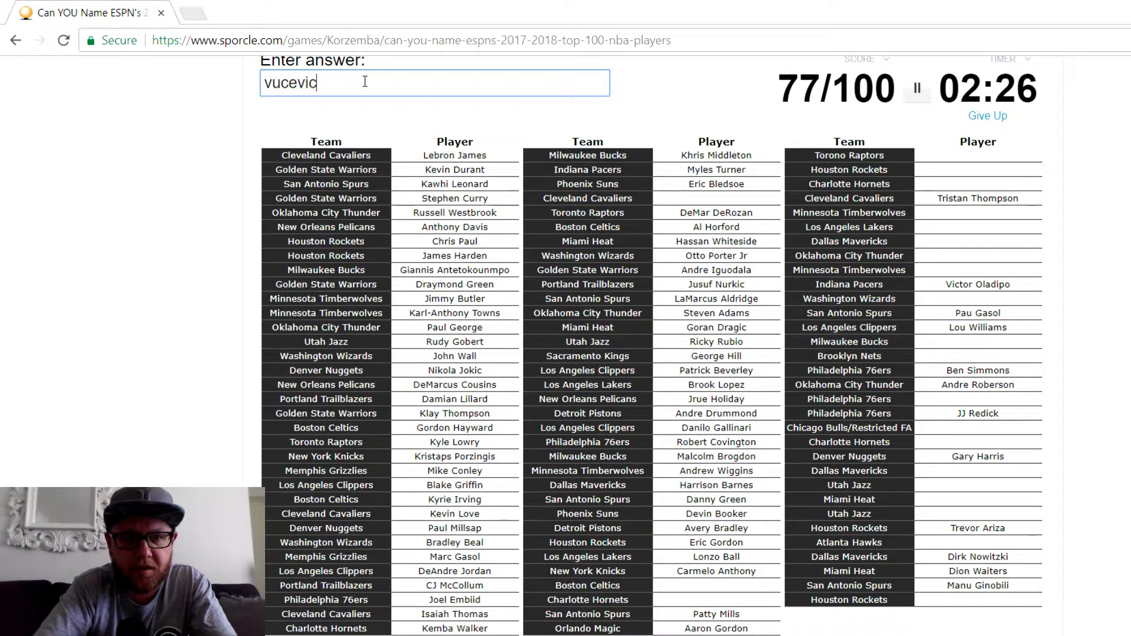
{"action": "key", "text": "Enter"}
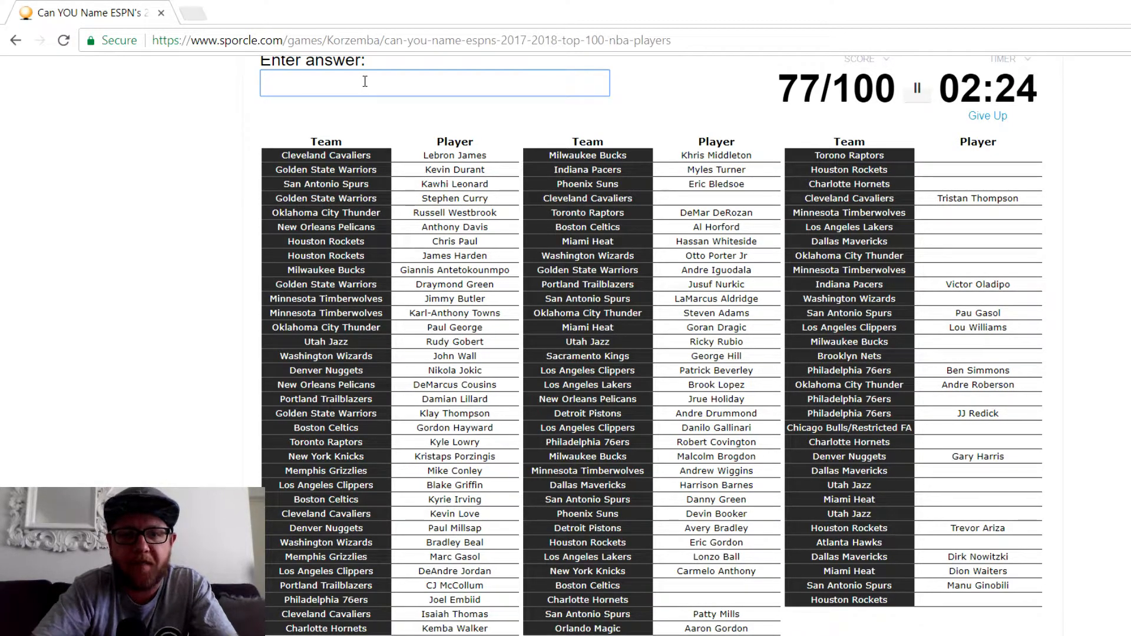
{"action": "type", "text": "pe"}
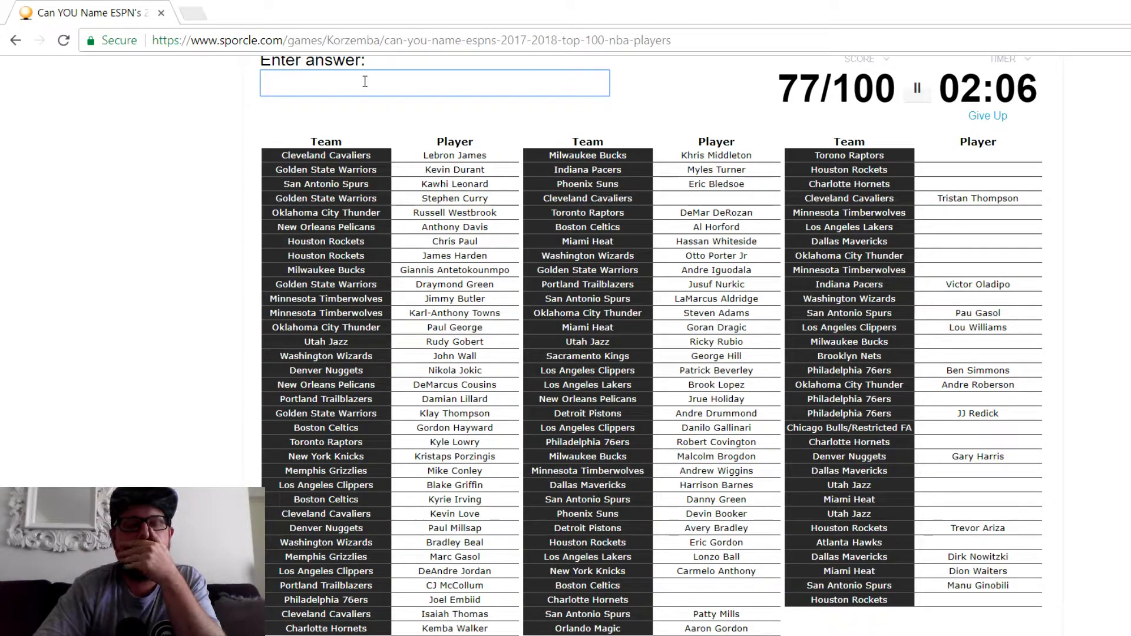
- Name Marcus Smart, then enter Kidd-Gilchrist after fixing its misspelled ending
{"action": "type", "text": "sma"}
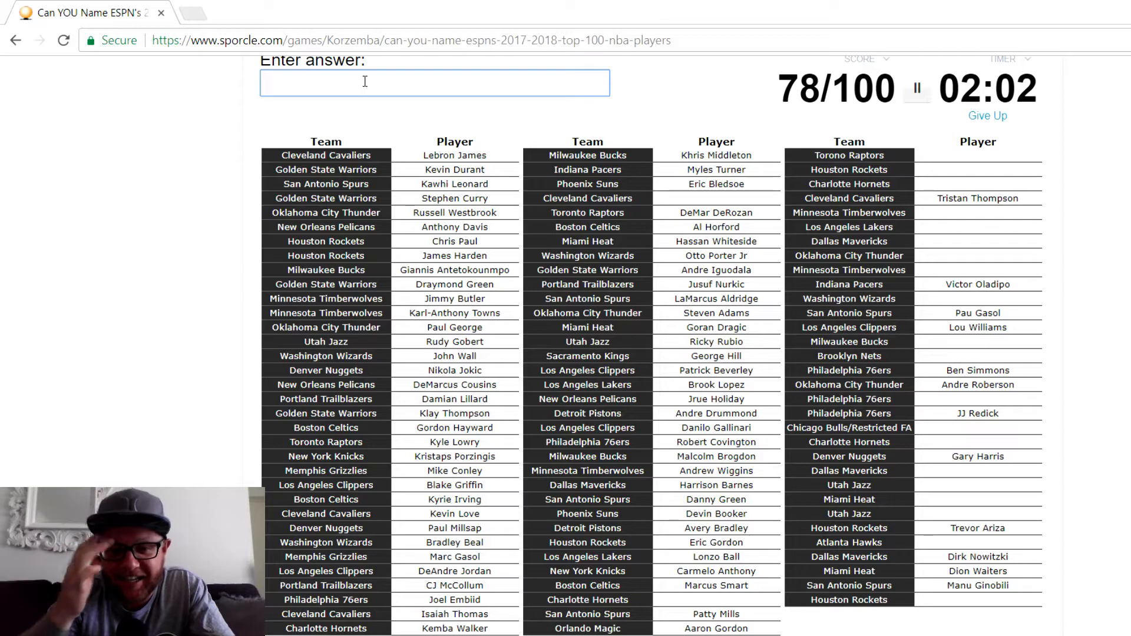
{"action": "type", "text": "how"}
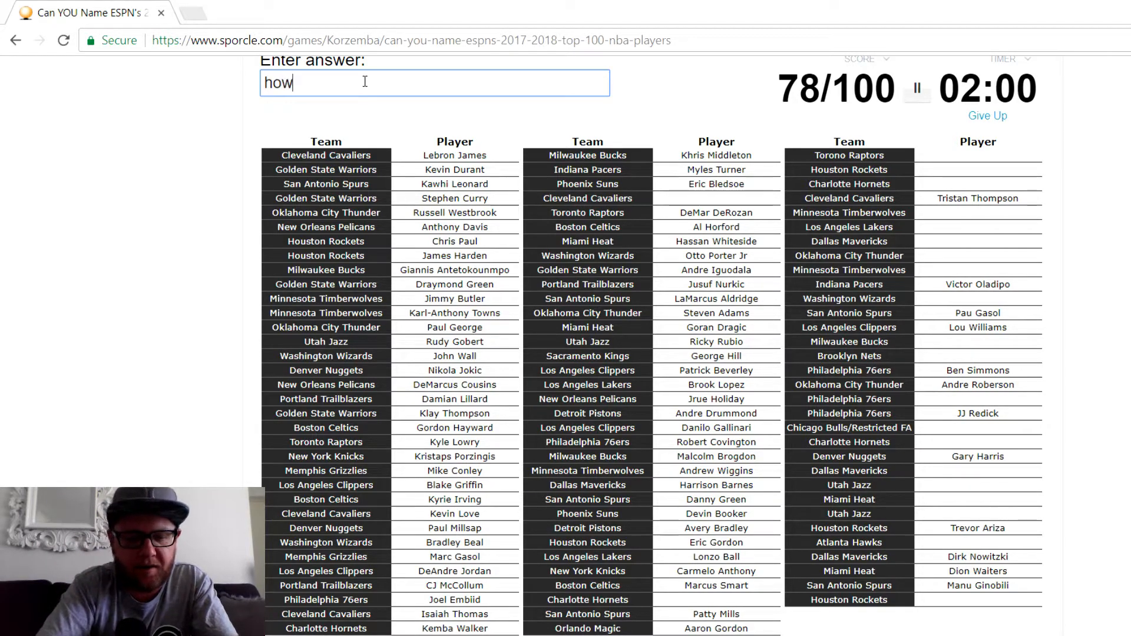
{"action": "key", "text": "BackSpace"}
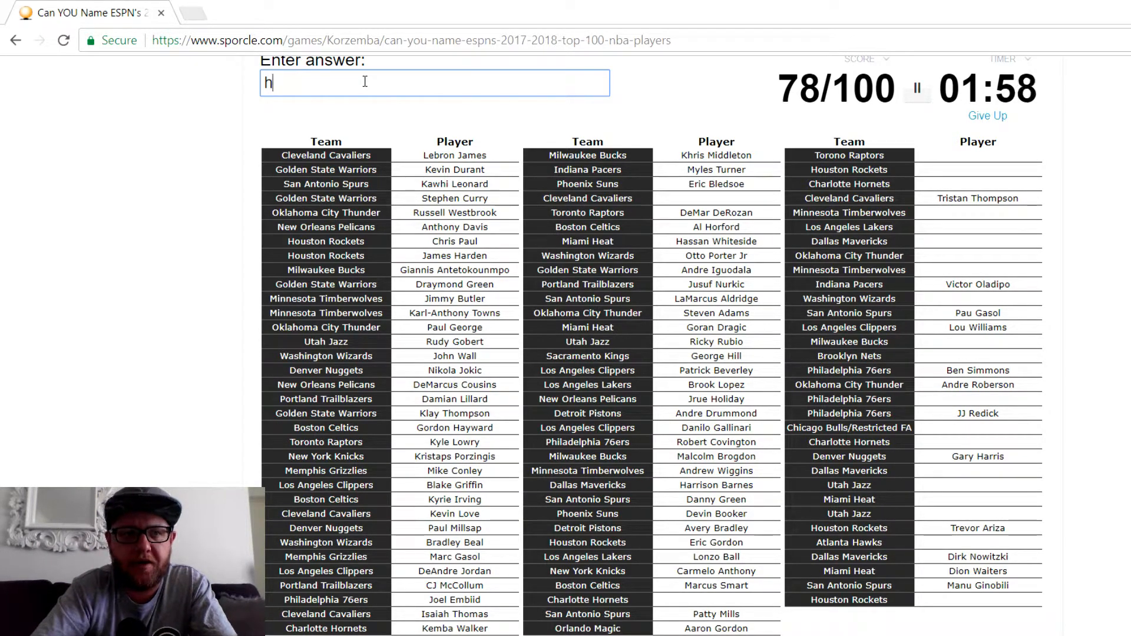
{"action": "key", "text": "backspace"}
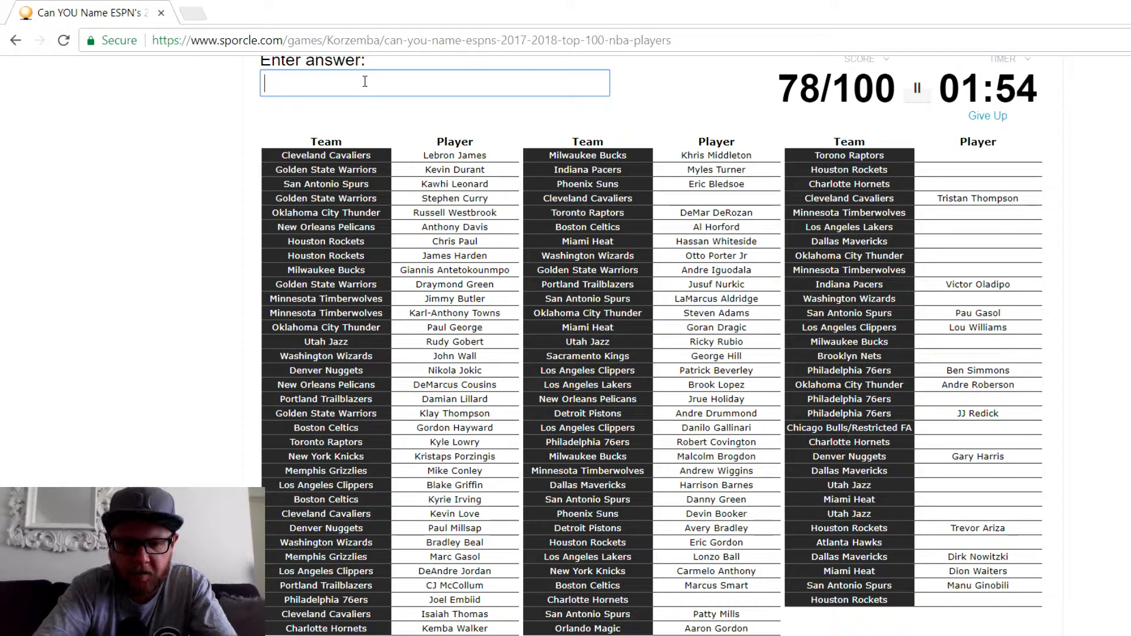
{"action": "type", "text": "kidd-g"}
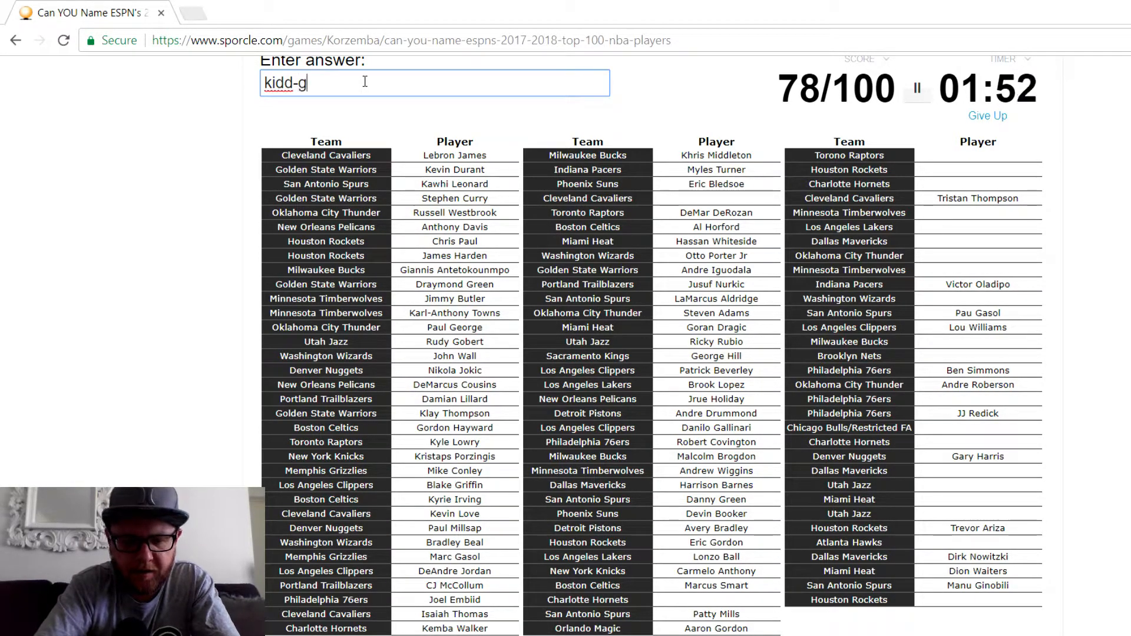
{"action": "type", "text": "ilchirst"}
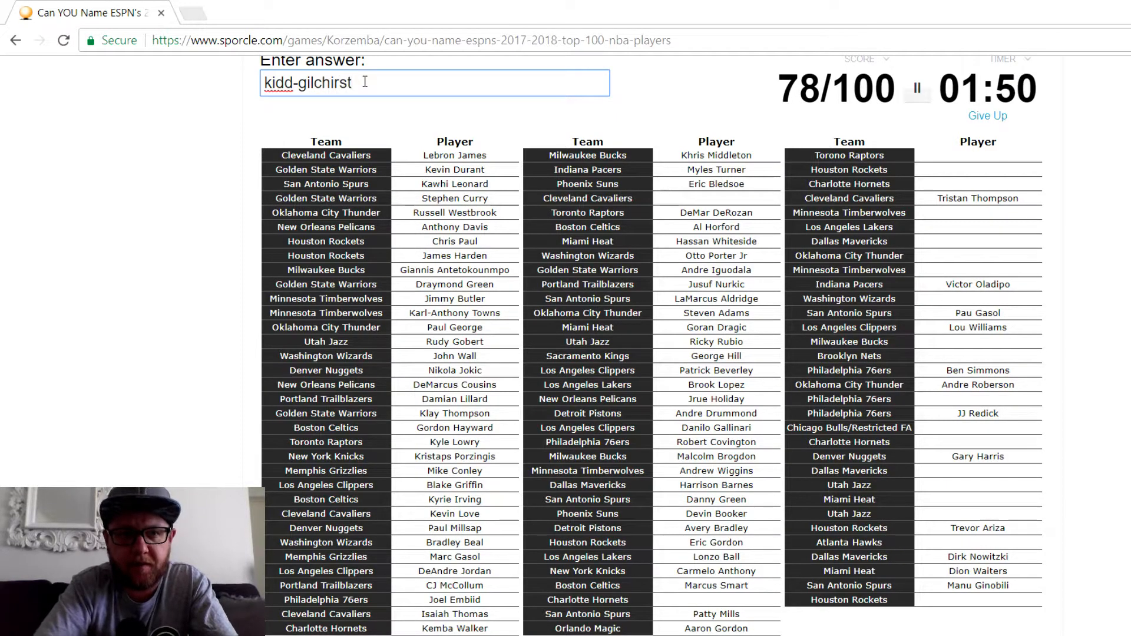
{"action": "key", "text": "backspace"}
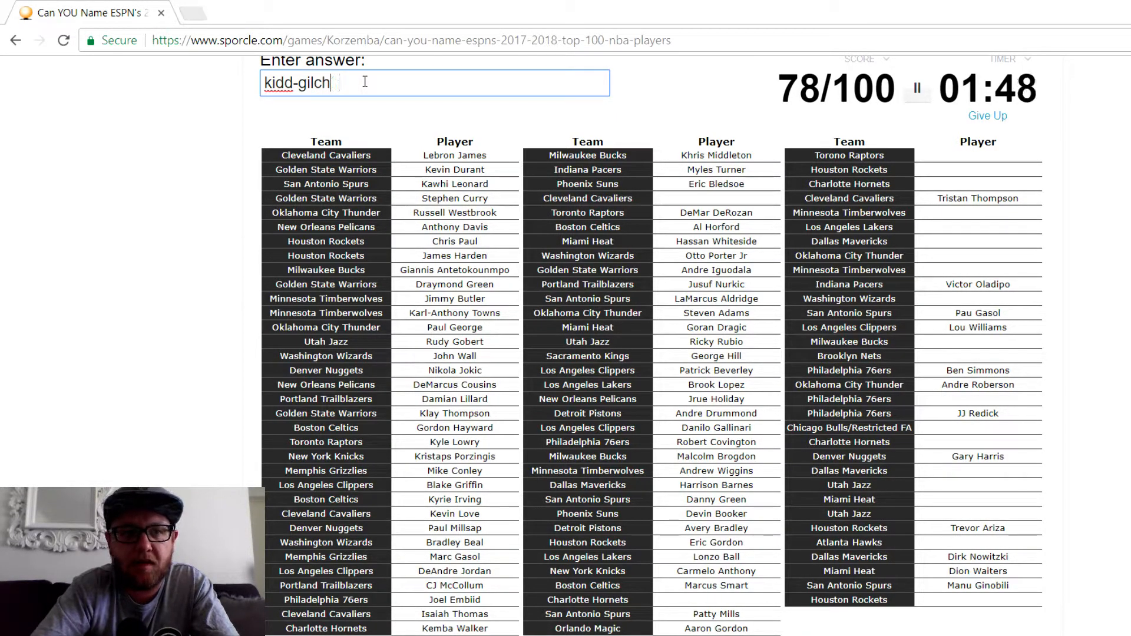
{"action": "type", "text": "ris"}
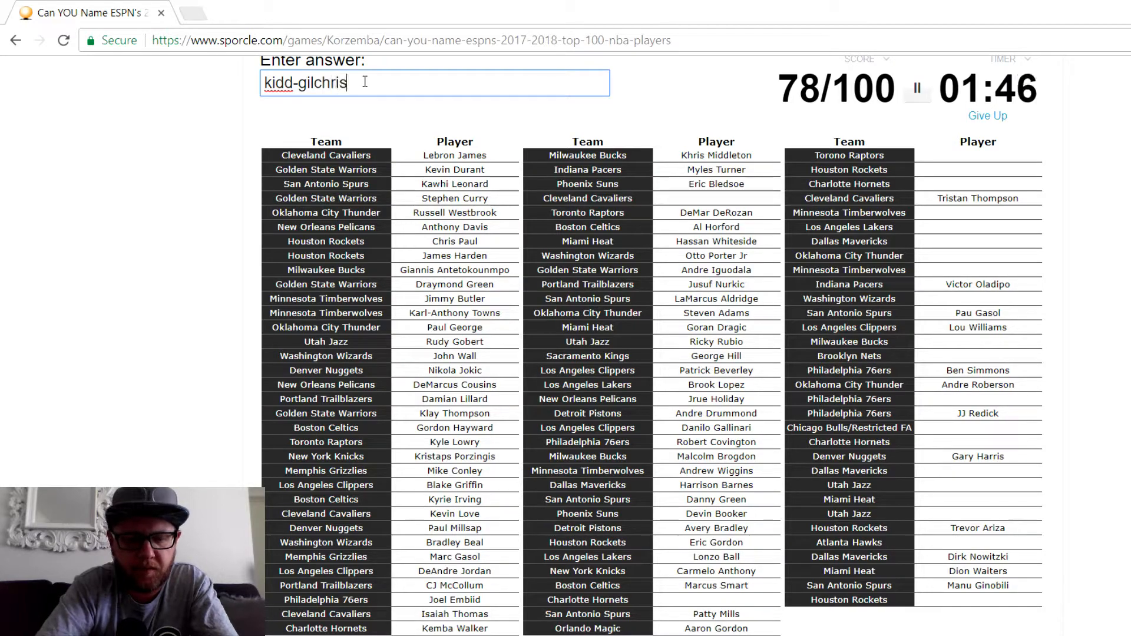
{"action": "key", "text": "enter"}
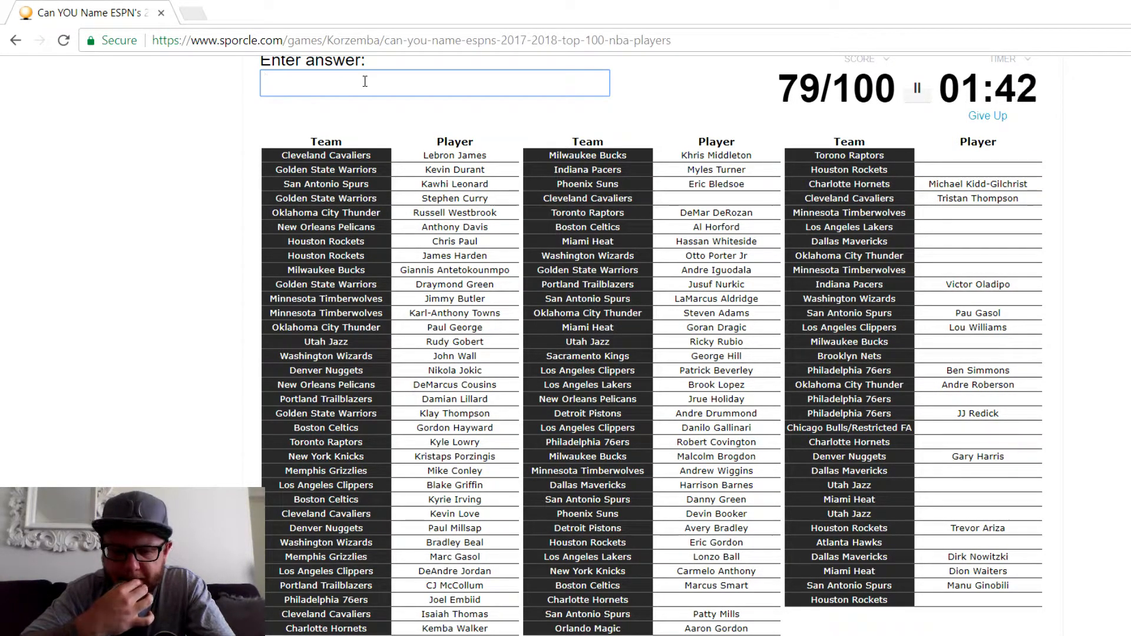
- Add Nicolas Batum and Jae Crowder to reach 81 of 100
{"action": "type", "text": "b"}
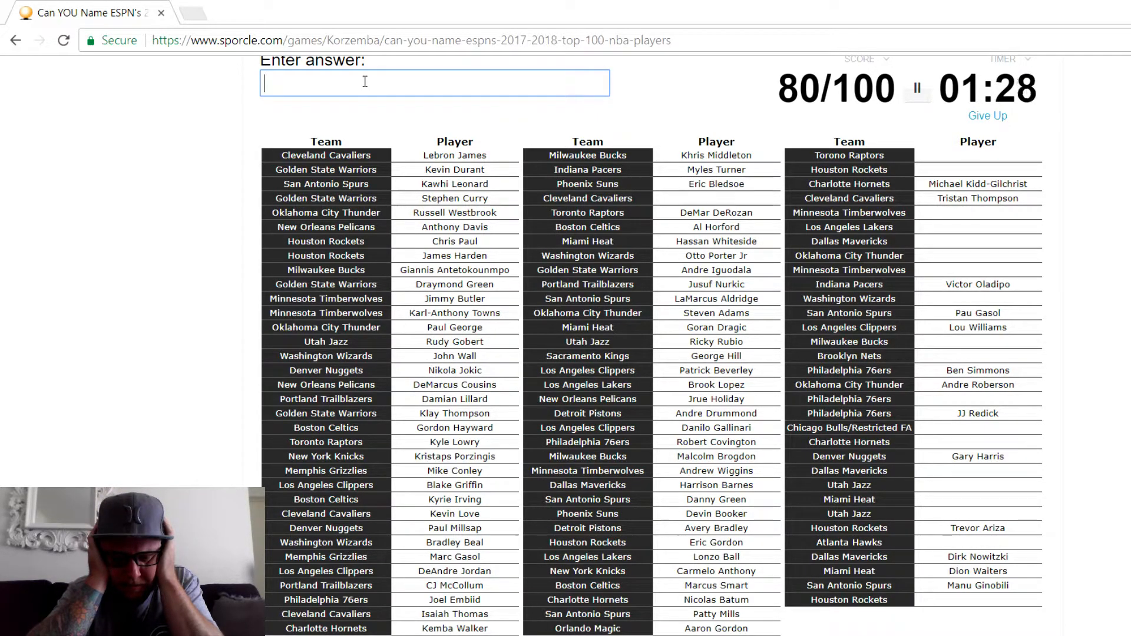
{"action": "type", "text": "crowd"}
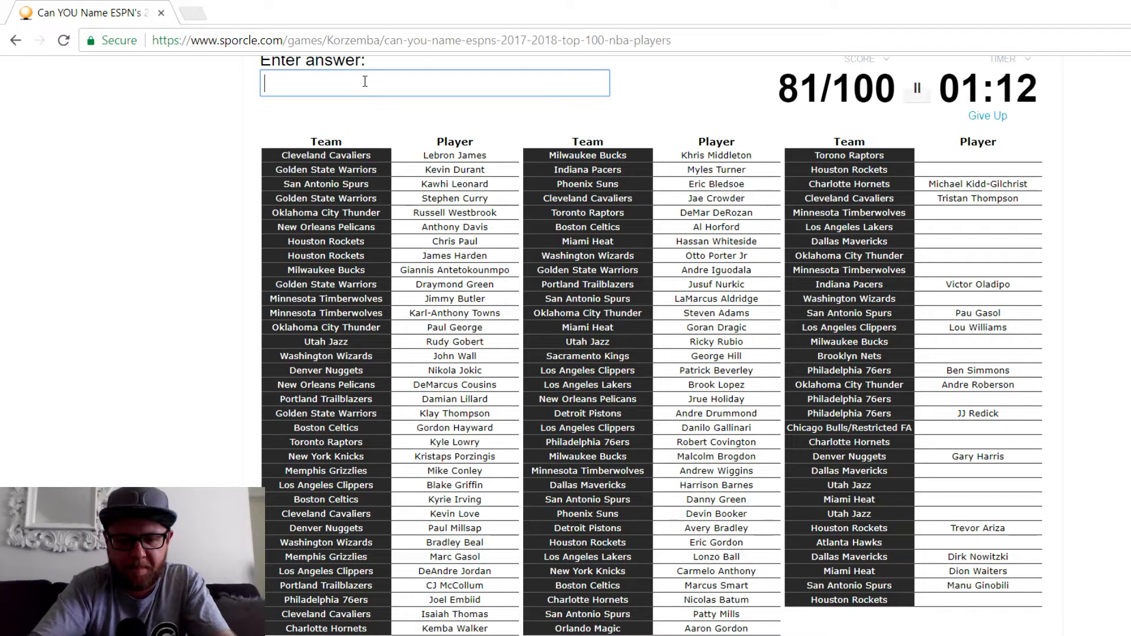
- Name Serge Ibaka, Clint Capela and D'Angelo Russell, clearing rejected Ingram and Bazemore guesses
{"action": "type", "text": "Serge Ibaka"}
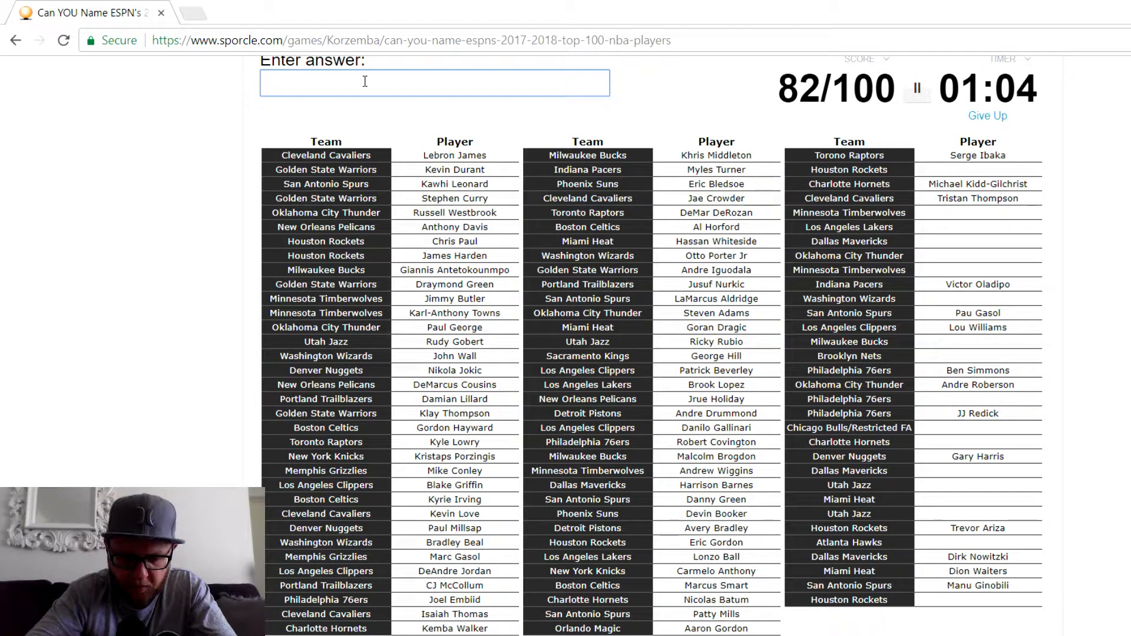
{"action": "type", "text": "Clint Capela"}
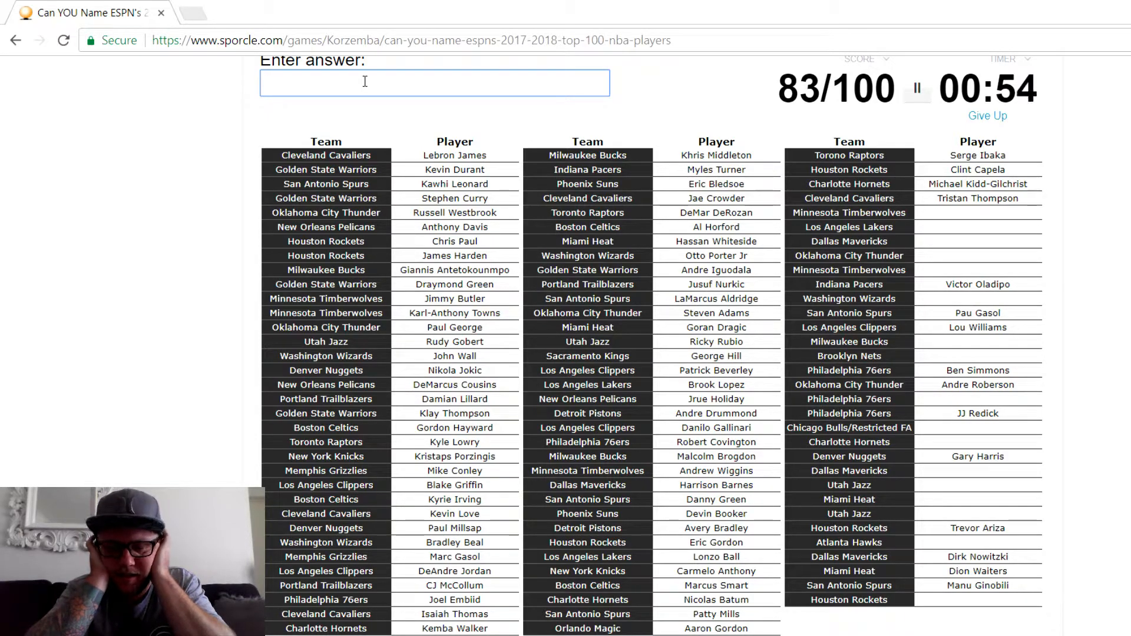
{"action": "type", "text": "ingram"}
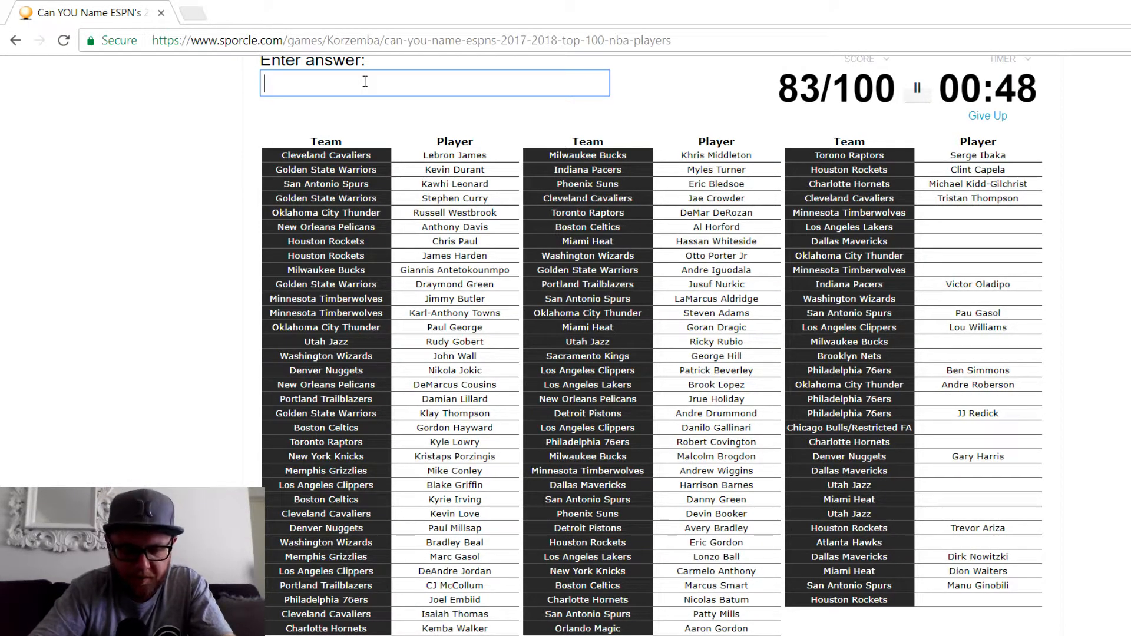
{"action": "type", "text": "russ"}
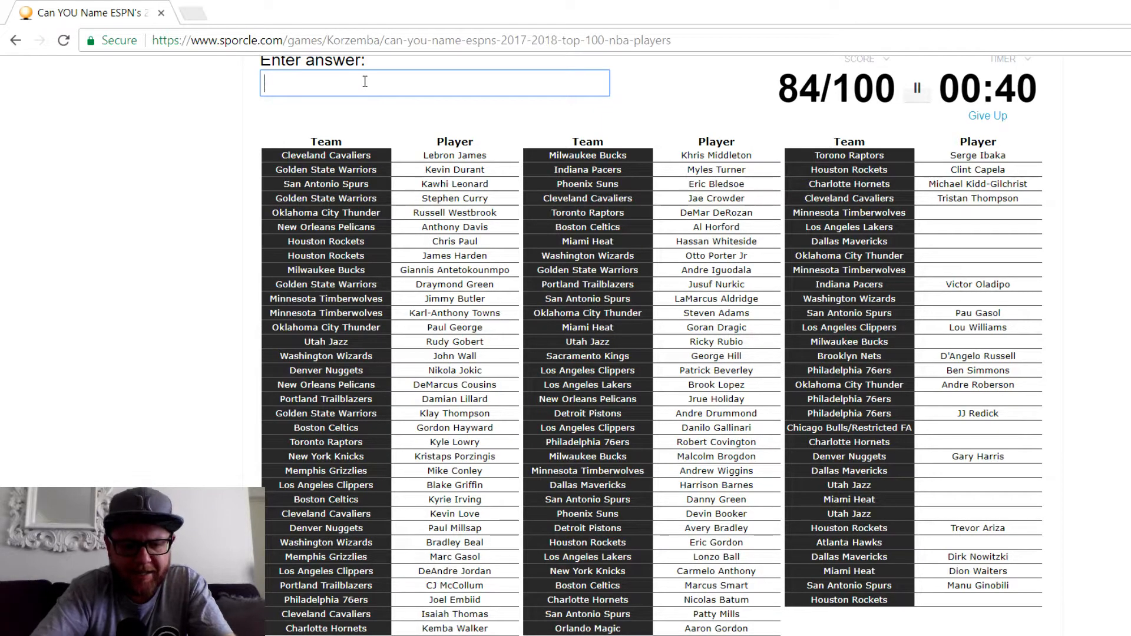
{"action": "type", "text": "bazemore"}
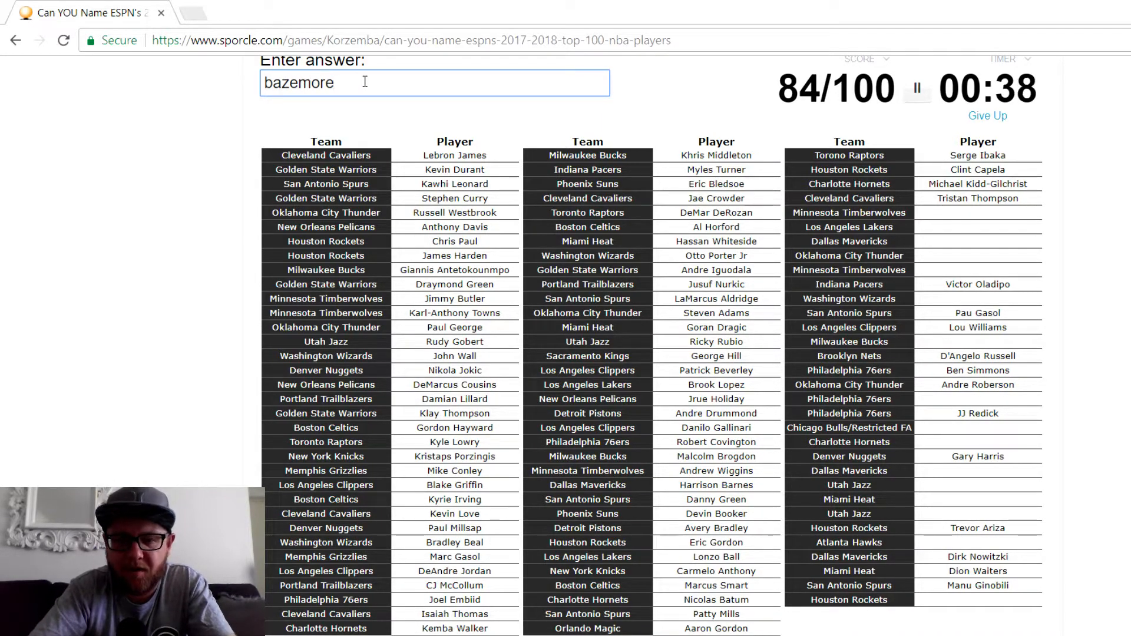
{"action": "type", "text": "pr"}
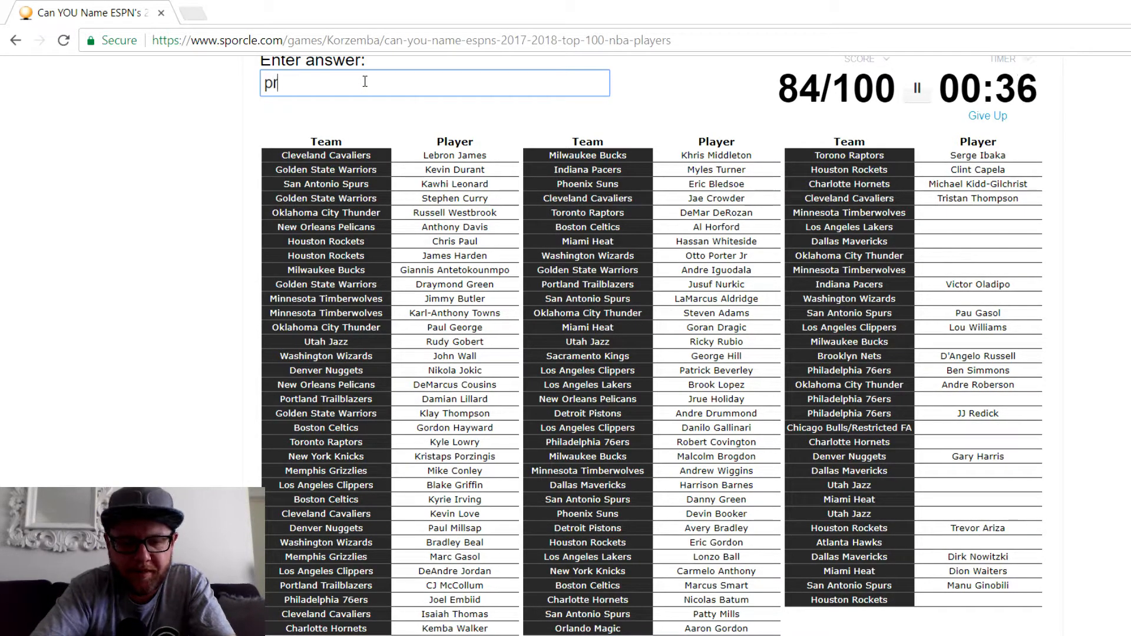
{"action": "key", "text": "Backspace"}
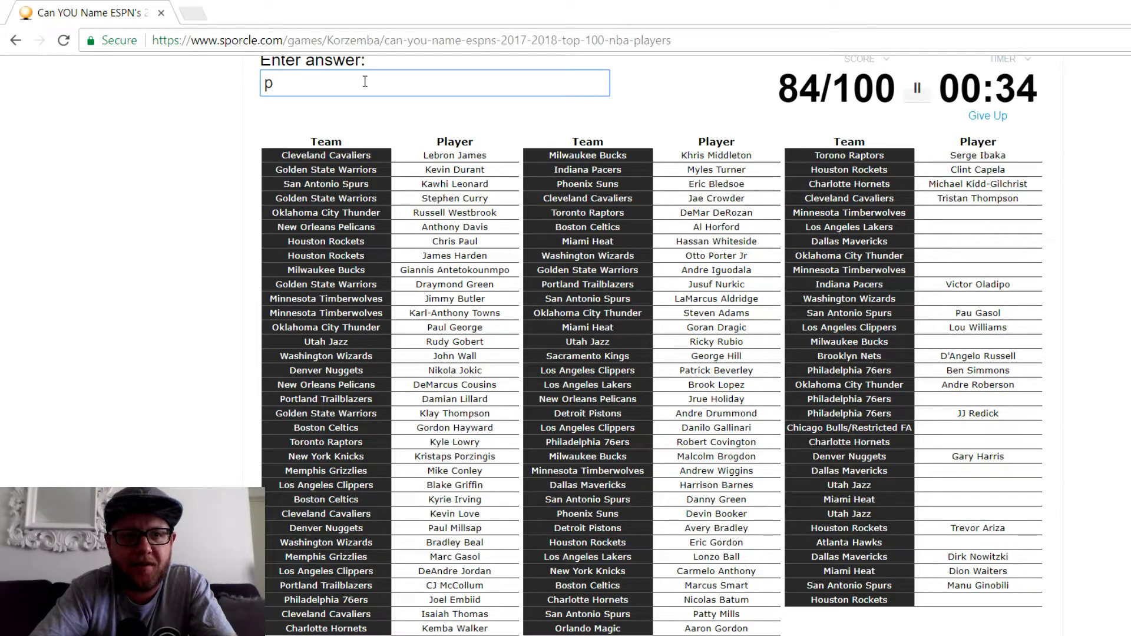
{"action": "key", "text": "Backspace"}
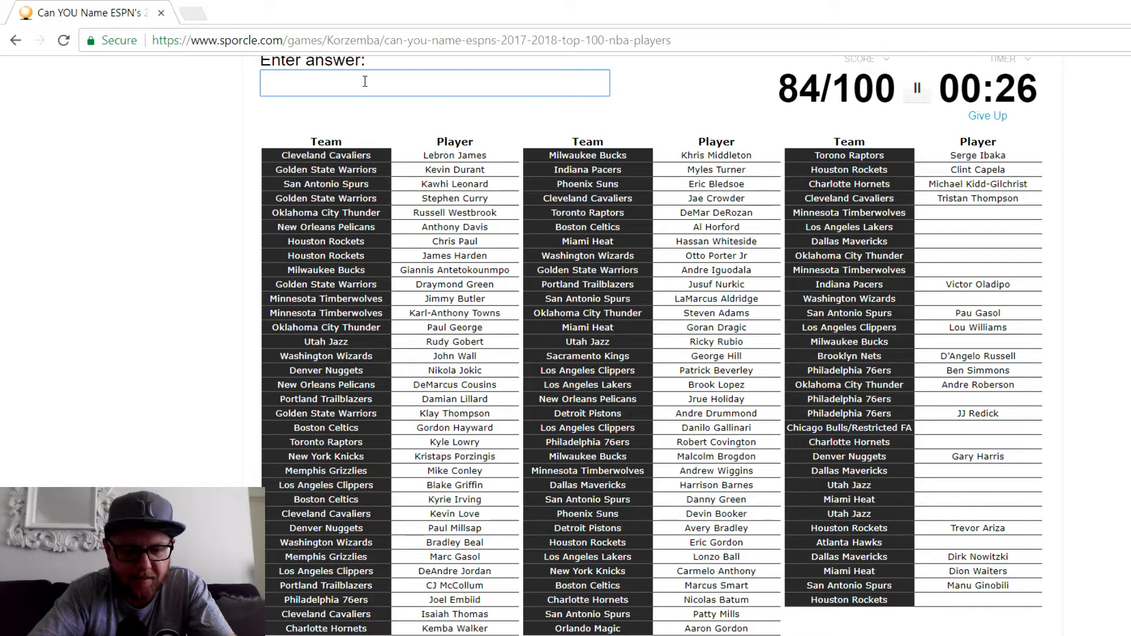
- Add James Johnson and Jeff Teague, finishing at 86 of 100 as time runs out
{"action": "type", "text": "johson"}
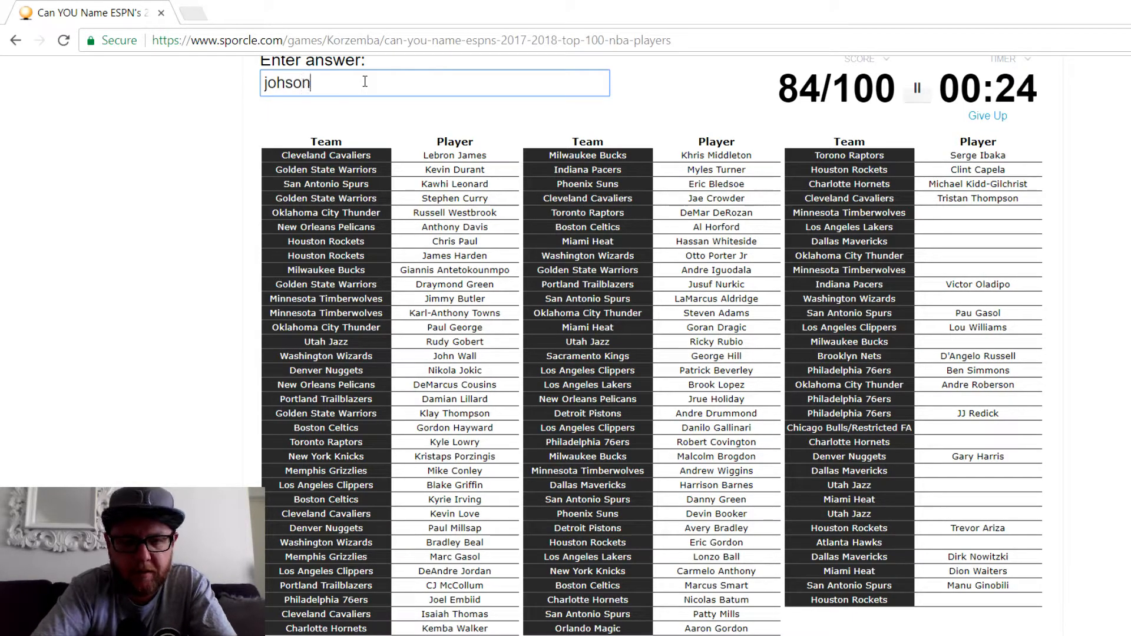
{"action": "key", "text": "BackSpace"}
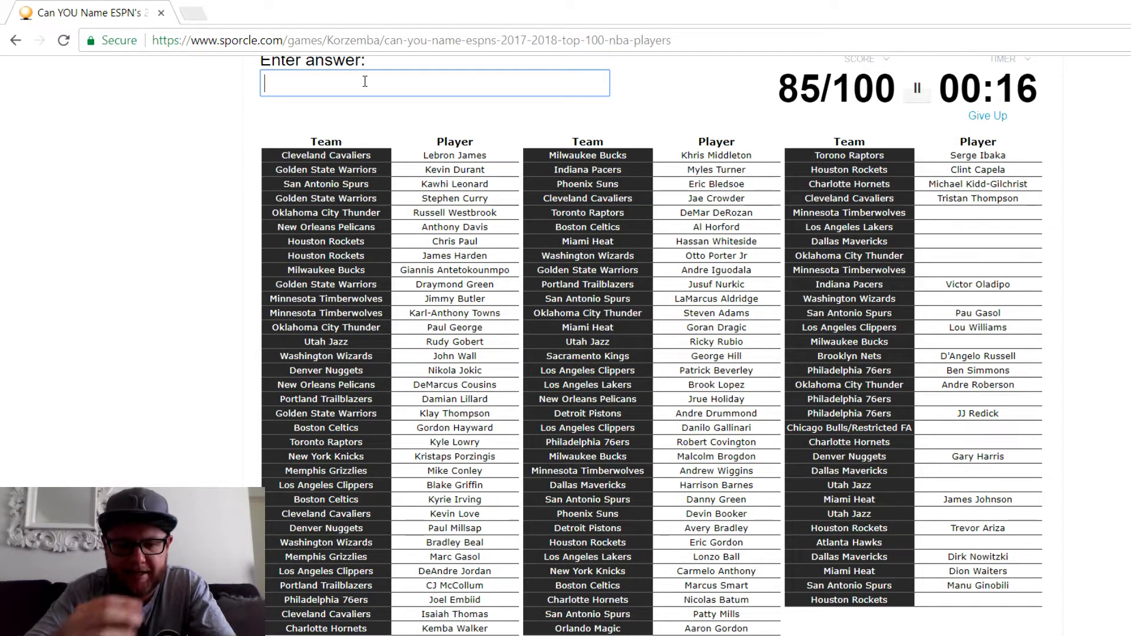
{"action": "type", "text": "Jeff Teague"}
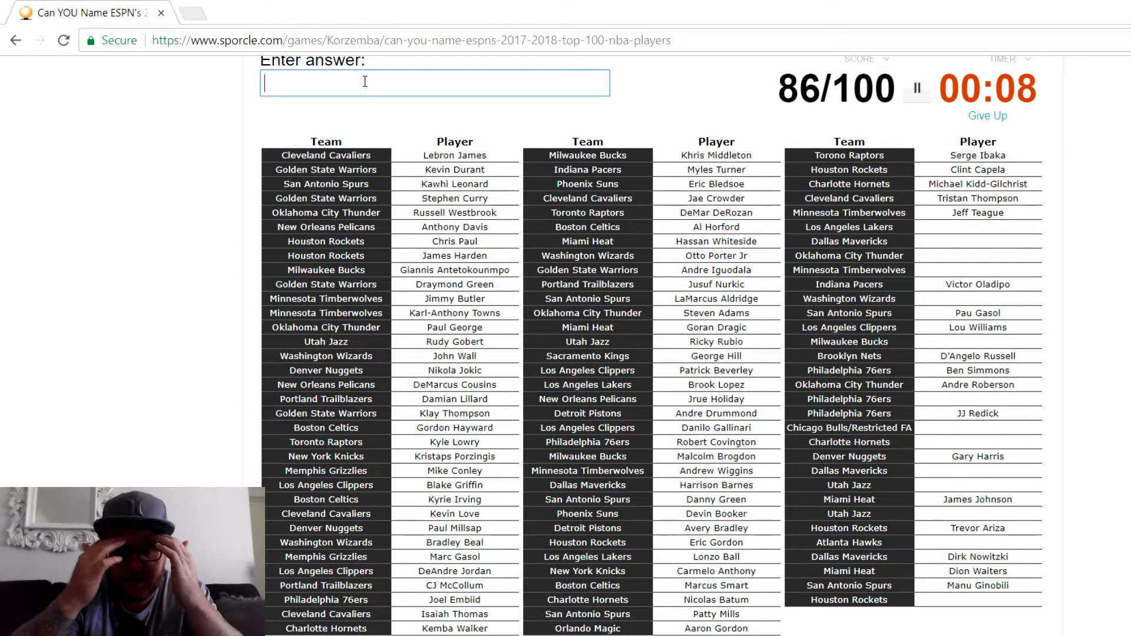
{"action": "type", "text": "a"}
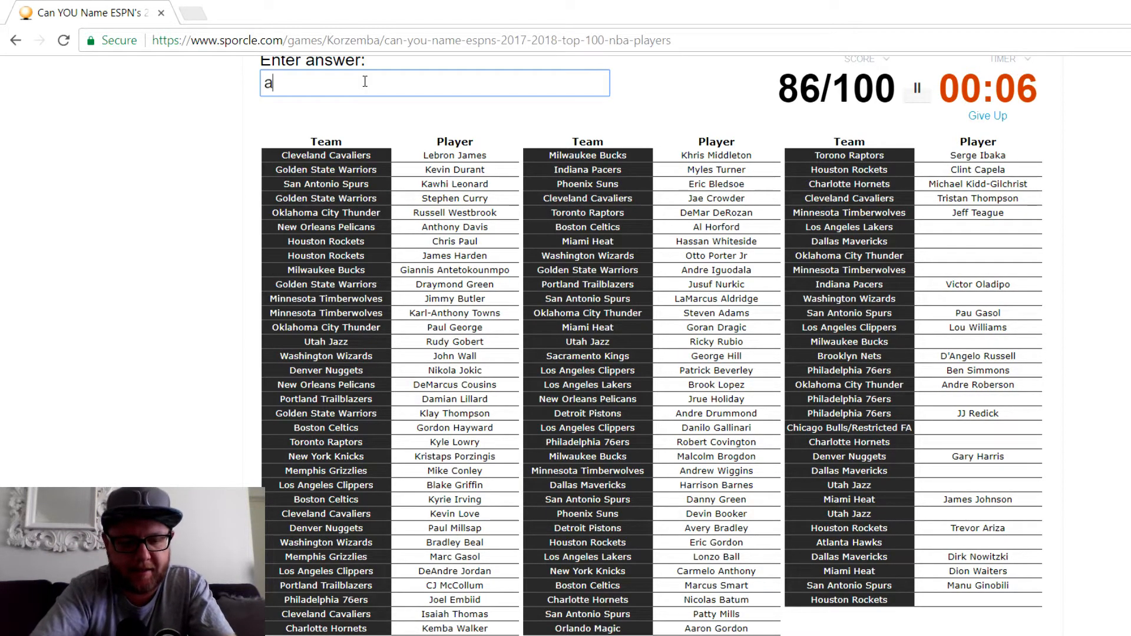